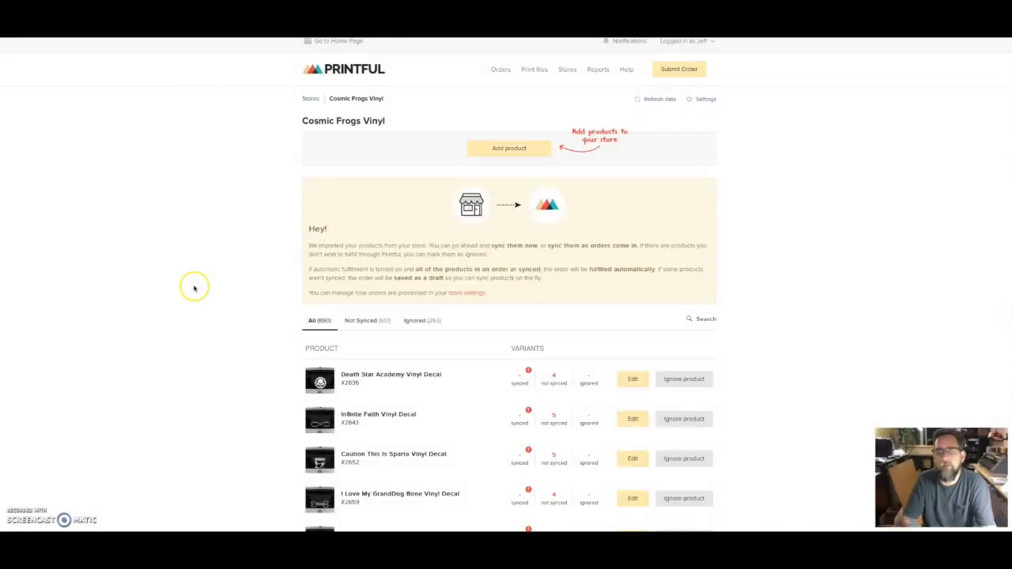
pyautogui.moveTo(196, 295)
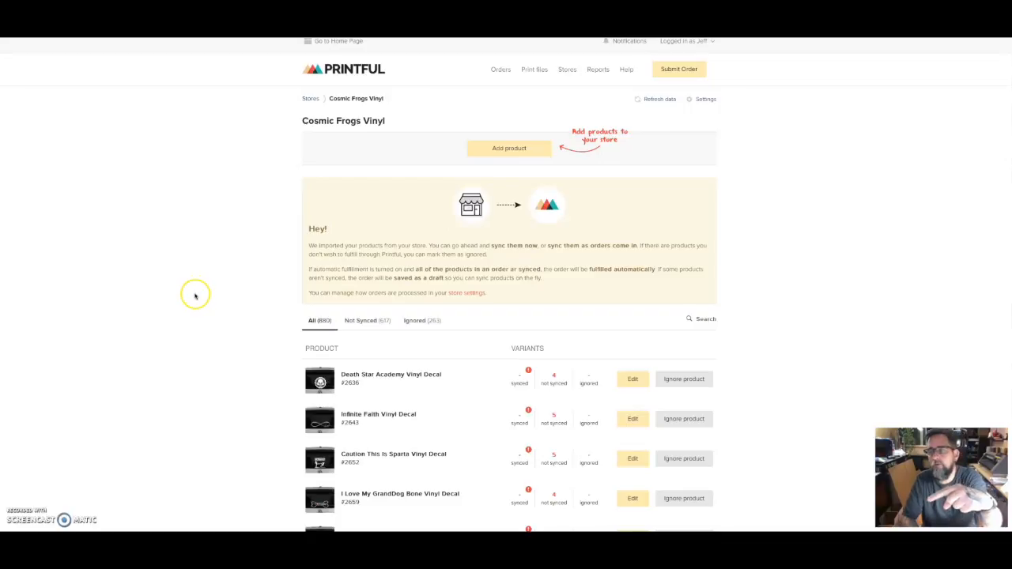
pyautogui.moveTo(195, 280)
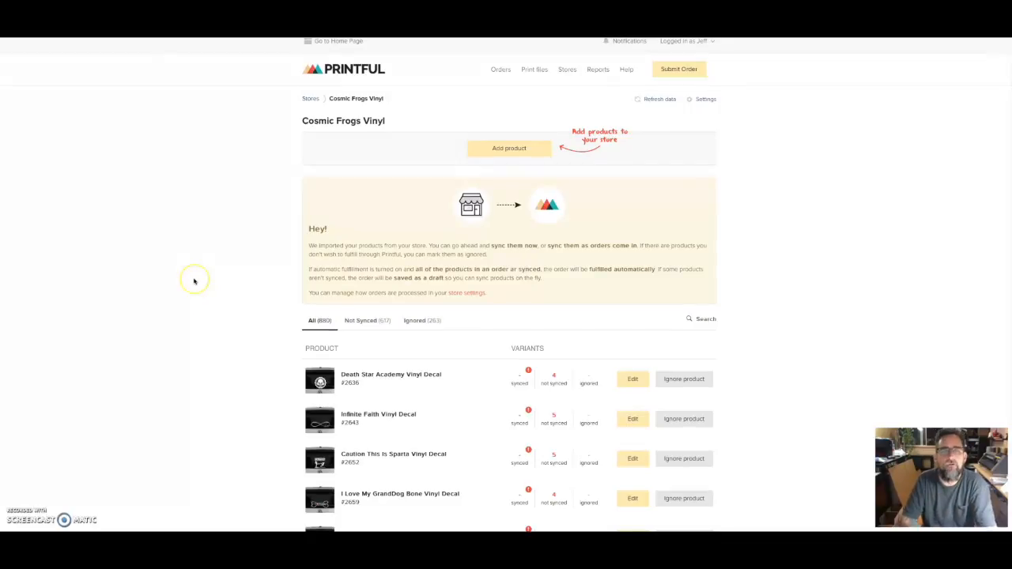
pyautogui.moveTo(193, 281)
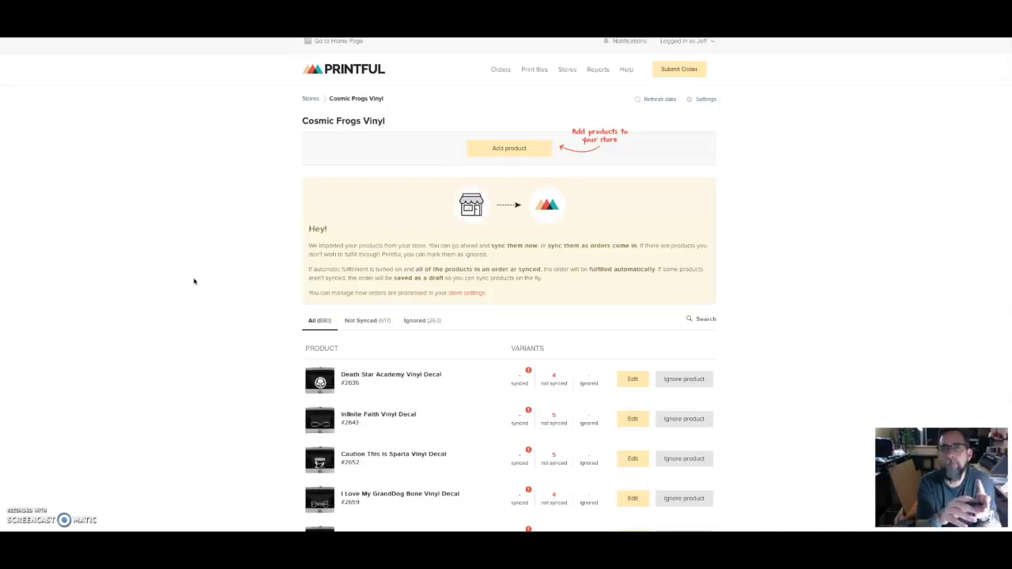
pyautogui.moveTo(564, 98)
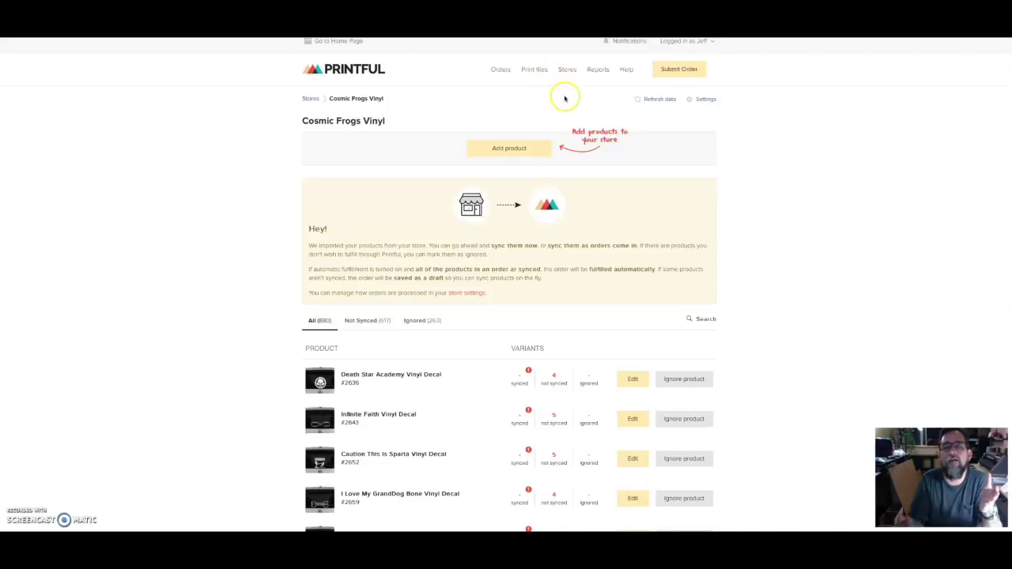
pyautogui.moveTo(339, 108)
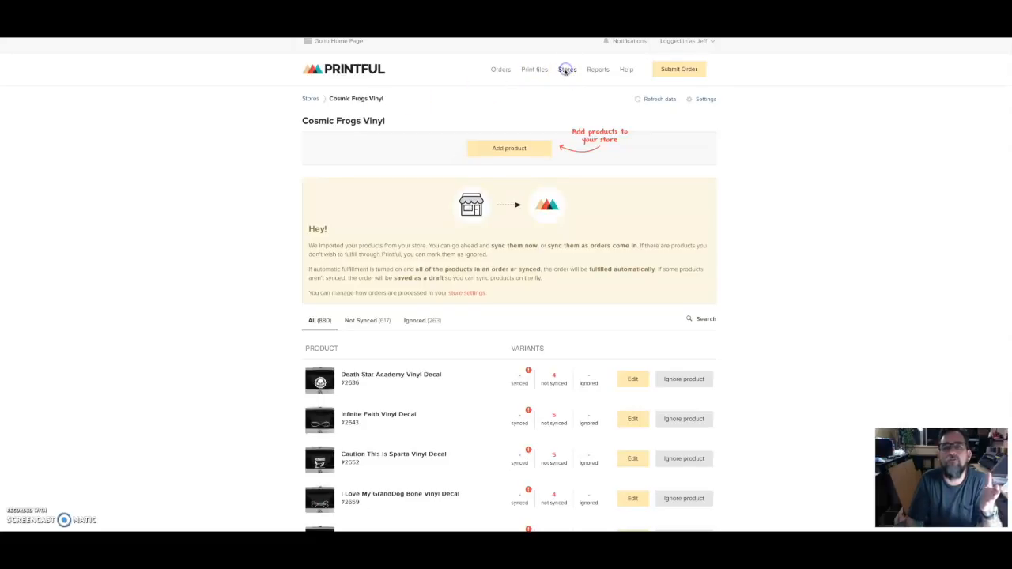
# From the Stores list, open the Cosmic Frogs Vinyl store's Update Store settings page
pyautogui.click(566, 70)
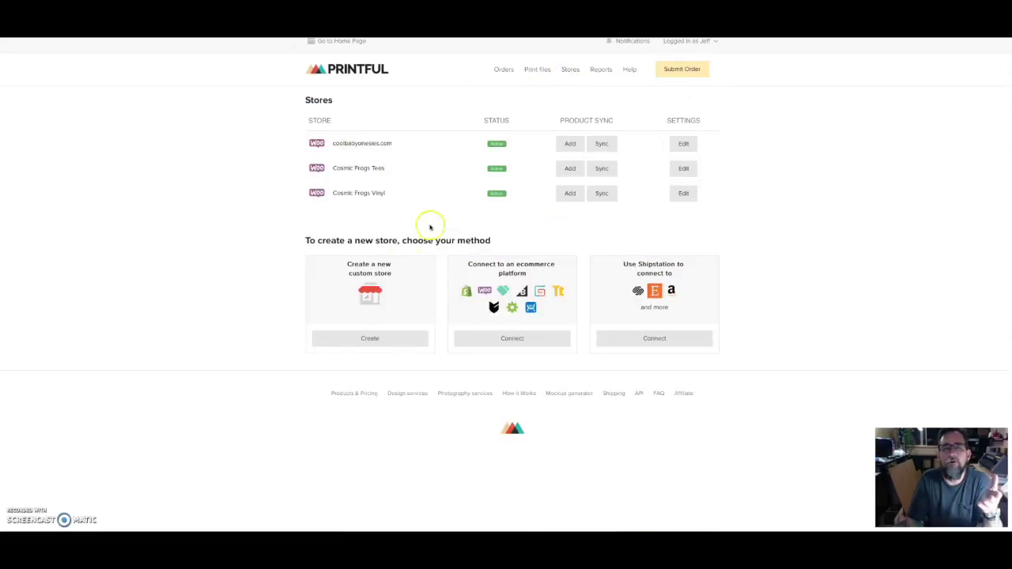
pyautogui.moveTo(538, 276)
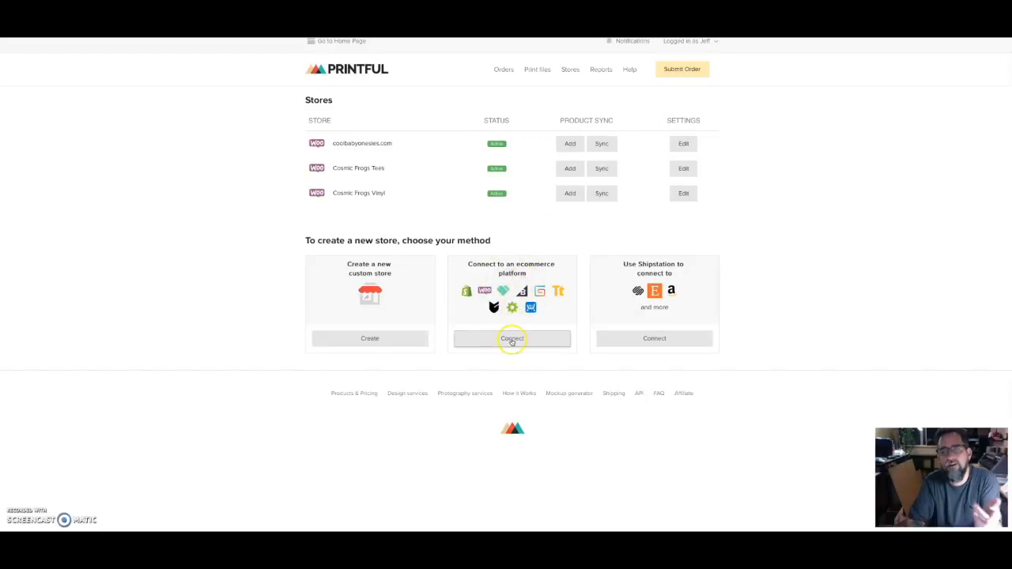
pyautogui.moveTo(513, 309)
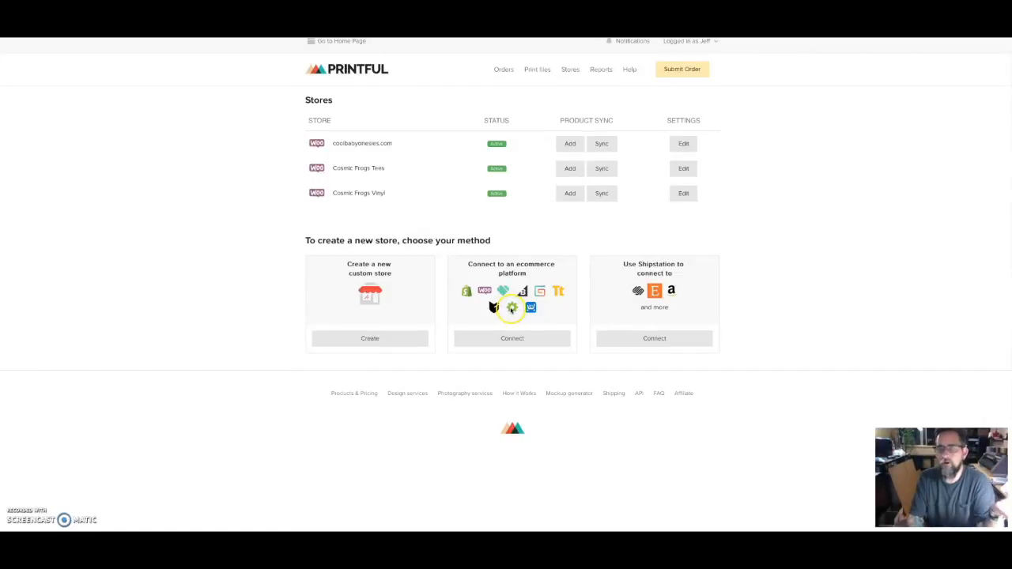
pyautogui.moveTo(512, 307)
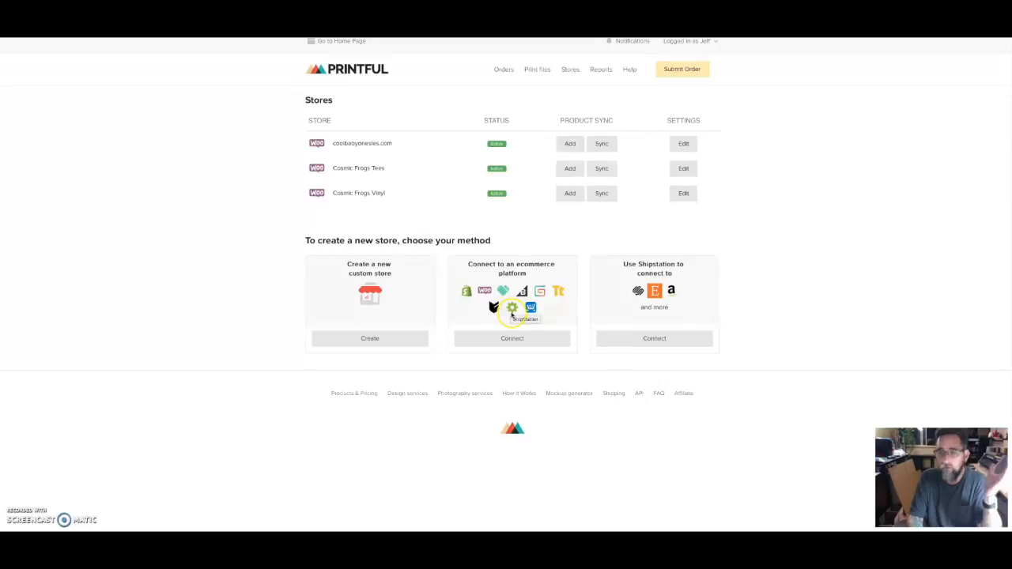
pyautogui.moveTo(483, 143)
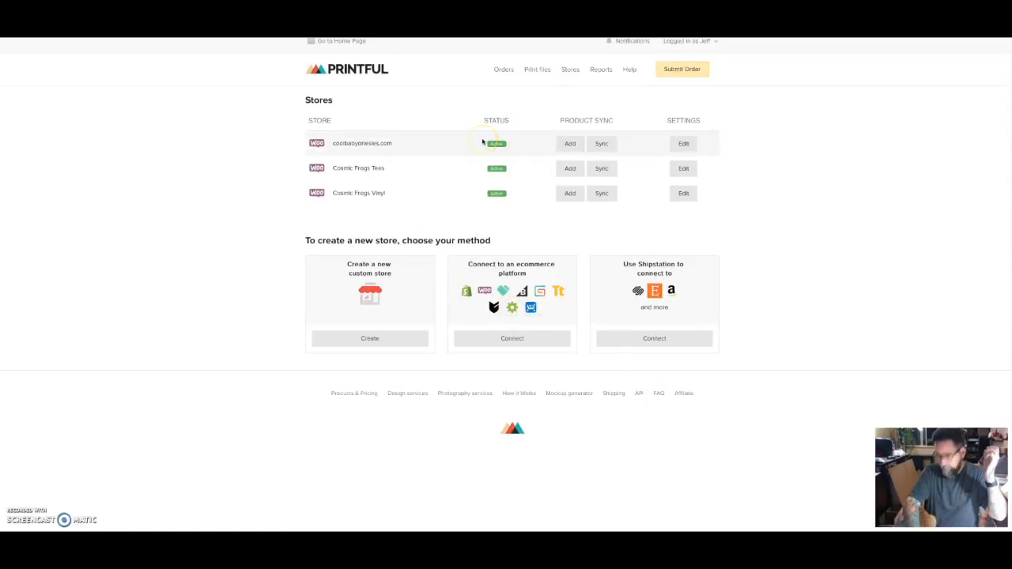
pyautogui.moveTo(367, 199)
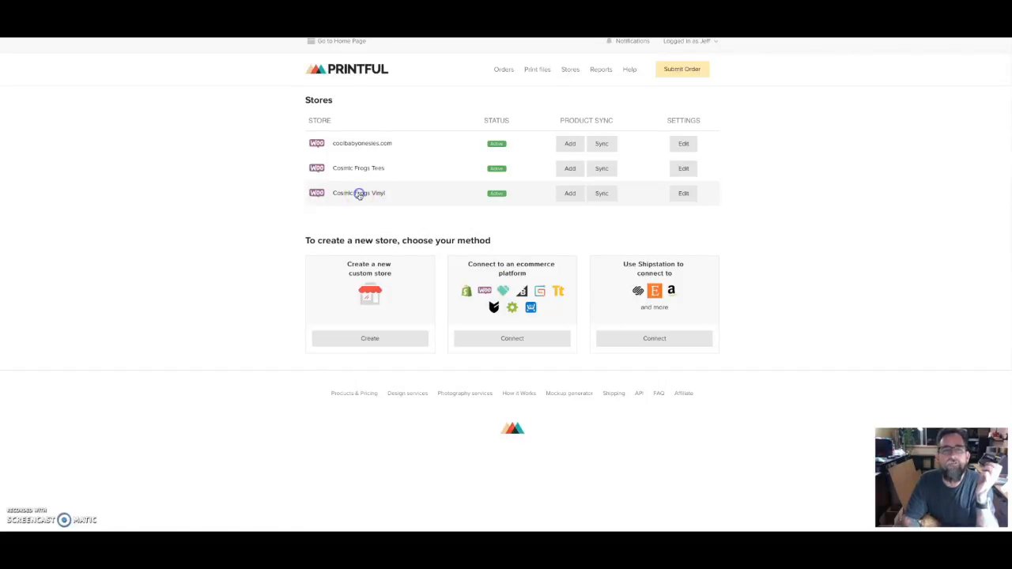
pyautogui.click(683, 193)
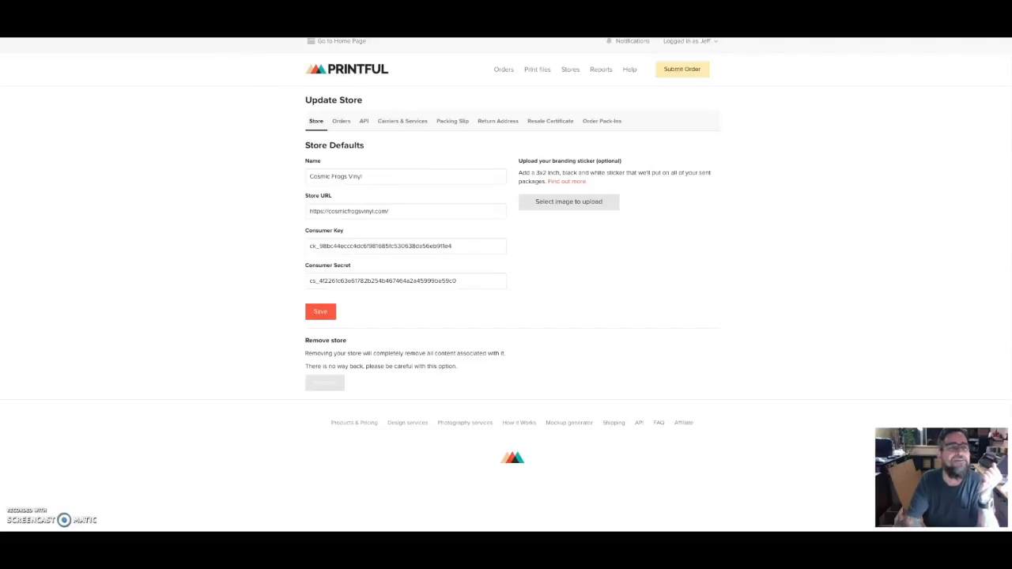
pyautogui.click(569, 70)
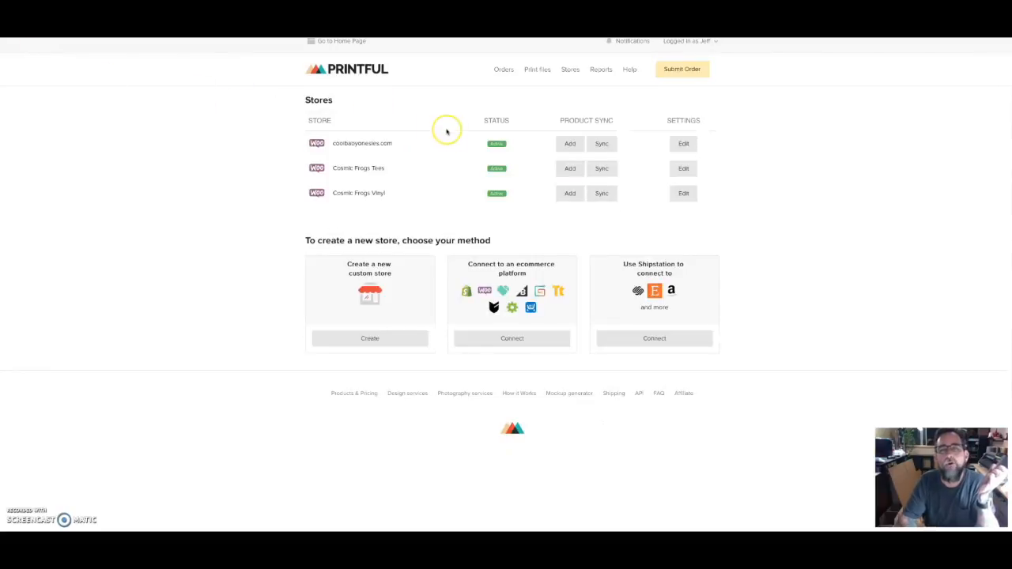
pyautogui.moveTo(536, 199)
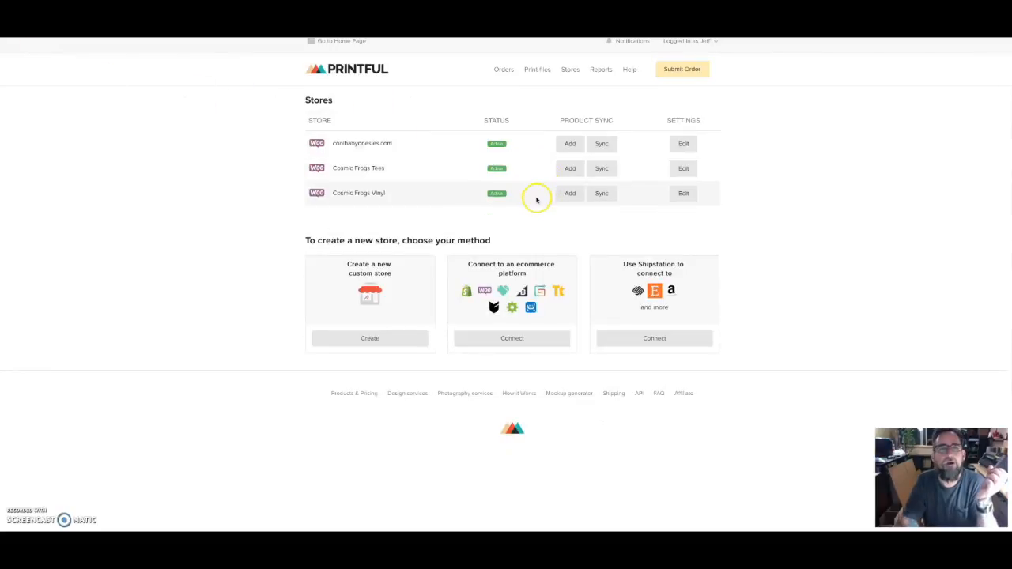
pyautogui.click(569, 70)
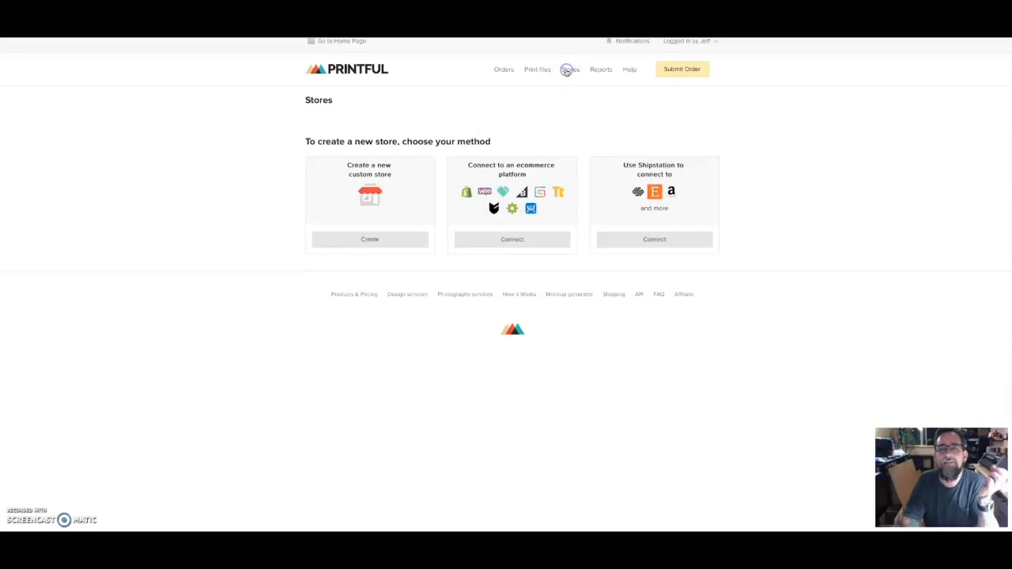
pyautogui.click(569, 70)
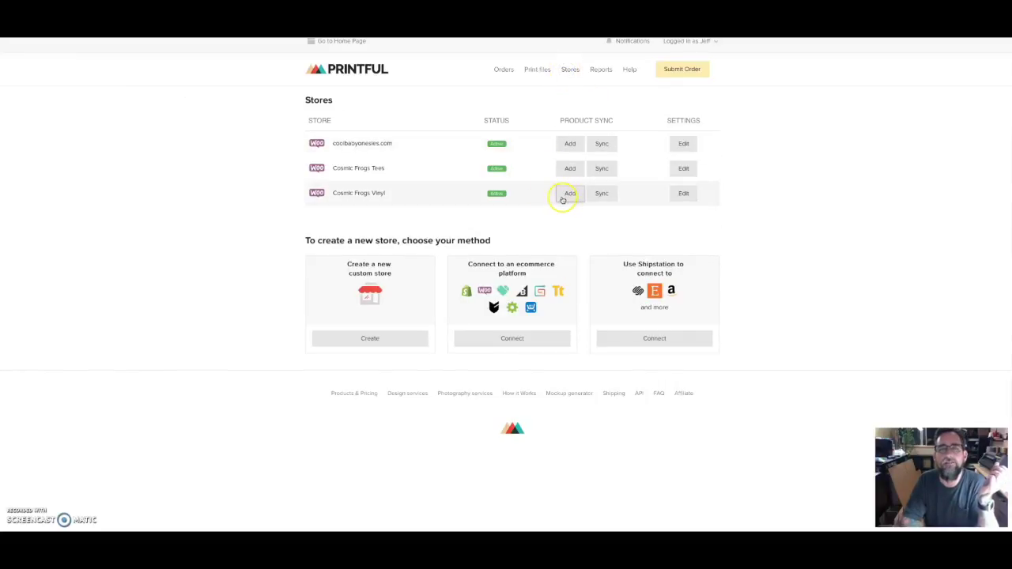
pyautogui.click(683, 193)
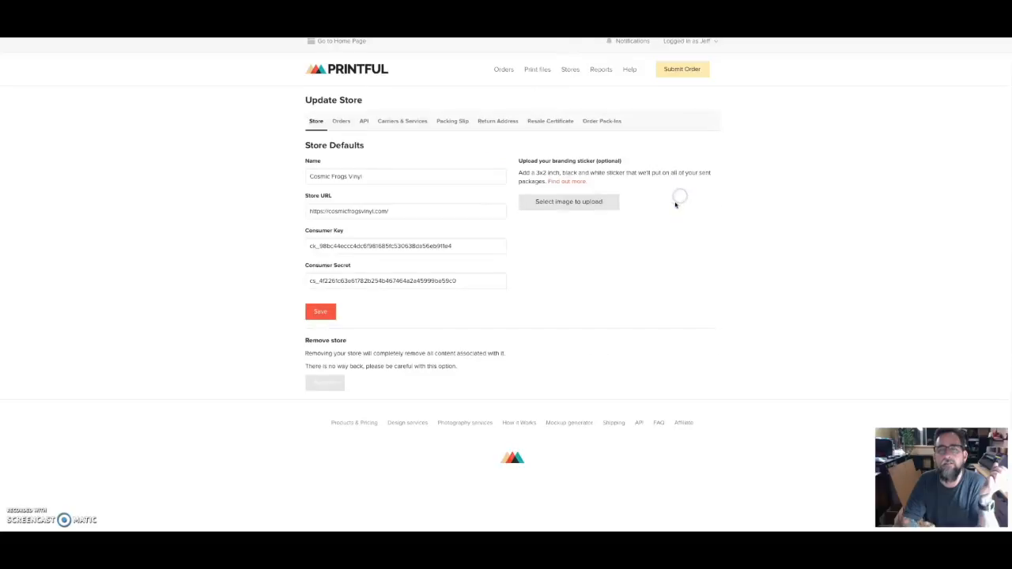
pyautogui.moveTo(610, 243)
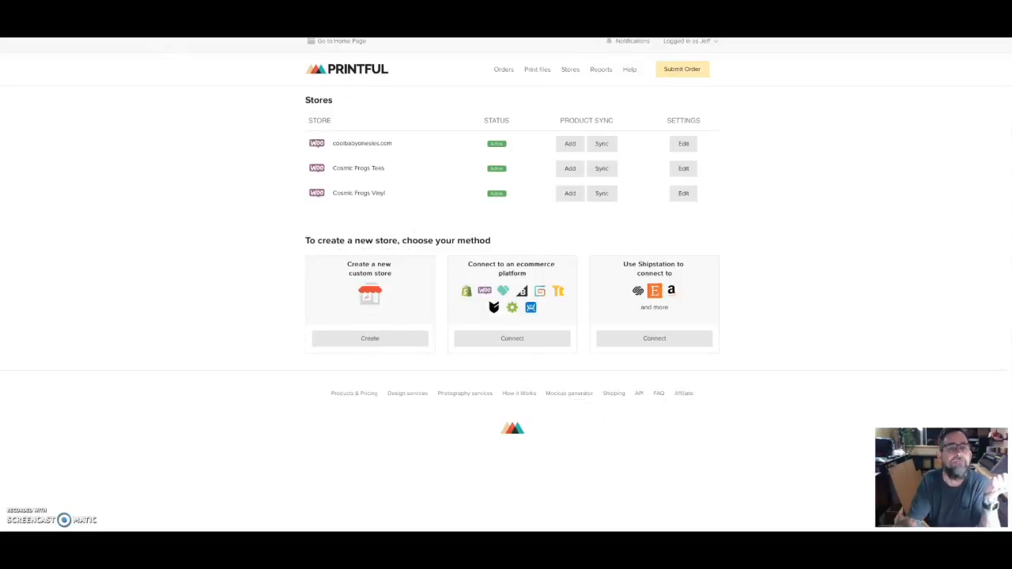
# In the Cosmic Frogs Vinyl product list, ignore the Death Star Academy, Horse Prancing and Doberman decals
pyautogui.click(357, 193)
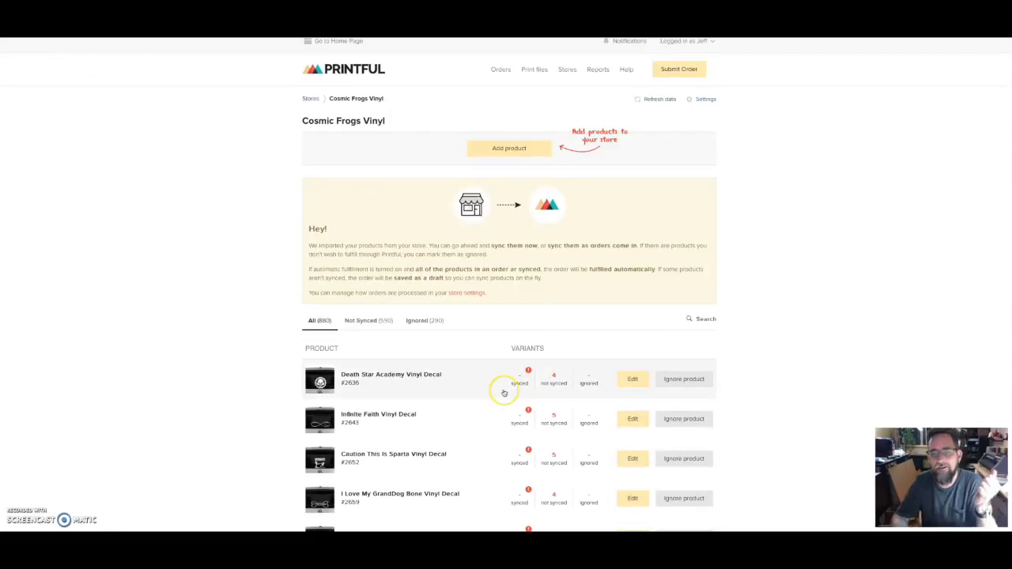
pyautogui.scroll(-3)
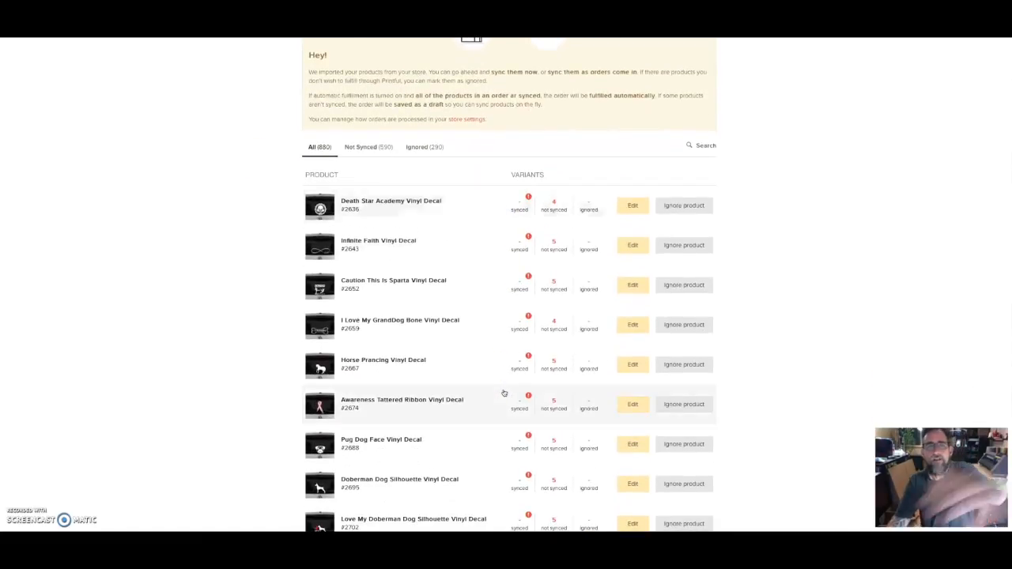
pyautogui.scroll(-3)
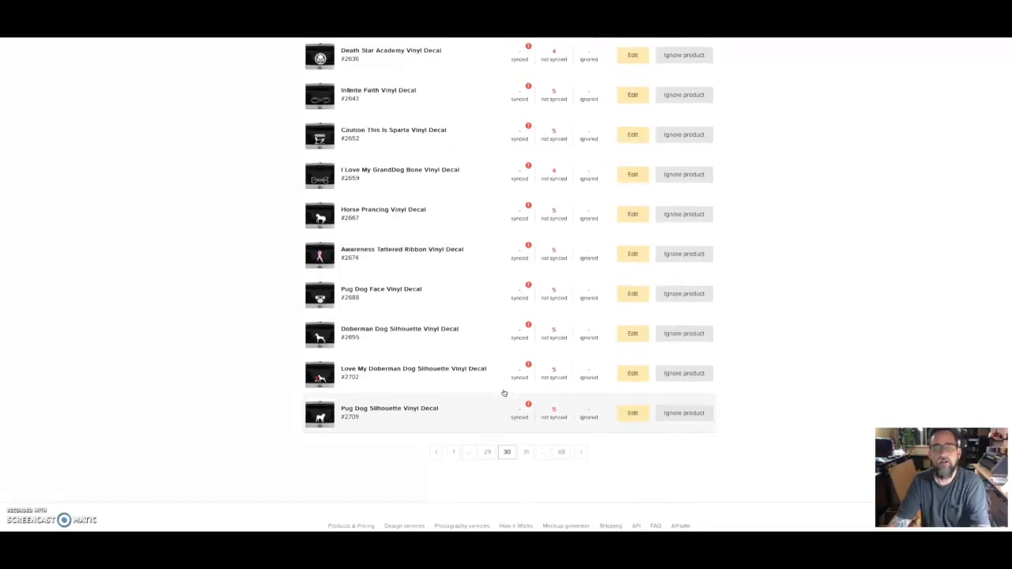
pyautogui.scroll(3)
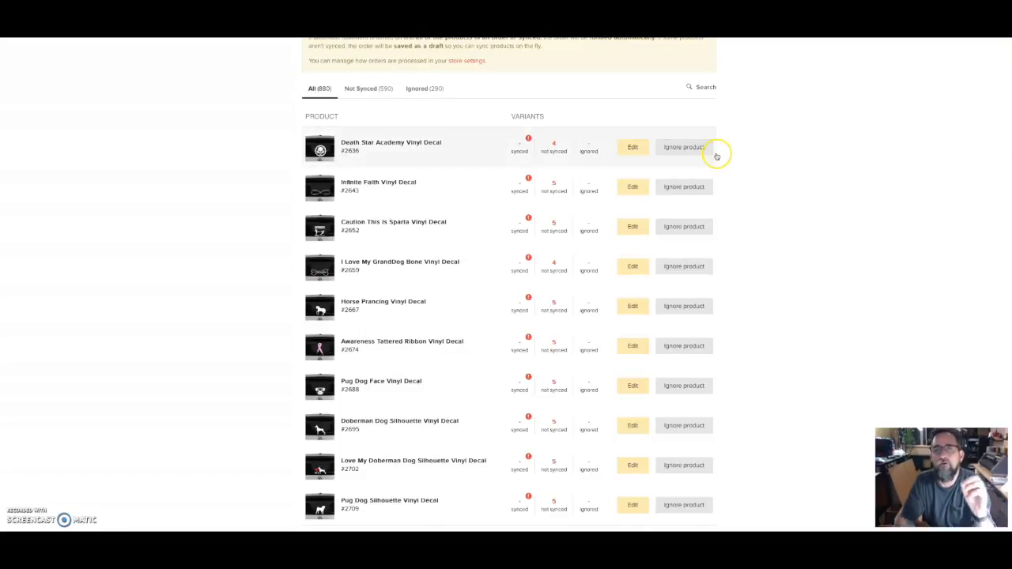
pyautogui.click(683, 147)
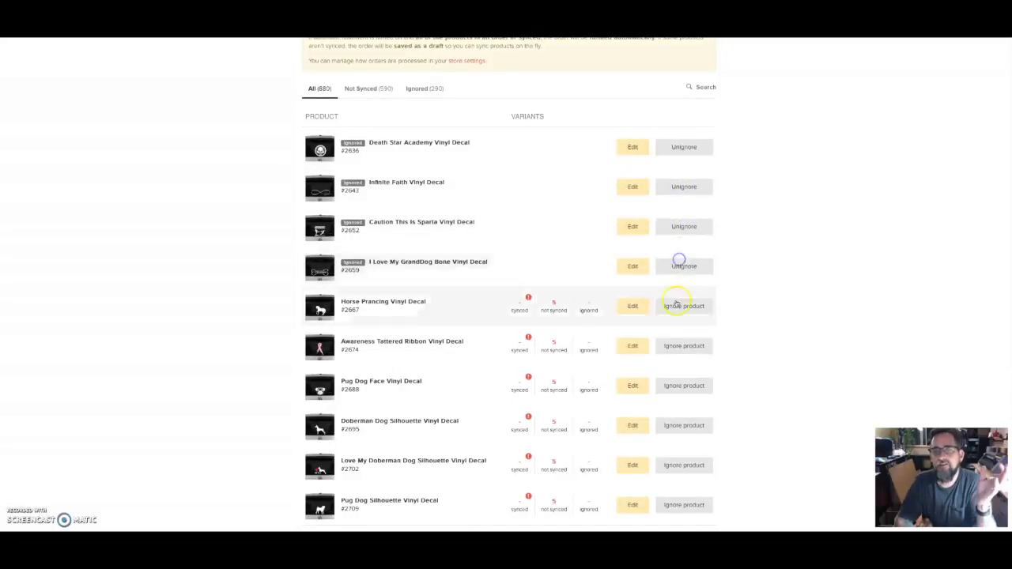
pyautogui.click(683, 307)
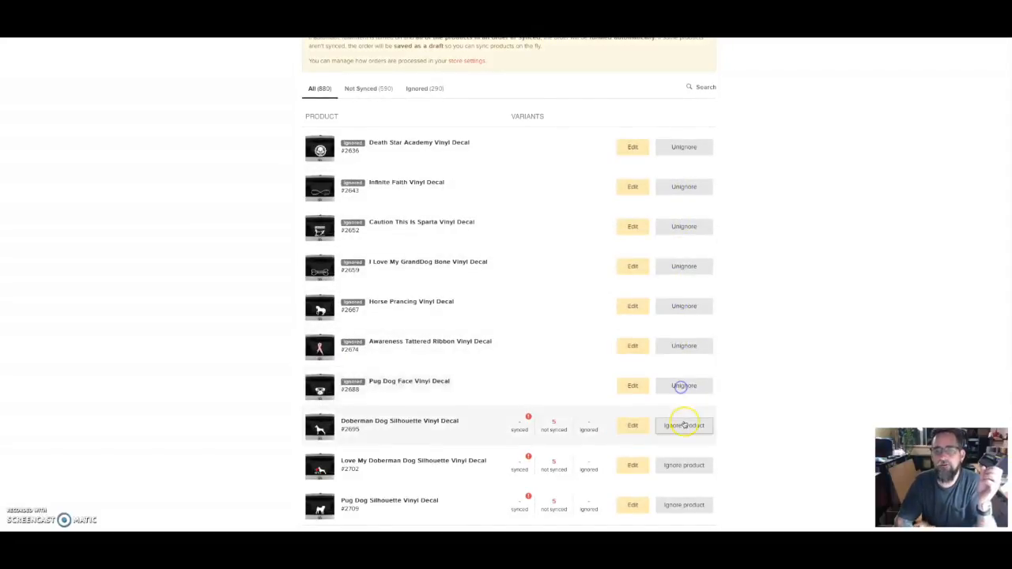
pyautogui.click(683, 426)
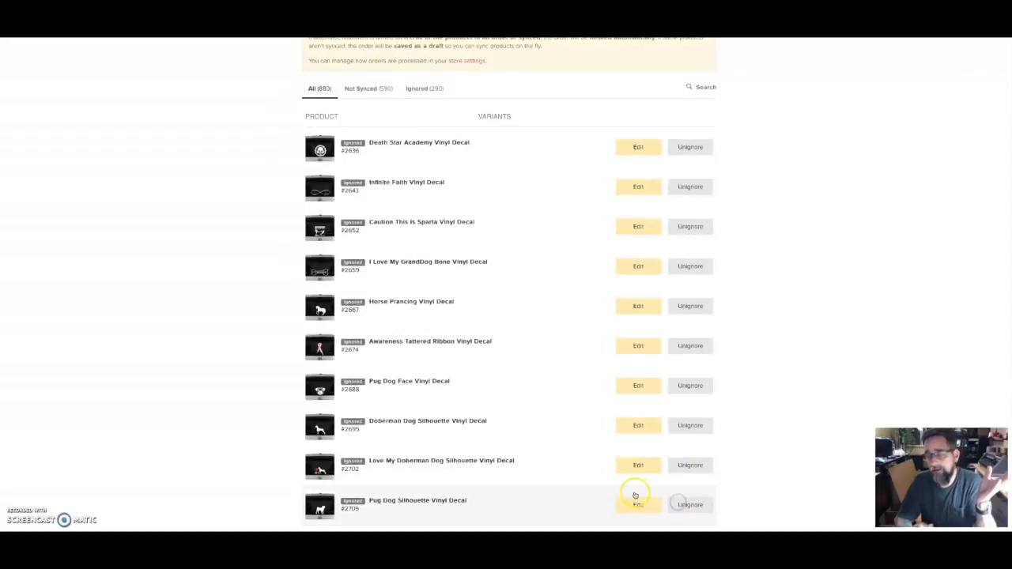
# Further down the page, ignore another decal plus the Marine Corp Wife and Tool Lateralus Eye decals
pyautogui.scroll(-3)
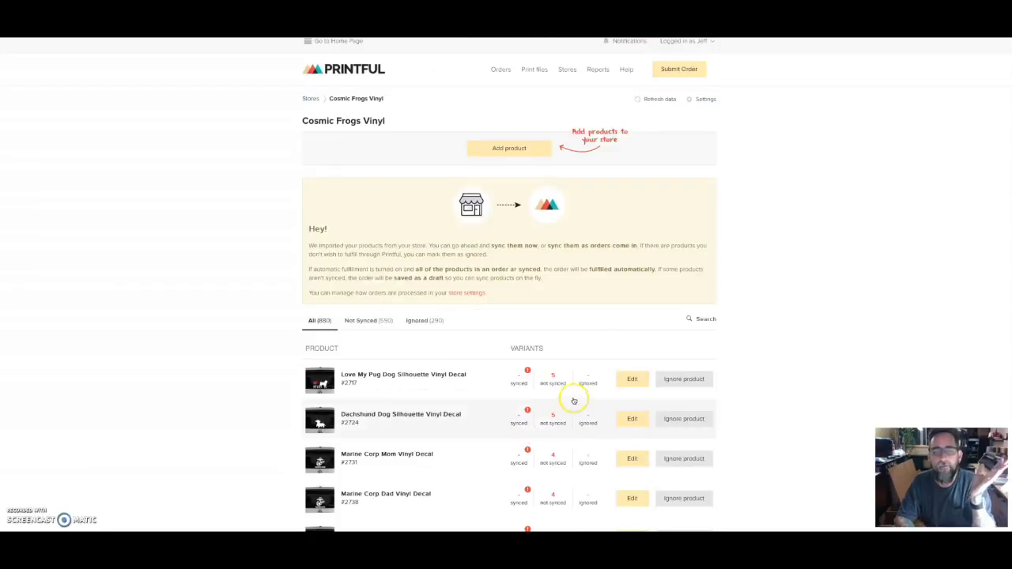
pyautogui.scroll(-3)
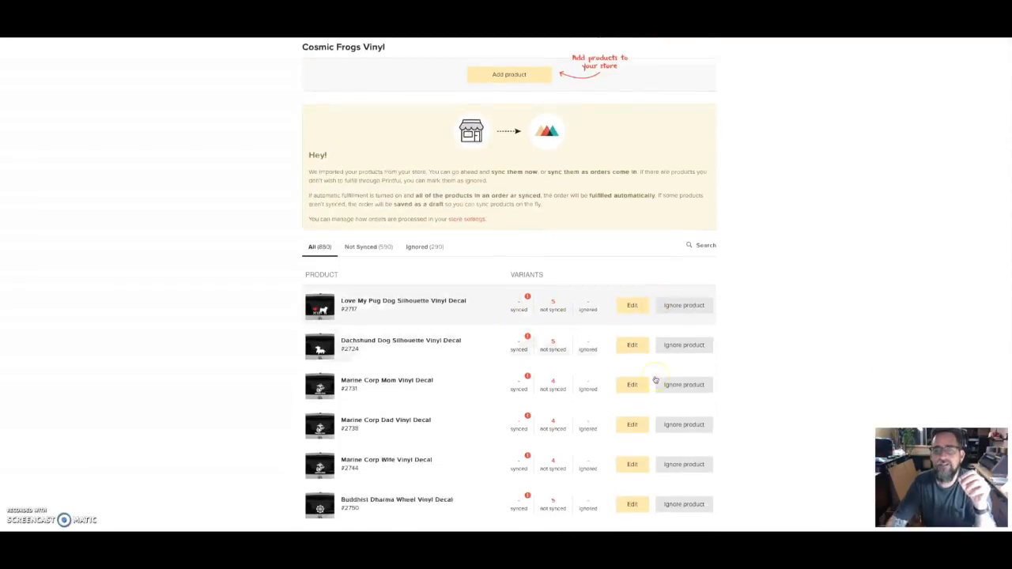
pyautogui.scroll(-3)
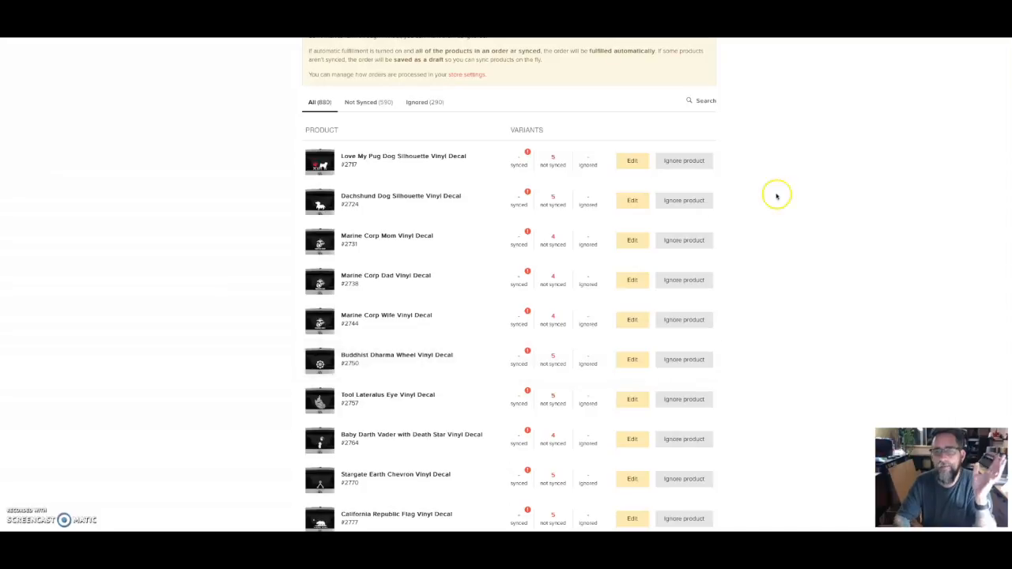
pyautogui.click(684, 161)
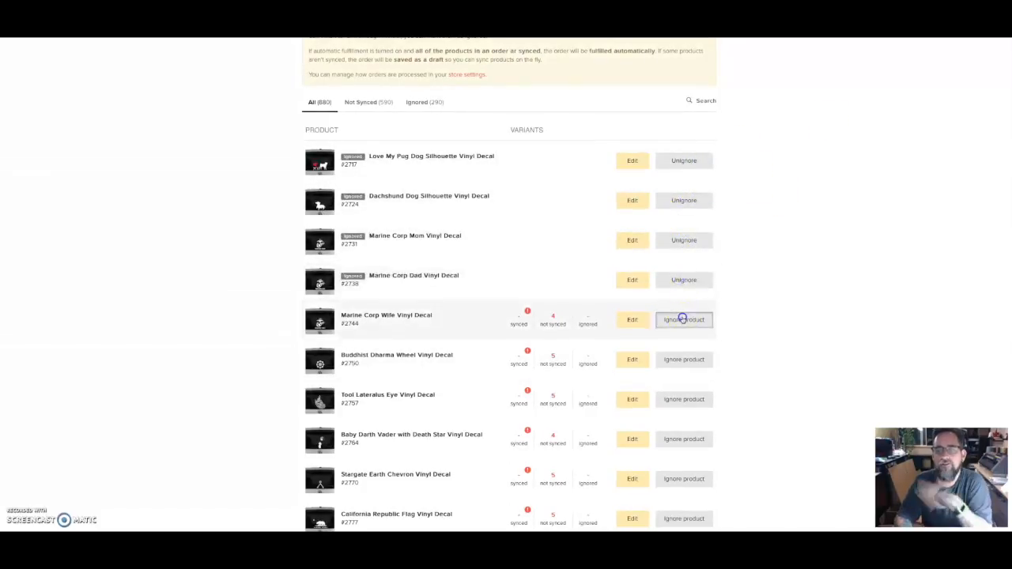
pyautogui.click(683, 320)
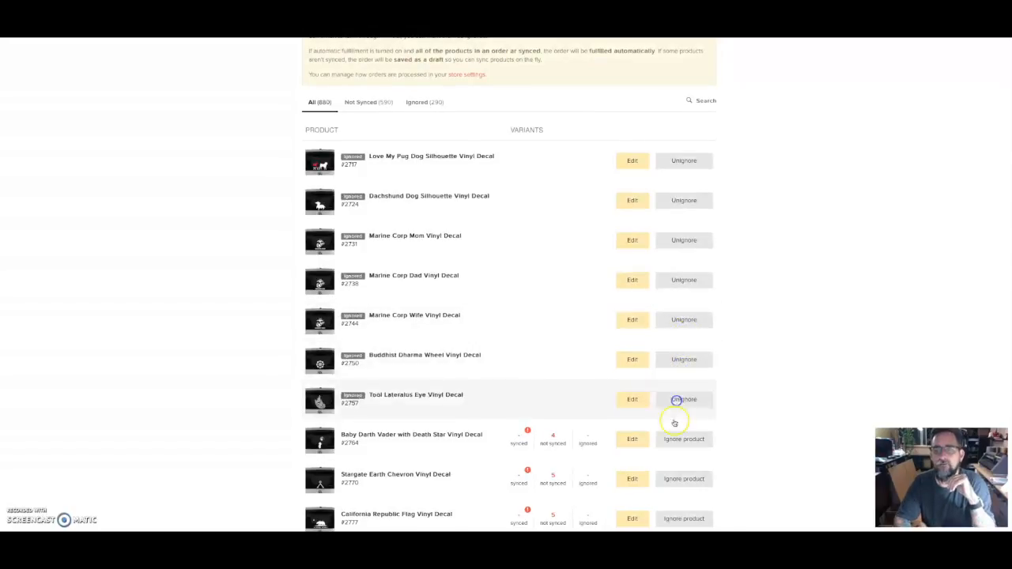
pyautogui.click(683, 399)
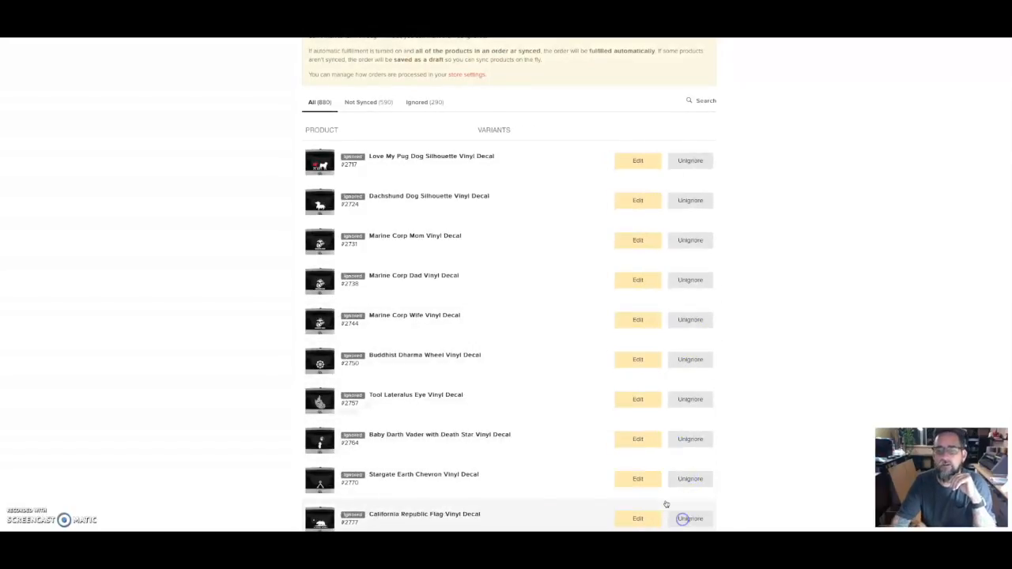
pyautogui.scroll(3)
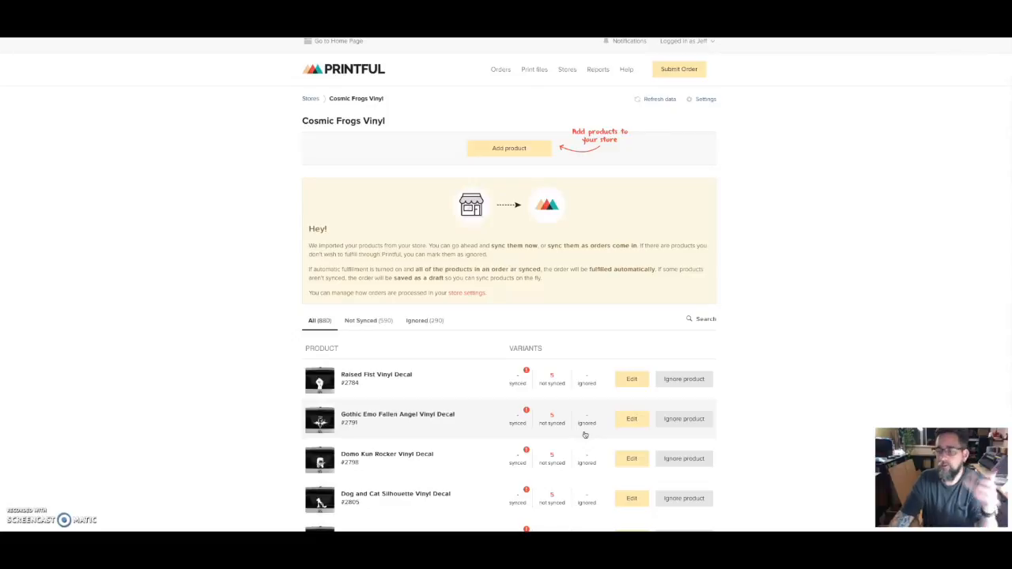
# Ignore the Fallen Angel, Zen Enso, Unicorn, Triathlon Pictogram and Dance Mom Ballet Shoes decals
pyautogui.scroll(-3)
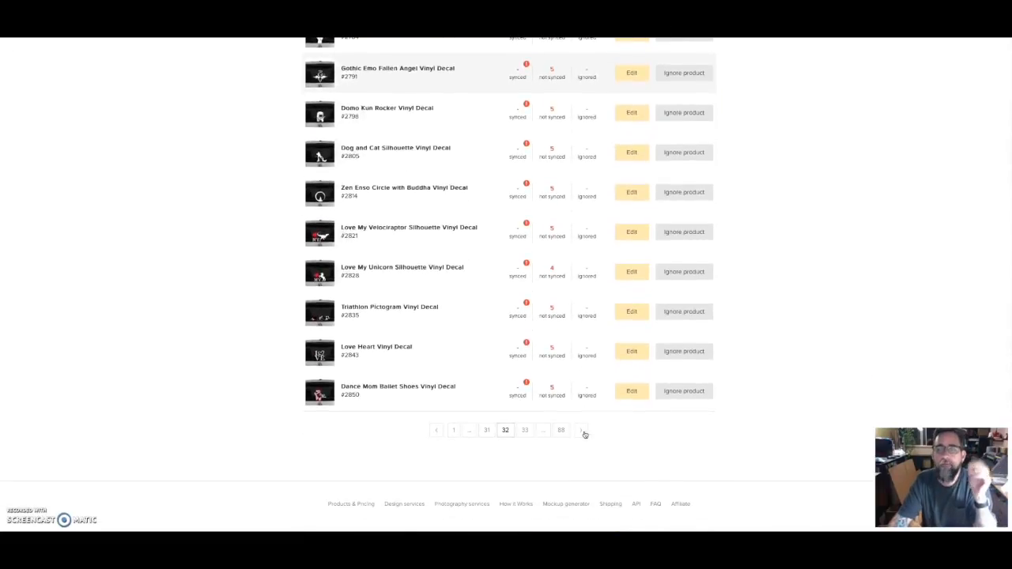
pyautogui.scroll(3)
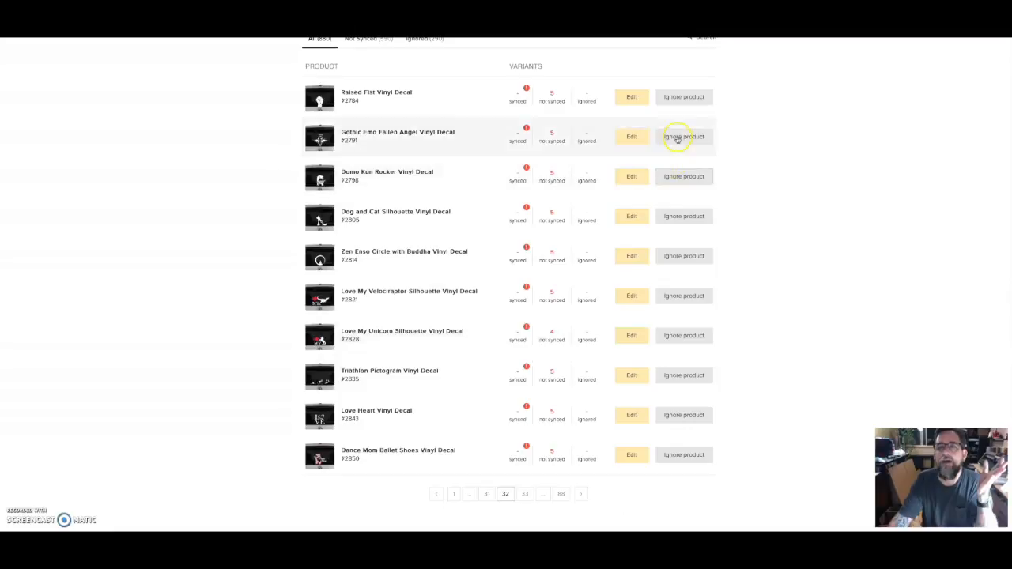
pyautogui.click(684, 136)
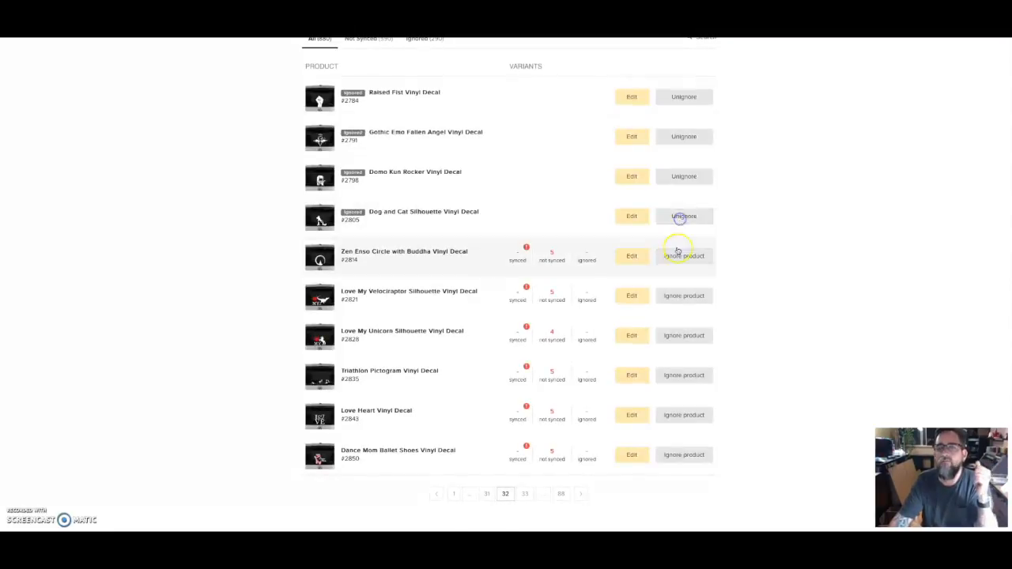
pyautogui.click(683, 257)
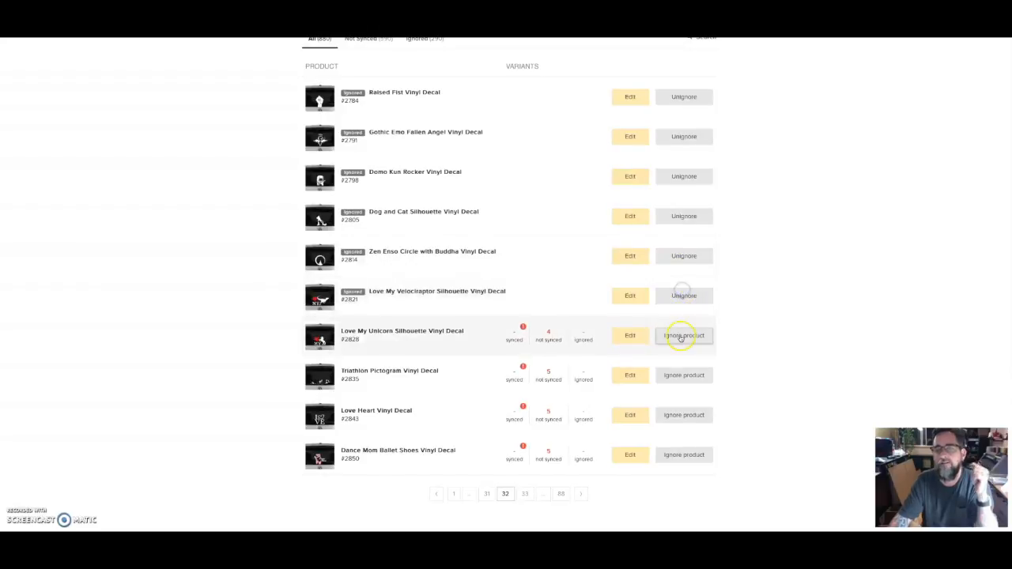
pyautogui.click(683, 336)
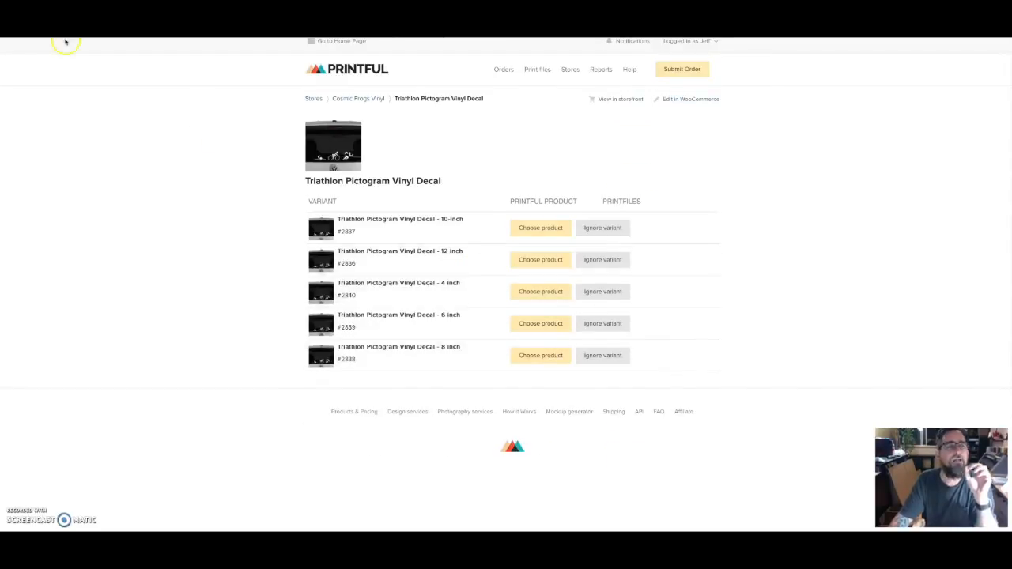
pyautogui.click(358, 98)
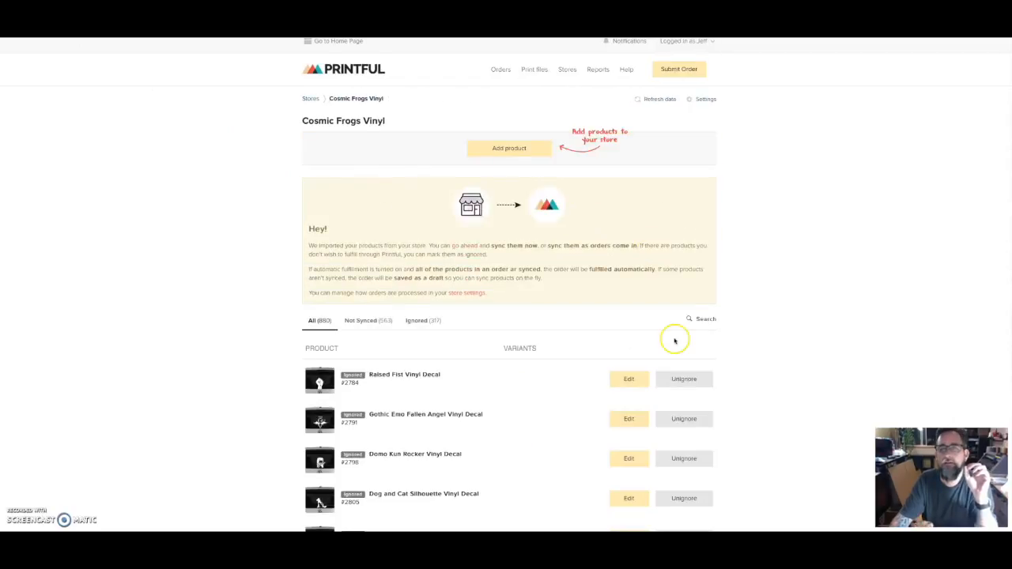
pyautogui.scroll(-3)
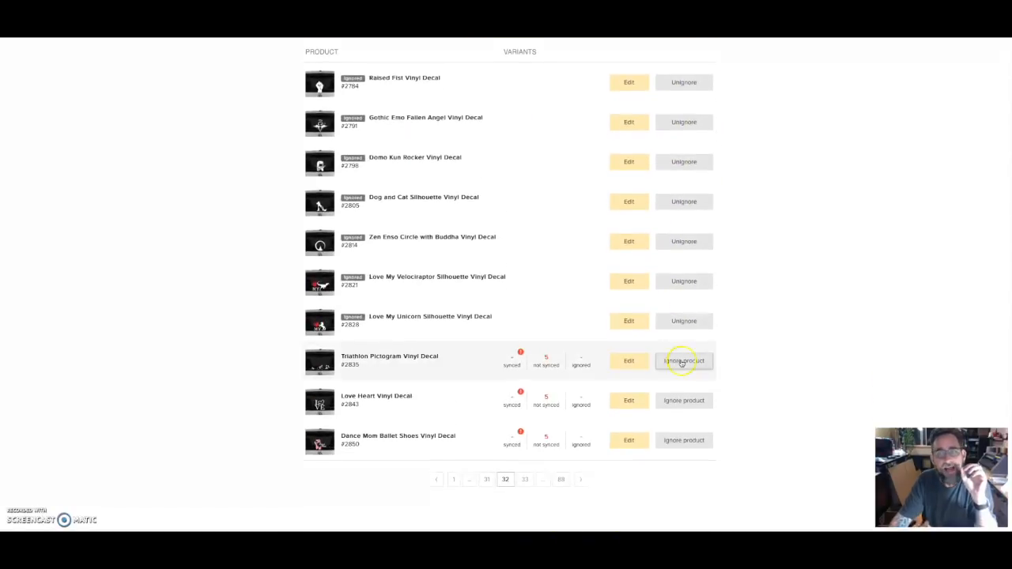
pyautogui.click(683, 361)
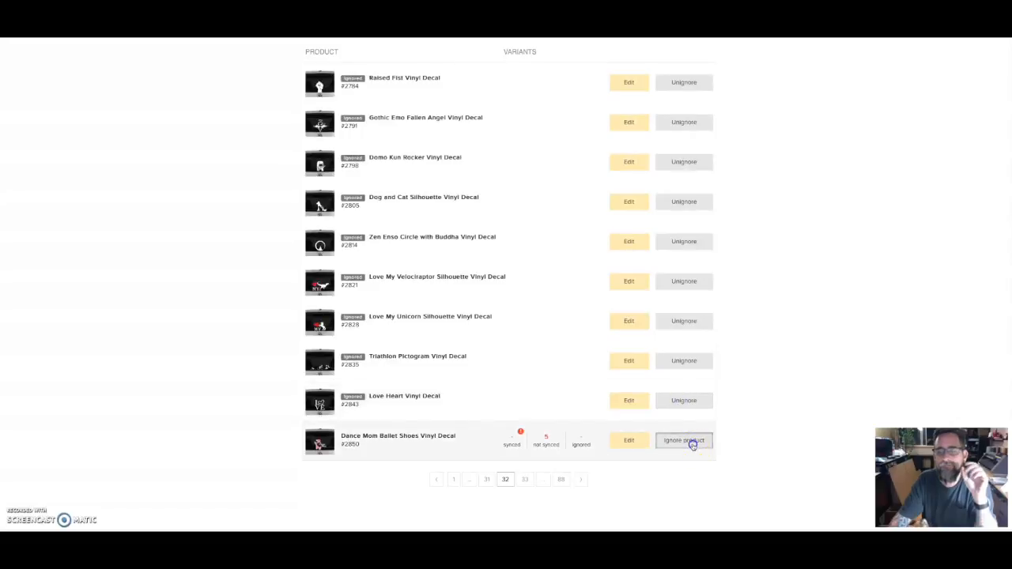
pyautogui.click(683, 439)
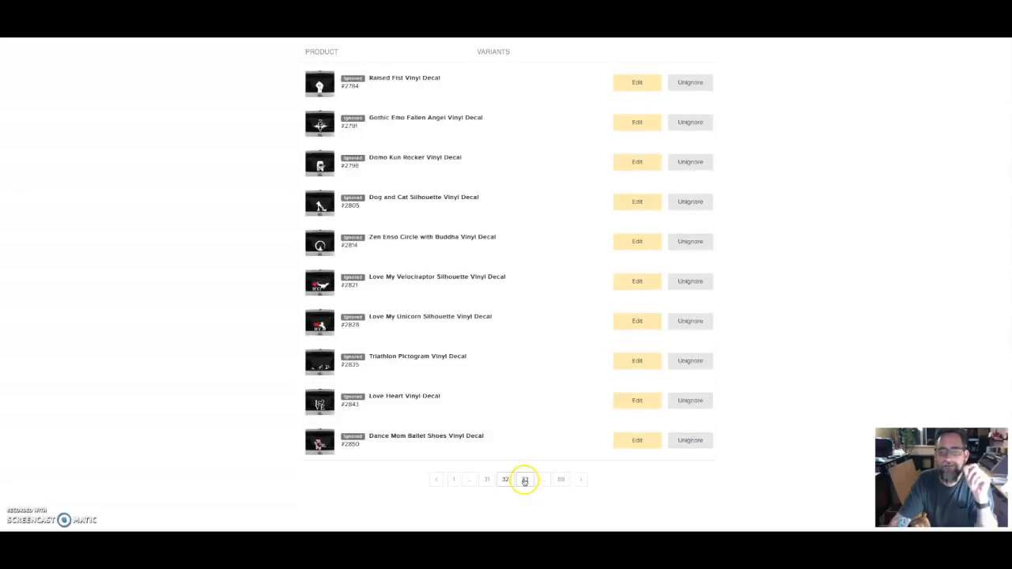
# On the next page, ignore the Triple Goddess, Cthulhu Emblem and Alabama Crimson Tide decals
pyautogui.click(525, 479)
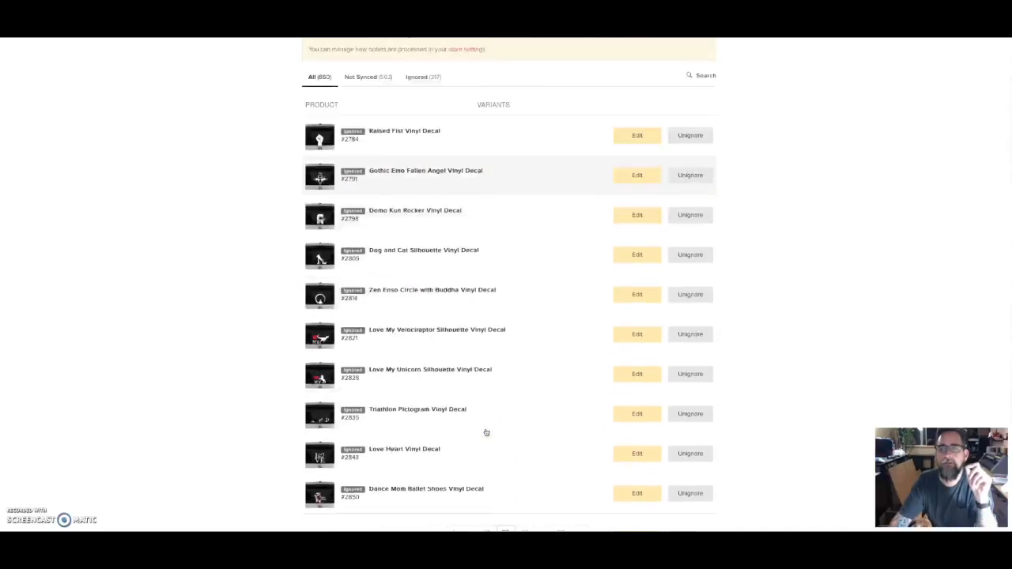
pyautogui.scroll(3)
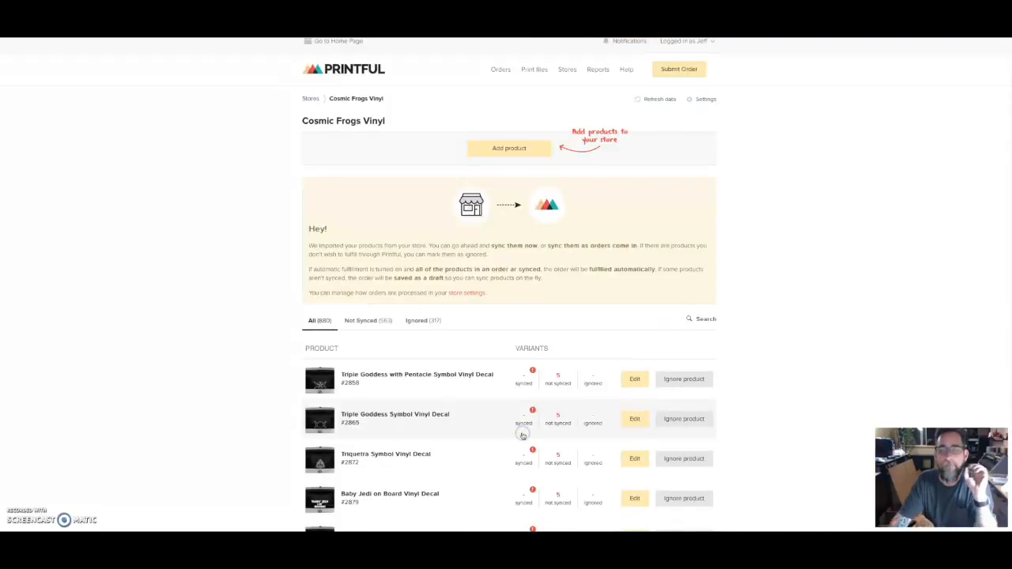
pyautogui.moveTo(522, 436)
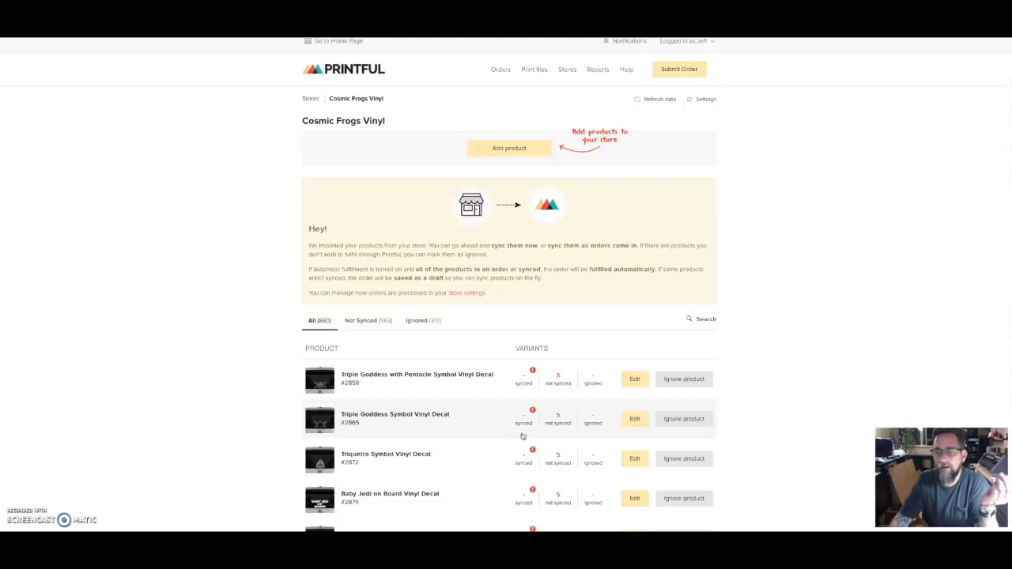
pyautogui.click(683, 418)
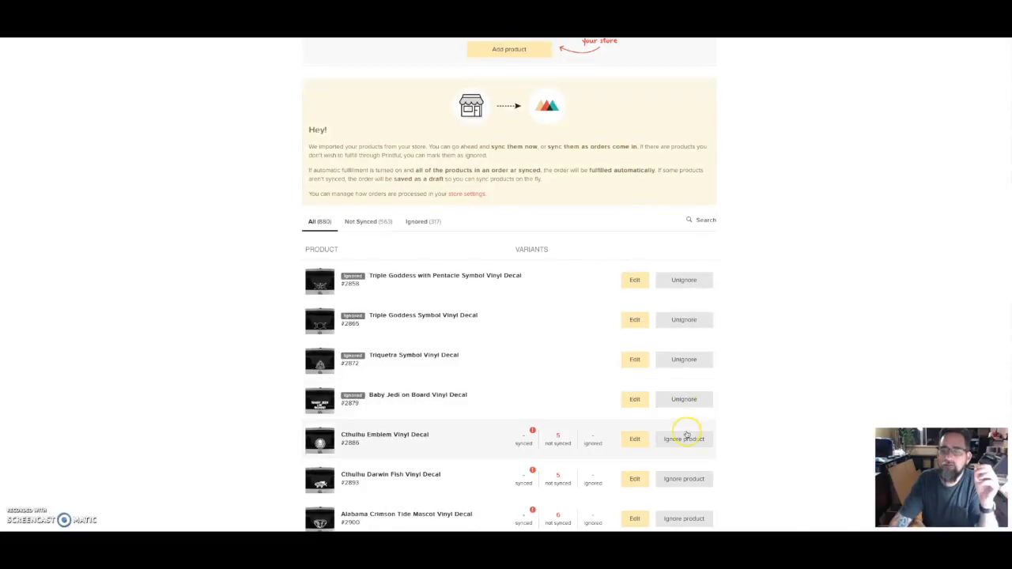
pyautogui.click(683, 440)
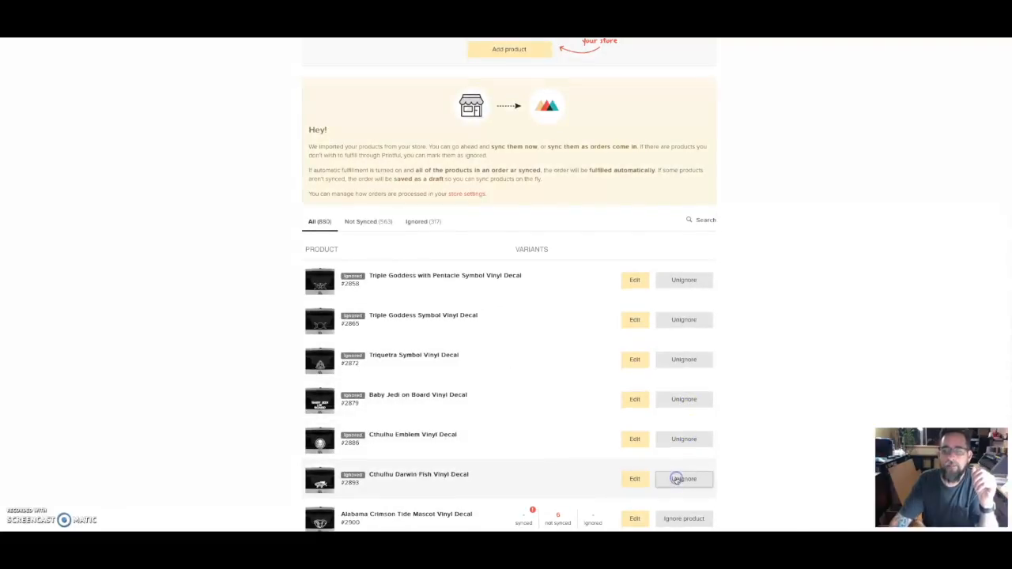
pyautogui.scroll(-3)
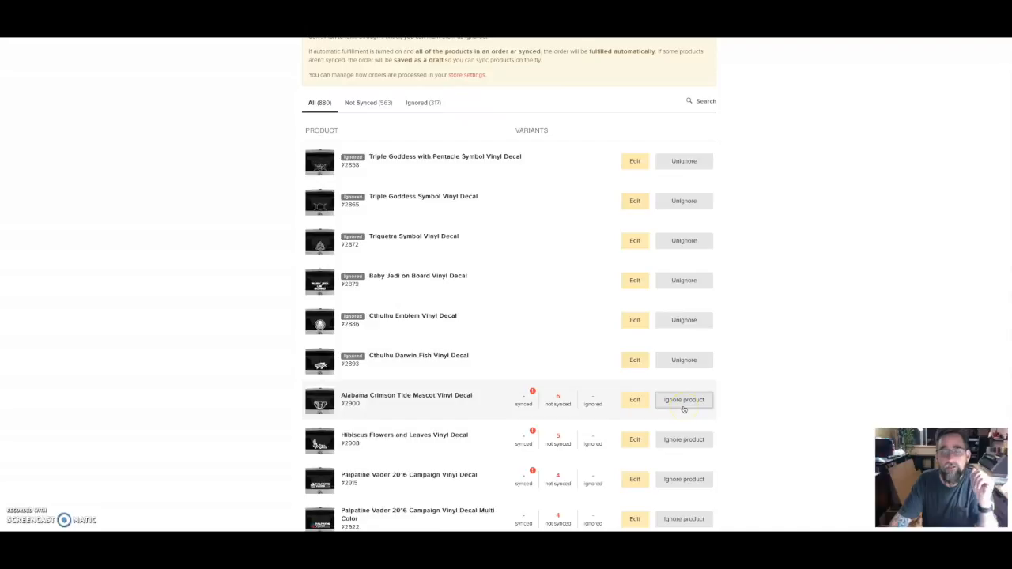
pyautogui.click(683, 399)
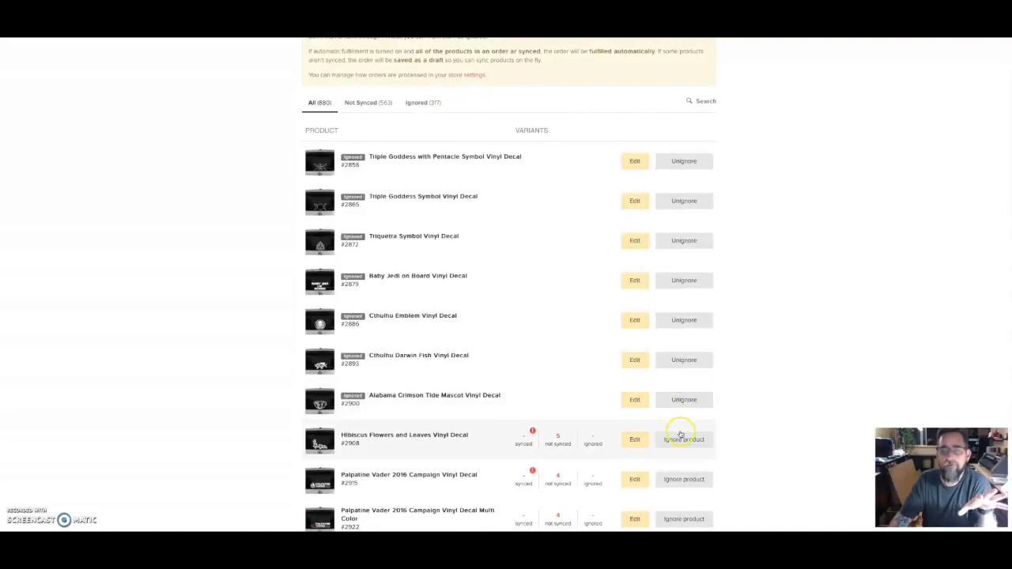
pyautogui.scroll(-3)
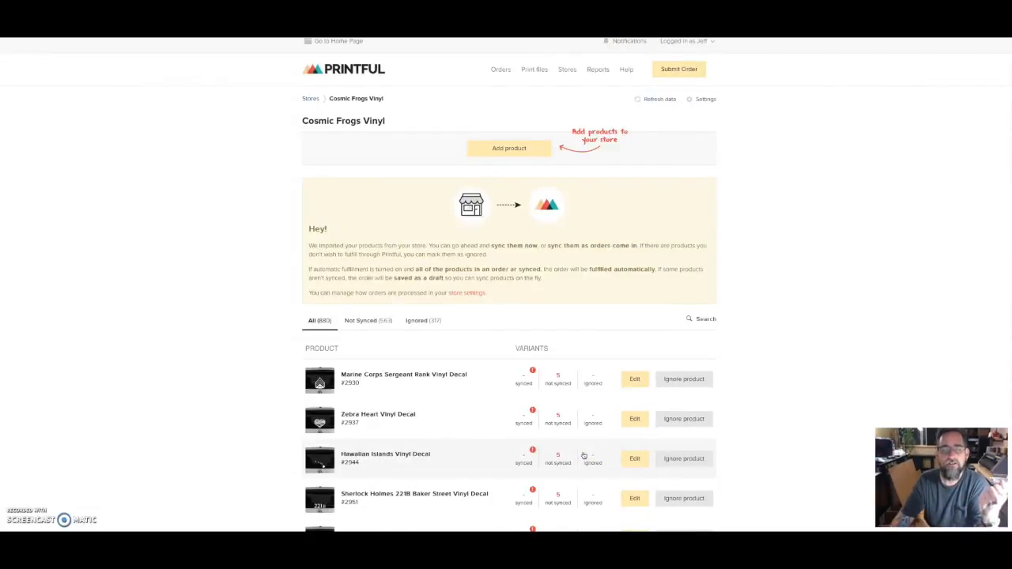
pyautogui.scroll(-3)
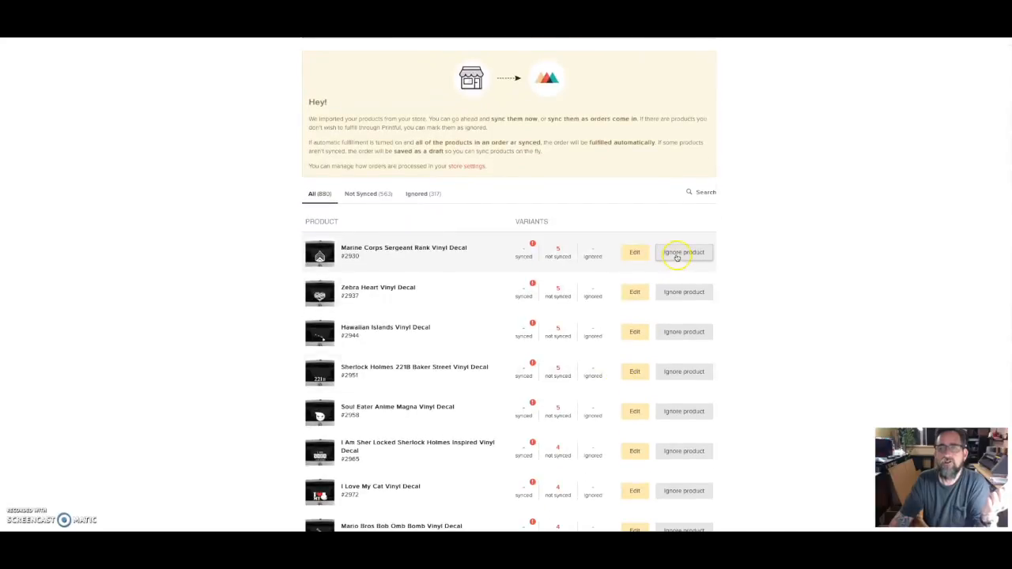
# Ignore the Marine Sergeant Rank, Zebra Heart, Sherlock, Cat, squeegee, Batman, Fluttershy and Army Dad listings
pyautogui.click(683, 252)
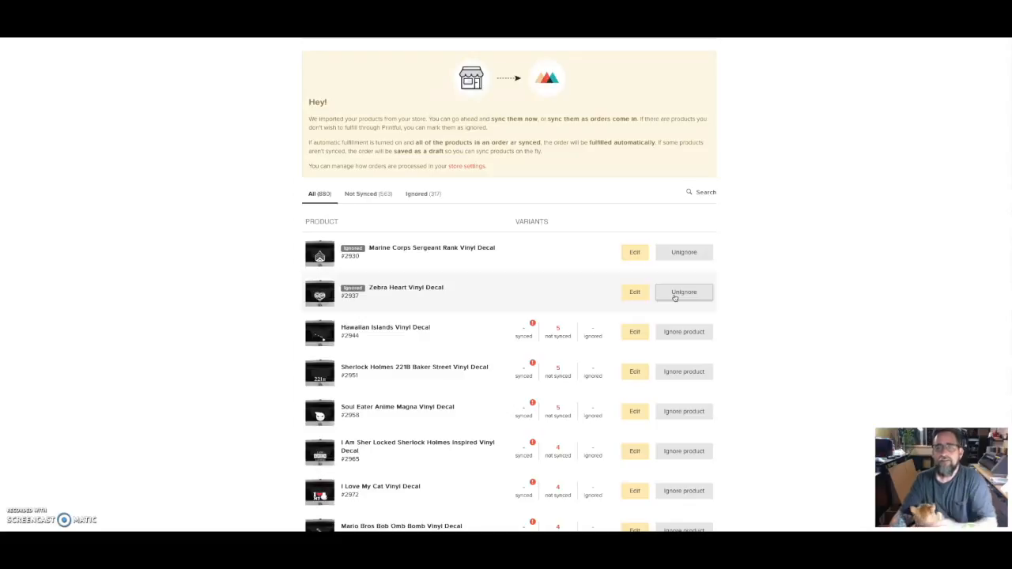
pyautogui.click(684, 333)
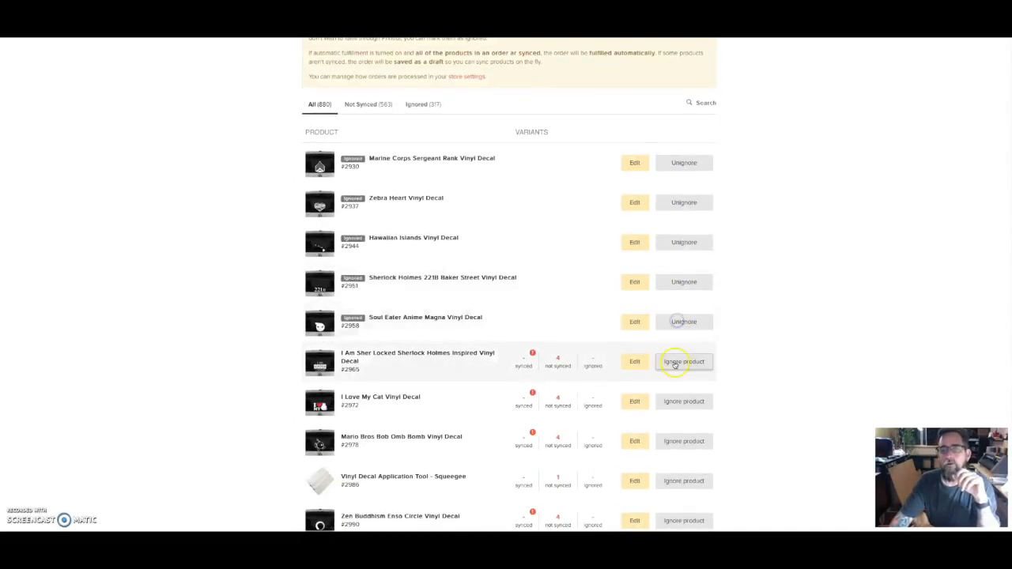
pyautogui.click(683, 361)
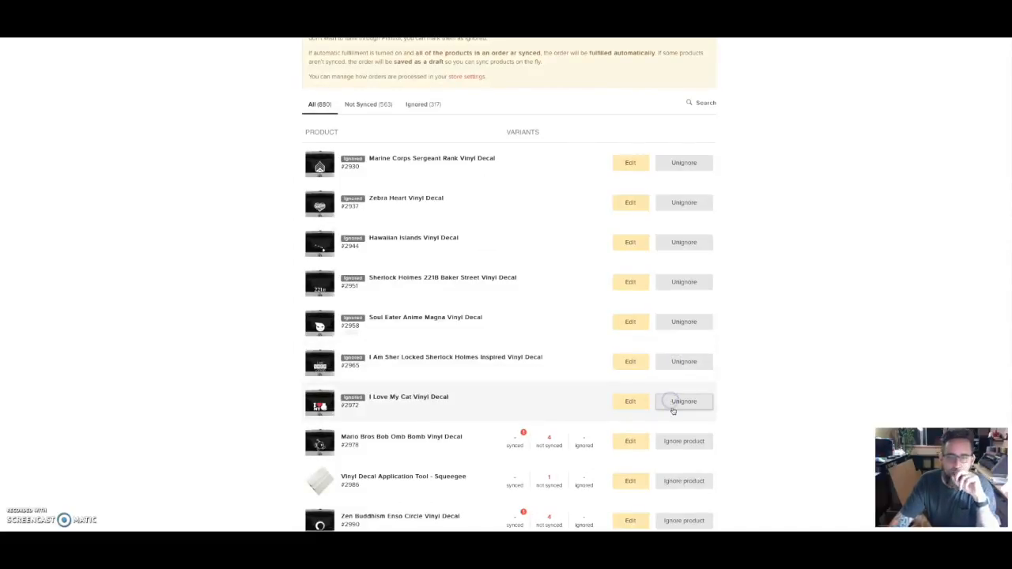
pyautogui.click(683, 402)
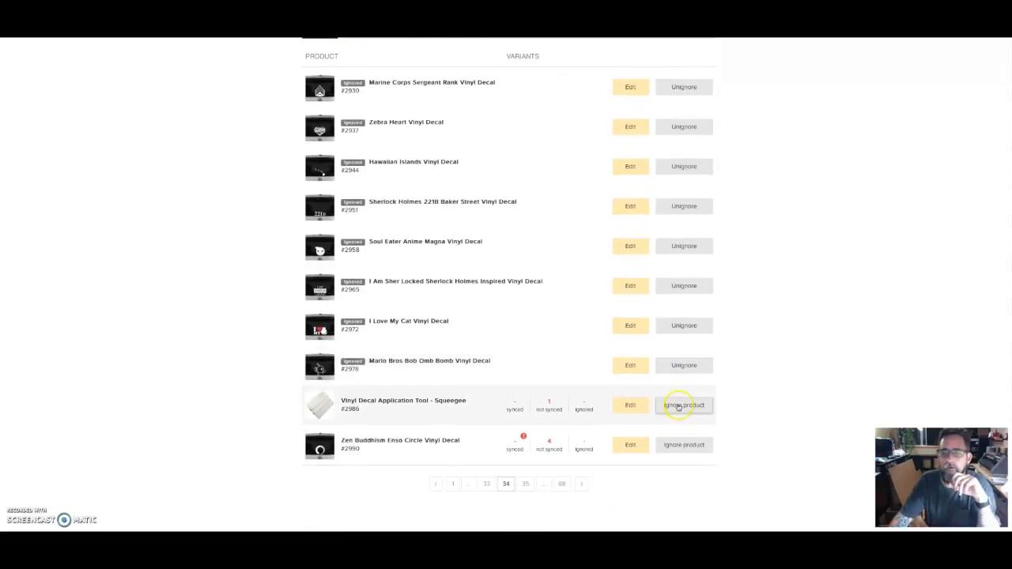
pyautogui.click(684, 405)
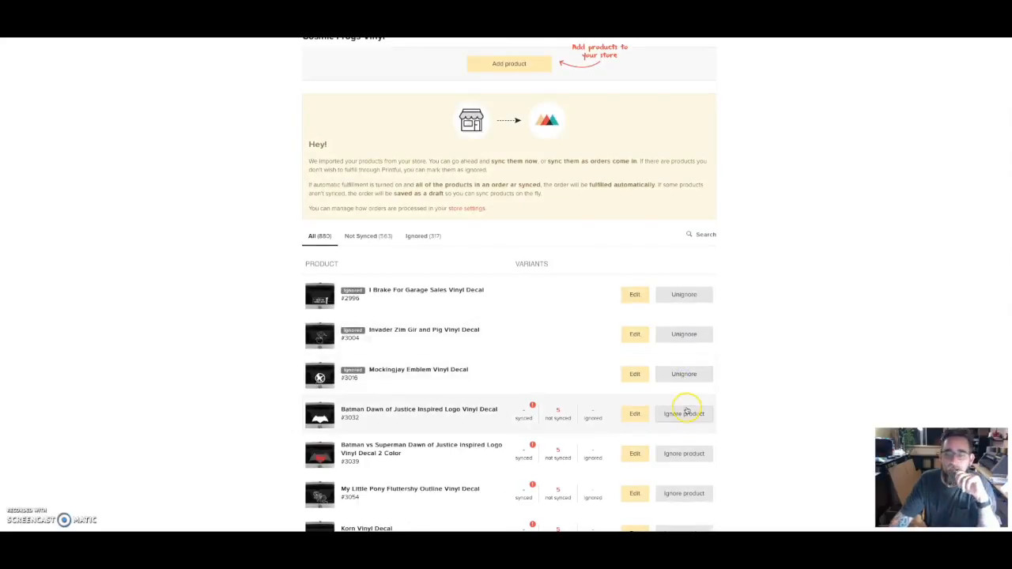
pyautogui.click(683, 414)
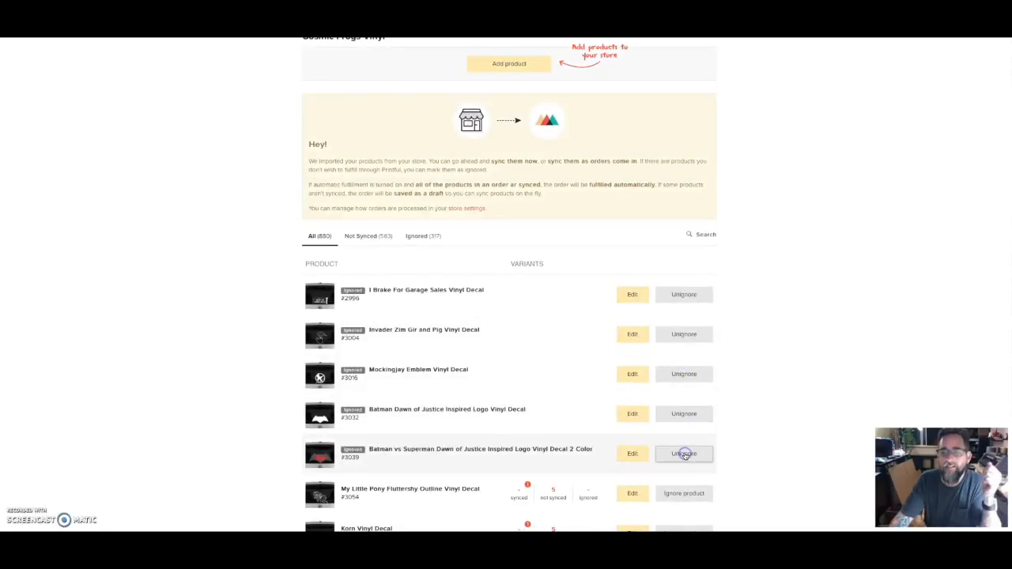
pyautogui.scroll(-3)
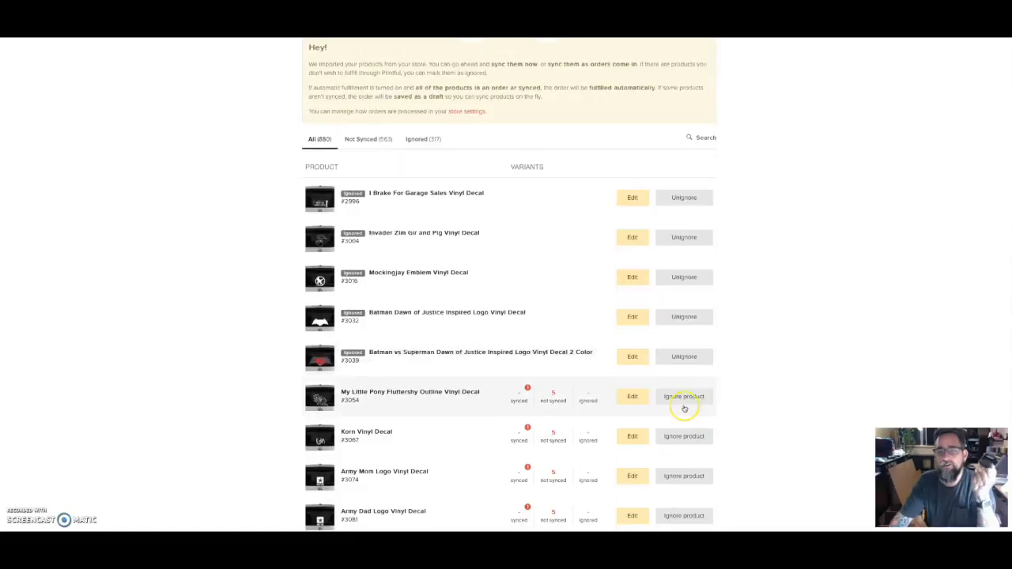
pyautogui.click(683, 395)
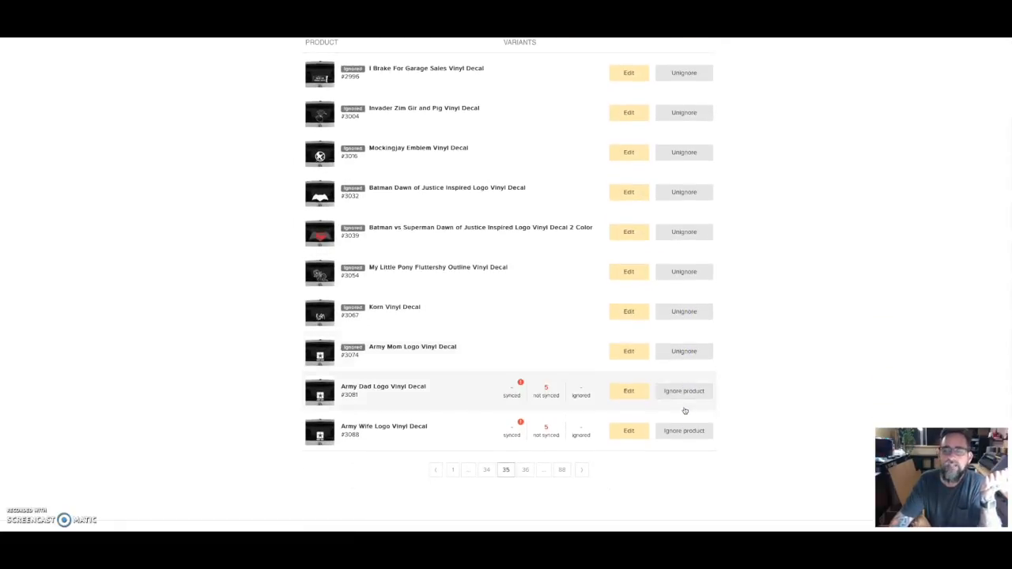
pyautogui.click(683, 391)
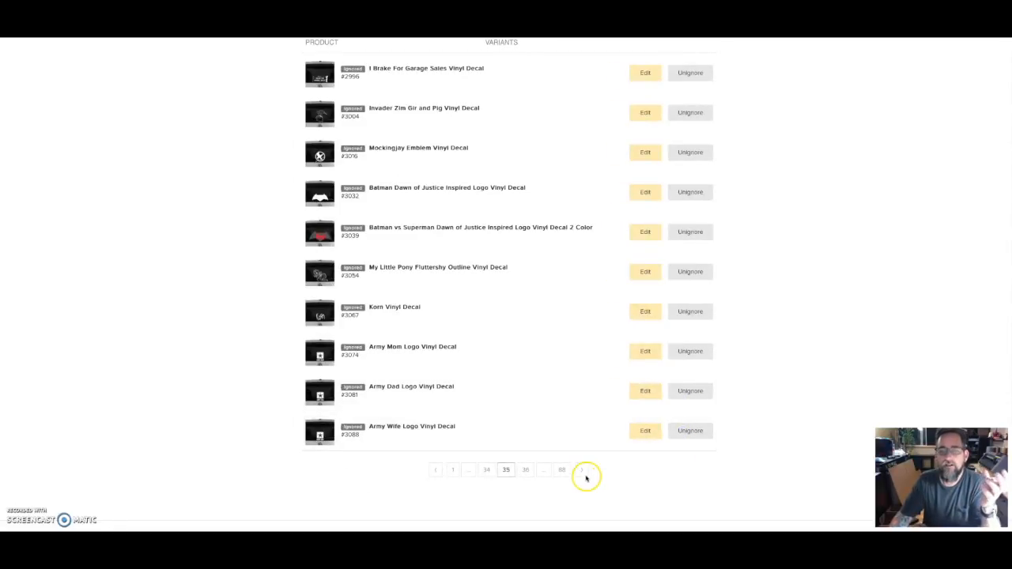
# On another page, ignore The Flash, Cheer Mom, Camera Aperture, Chicago Cubs, Dark Knight and Linkin Park decals
pyautogui.click(582, 470)
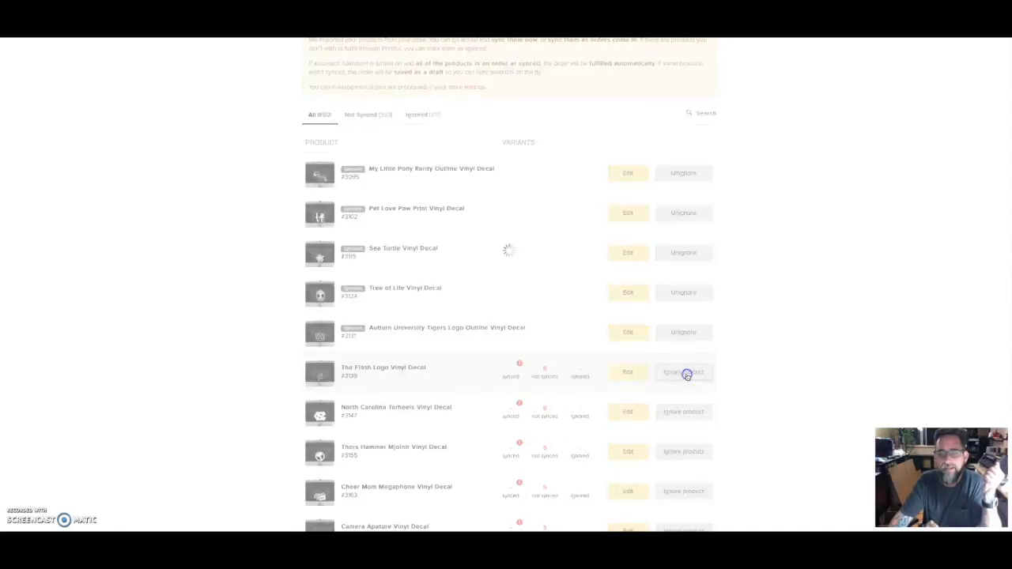
pyautogui.click(683, 372)
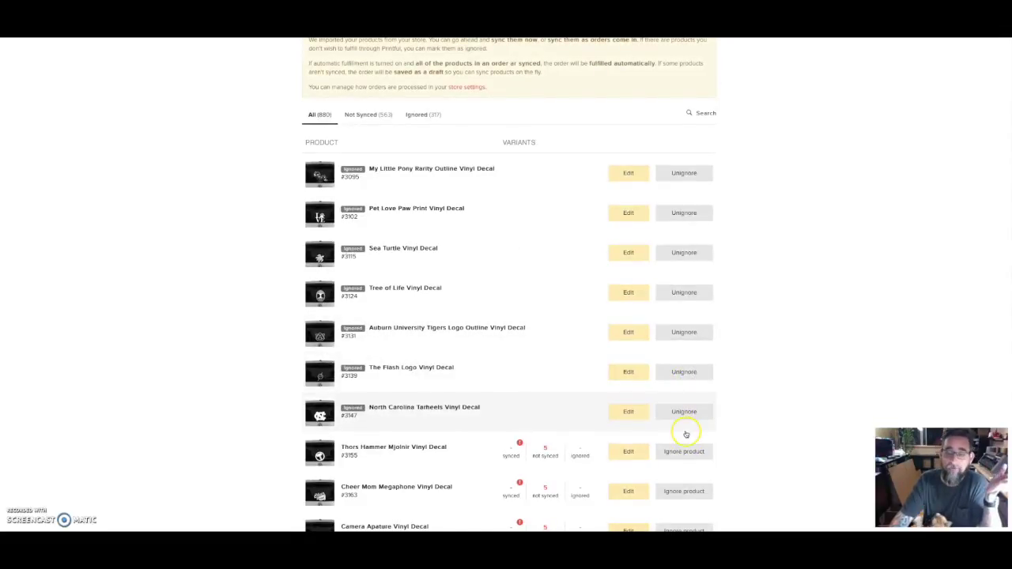
pyautogui.scroll(-3)
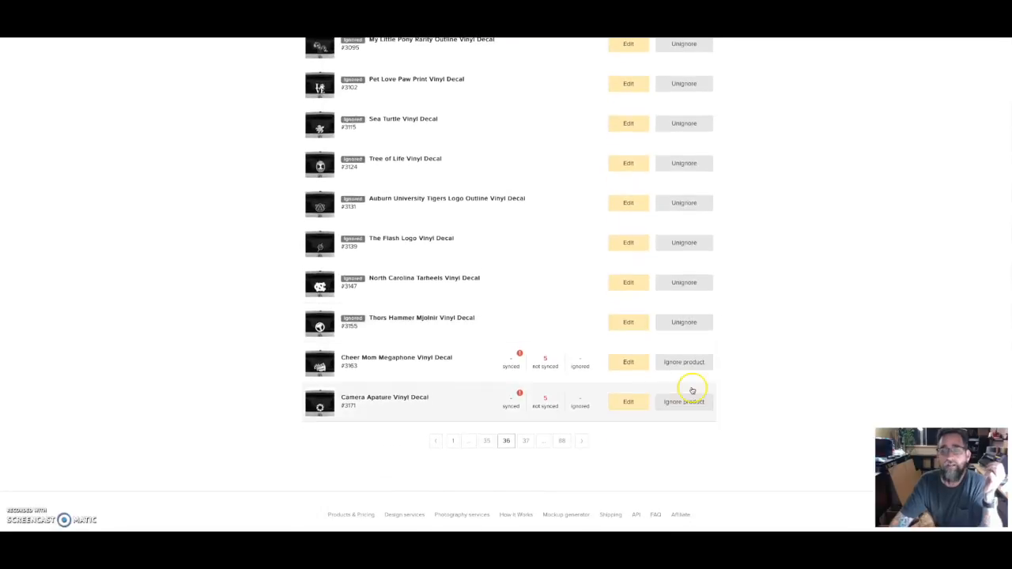
pyautogui.click(683, 363)
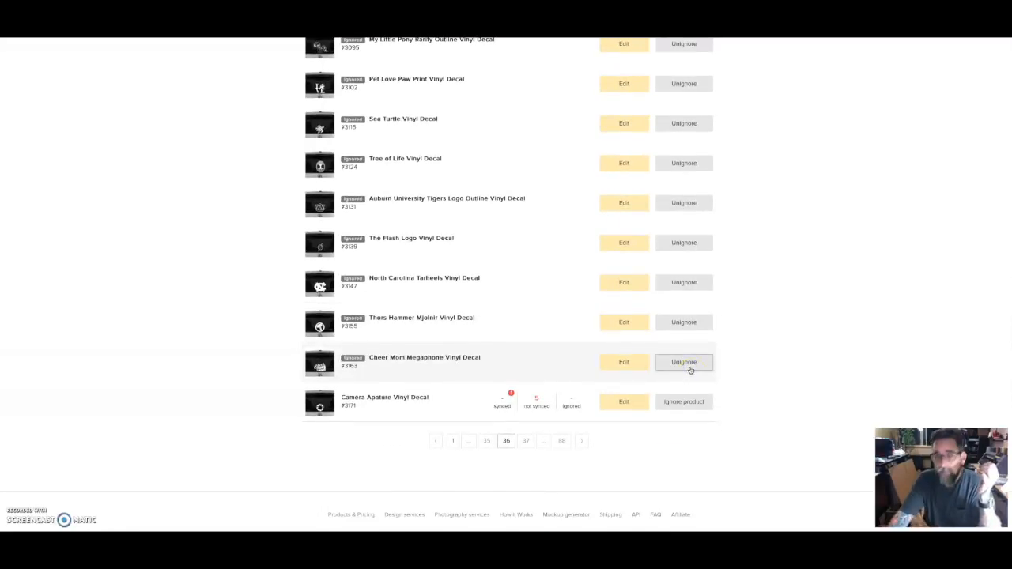
pyautogui.click(684, 402)
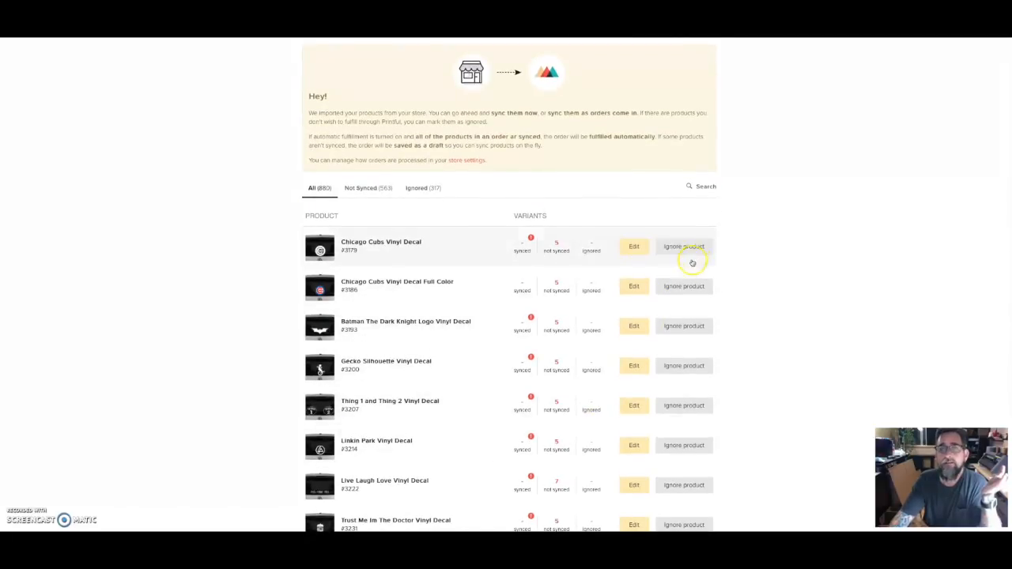
pyautogui.click(684, 246)
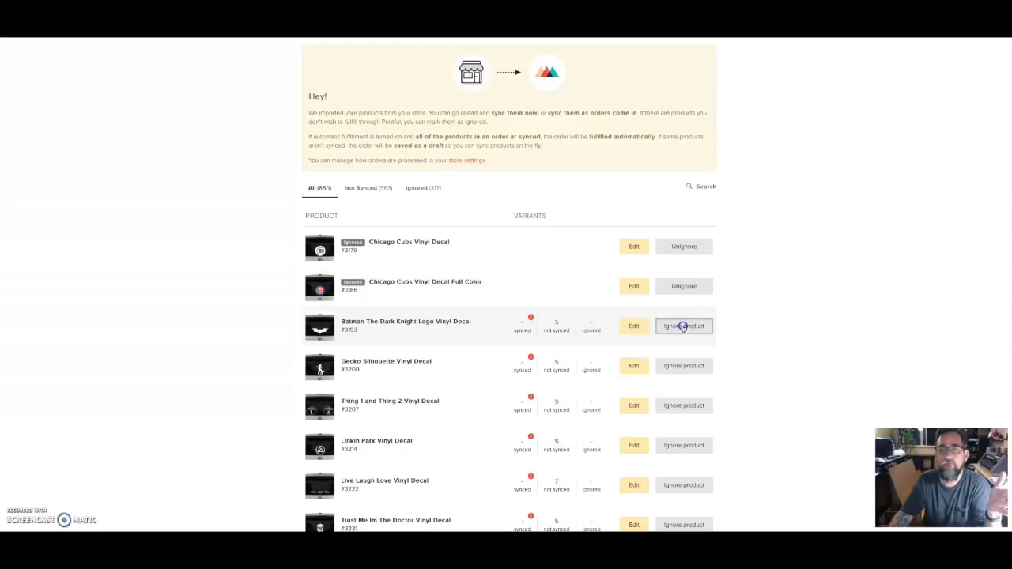
pyautogui.click(684, 326)
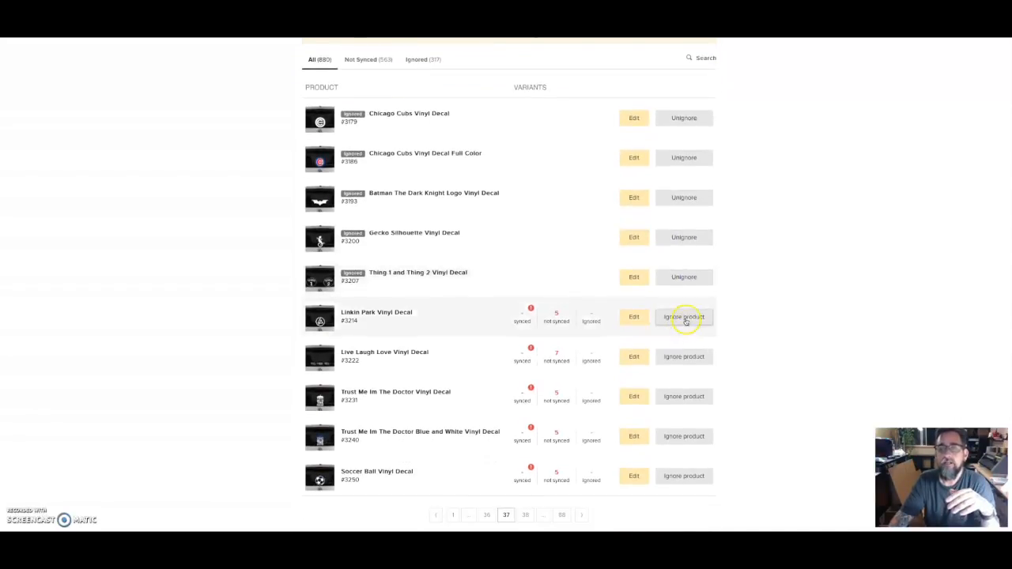
pyautogui.click(683, 317)
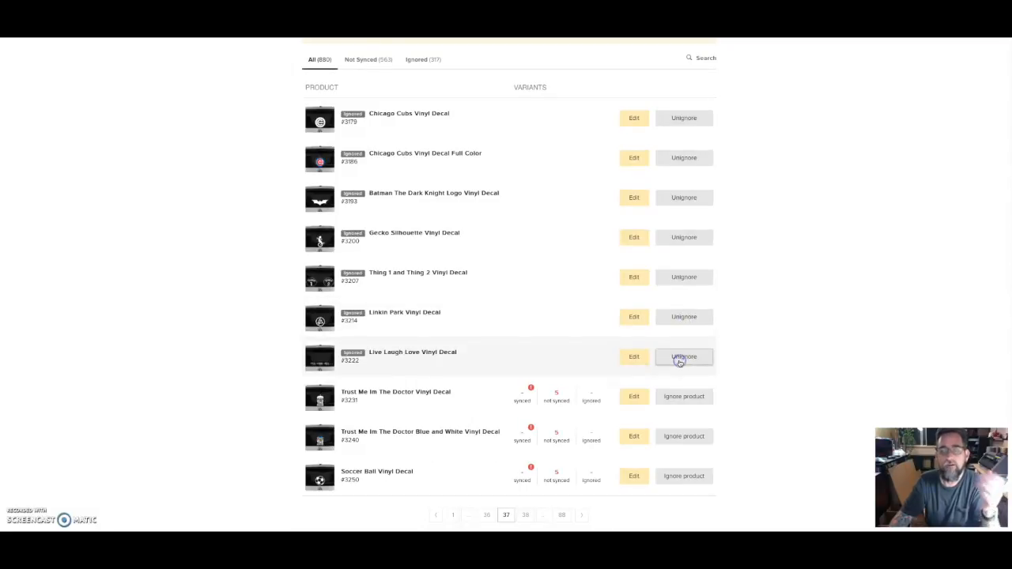
pyautogui.click(684, 357)
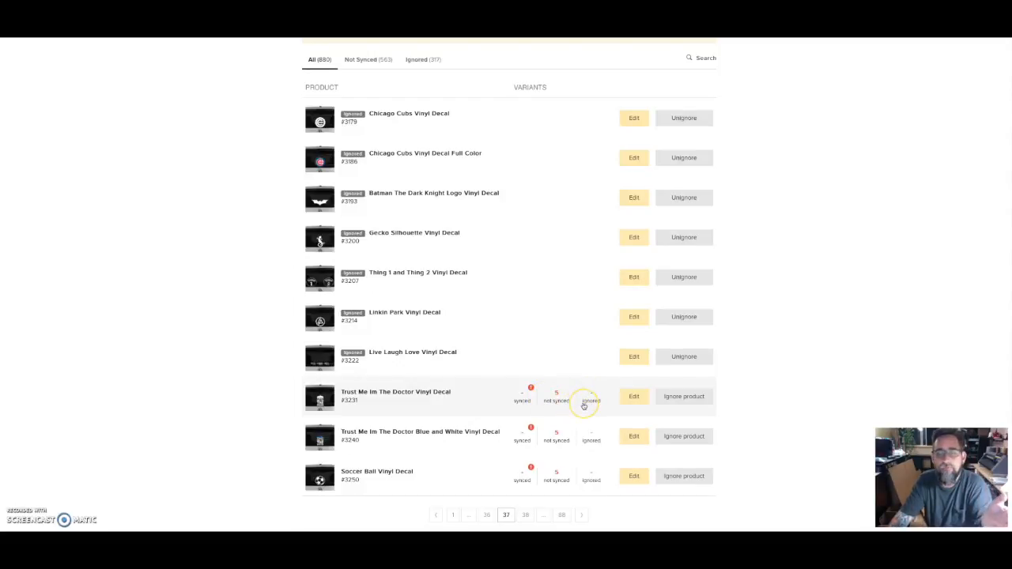
pyautogui.moveTo(585, 404)
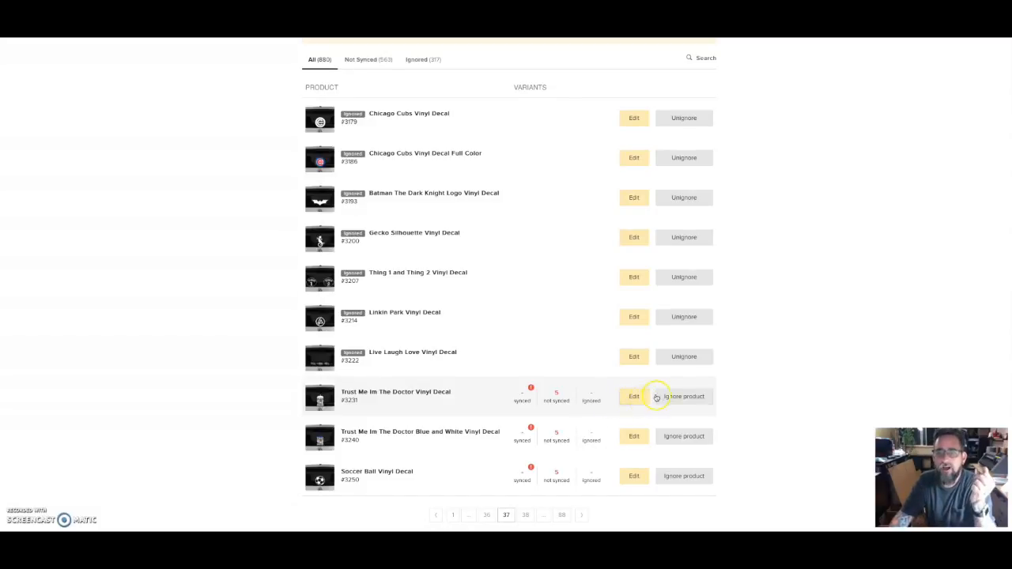
# Ignore the Trust Me I'm The Doctor, Doctor Blue and White, Volleyball, Mr Robot and Cthulhu 2016 decals
pyautogui.click(683, 396)
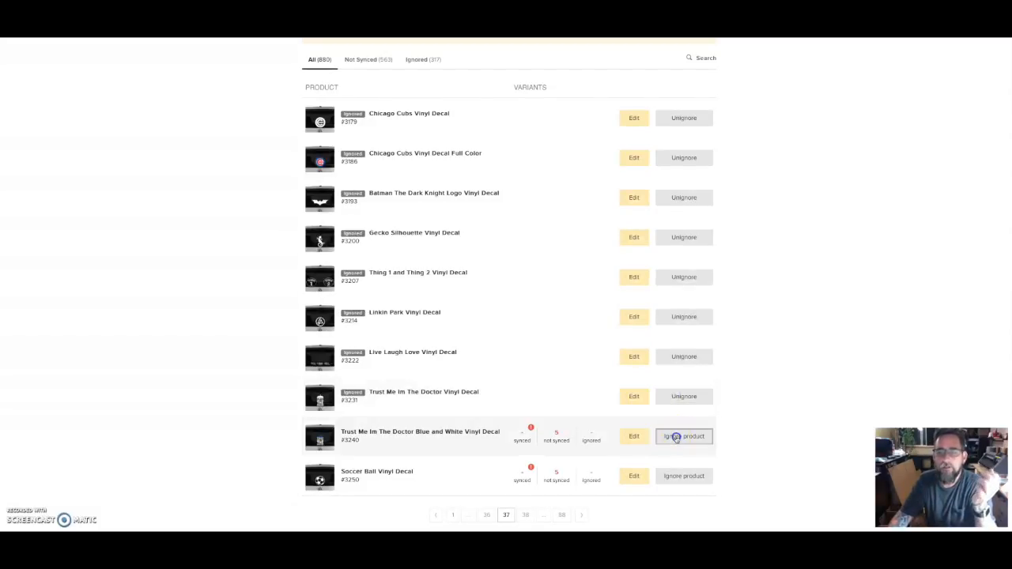
pyautogui.click(683, 436)
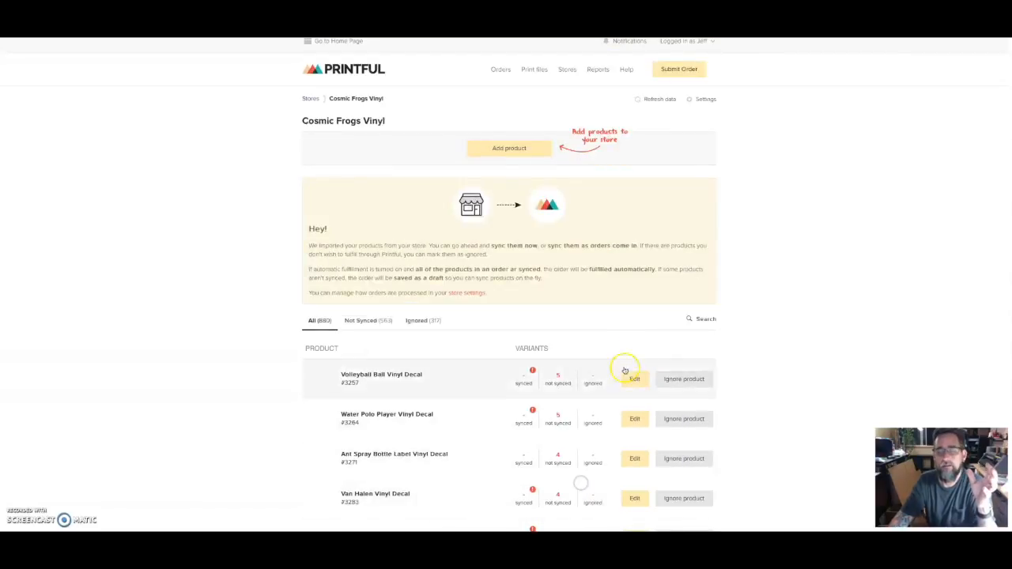
pyautogui.click(684, 379)
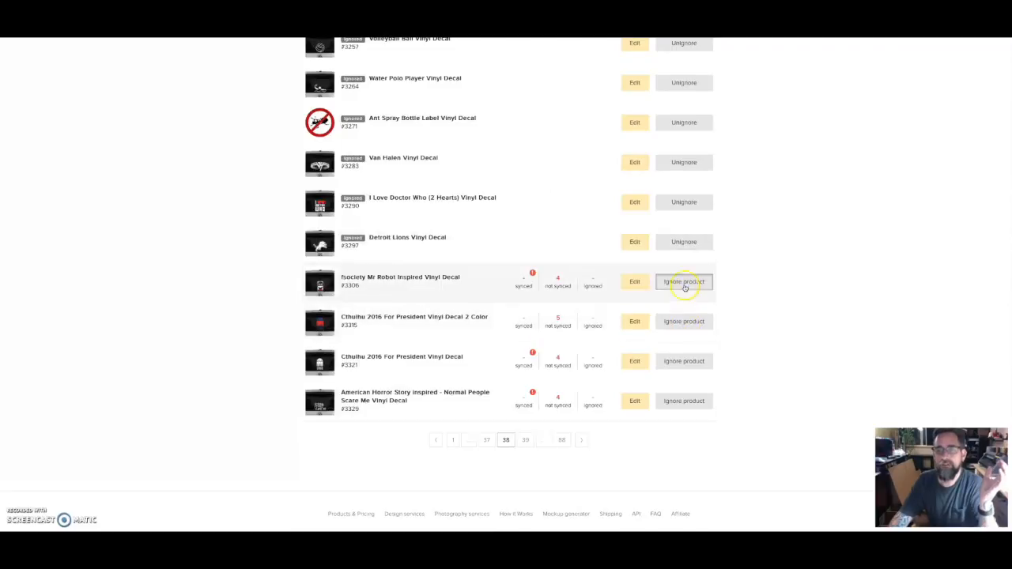
pyautogui.click(683, 281)
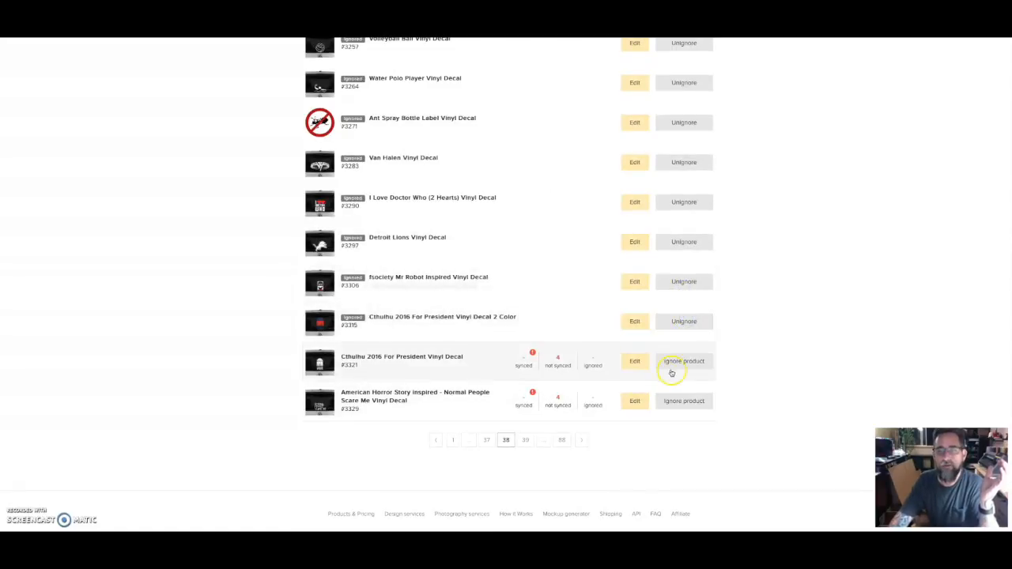
pyautogui.click(683, 361)
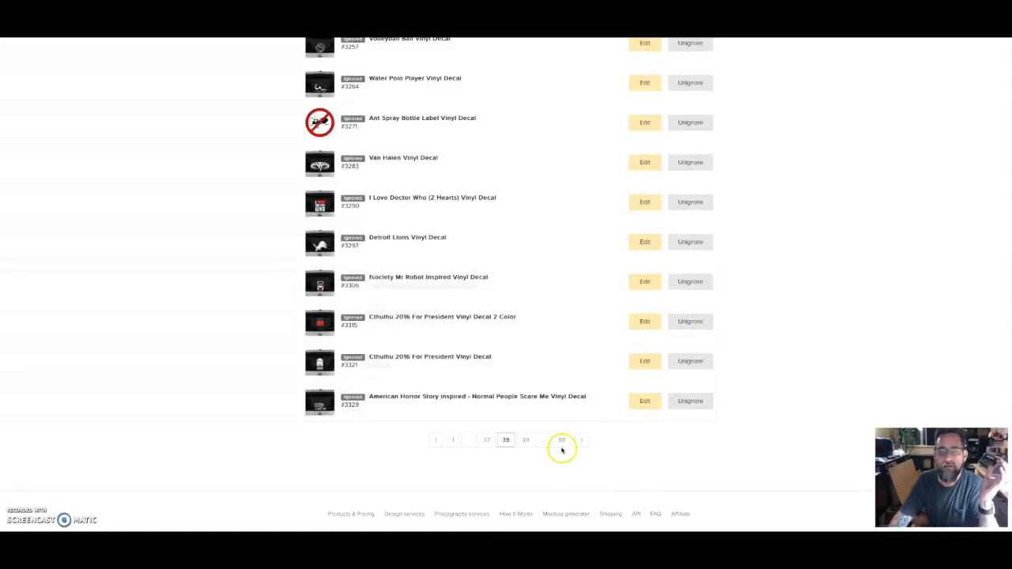
# Move to the next product page listing the Got Milk stickers, ceramic mug and water bottle
pyautogui.click(563, 440)
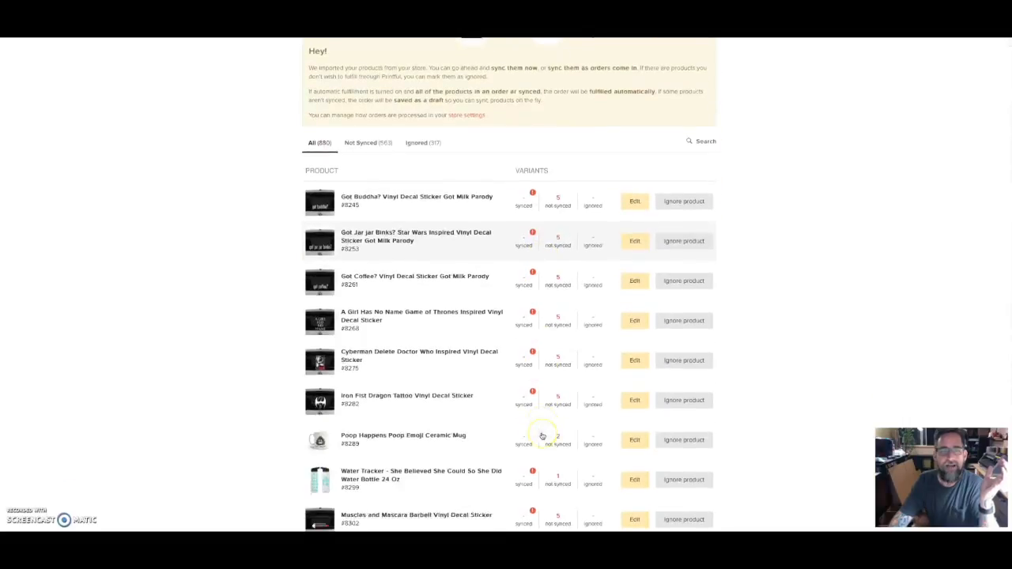
pyautogui.scroll(-3)
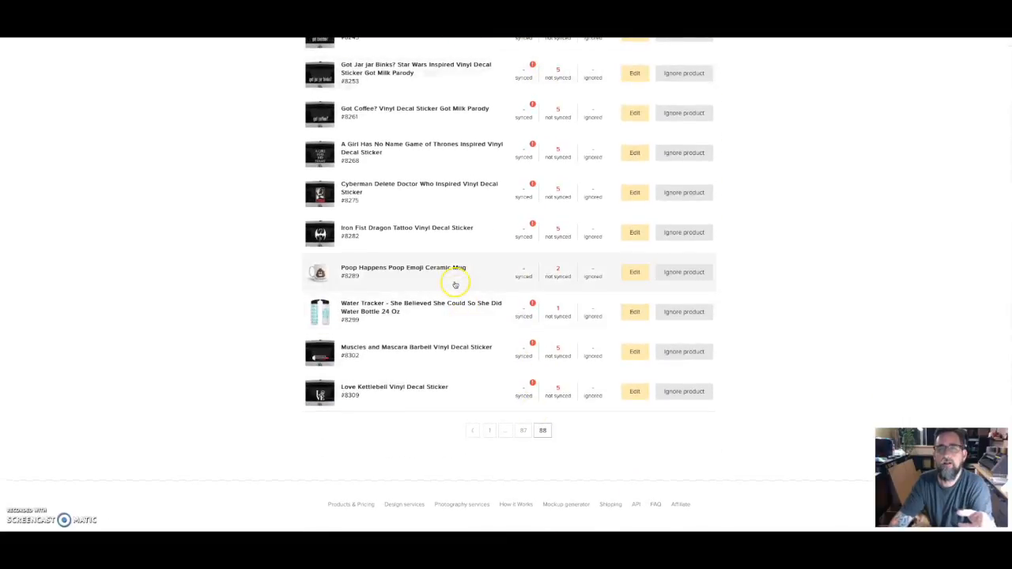
pyautogui.moveTo(490, 280)
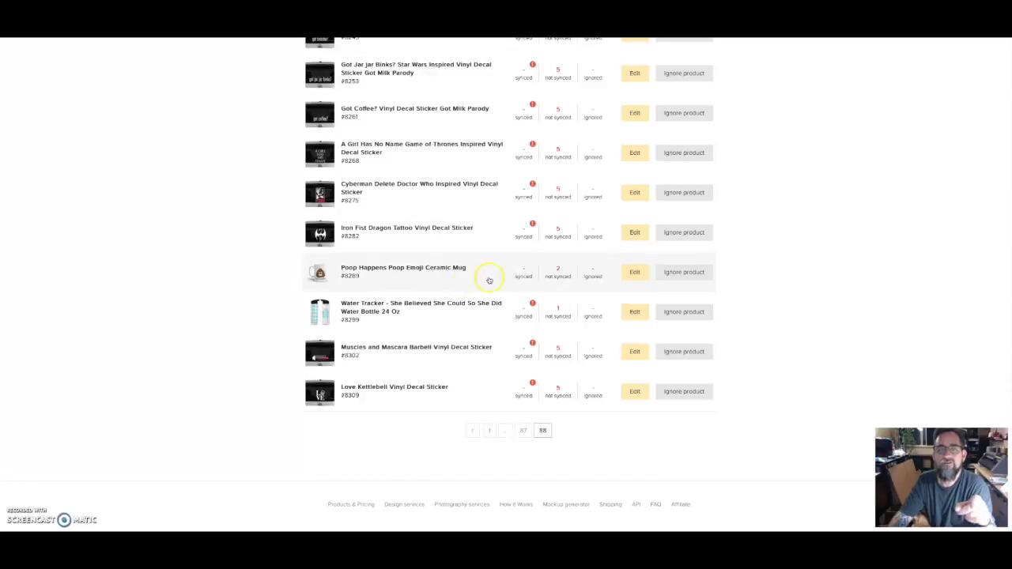
pyautogui.moveTo(557, 272)
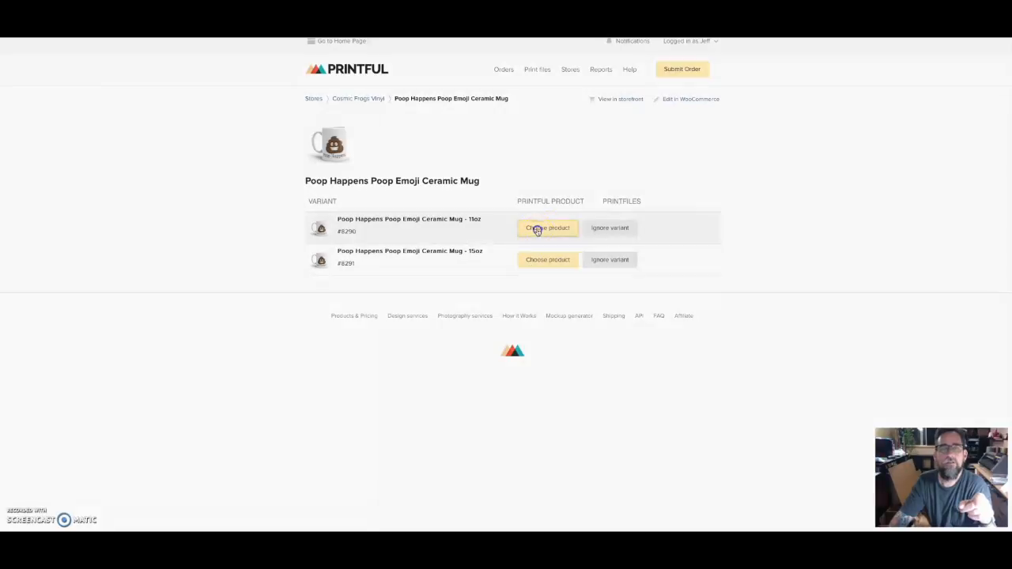
# Choose a white 11oz Printful mug ($8.95) for the mug's 11oz variant
pyautogui.click(547, 228)
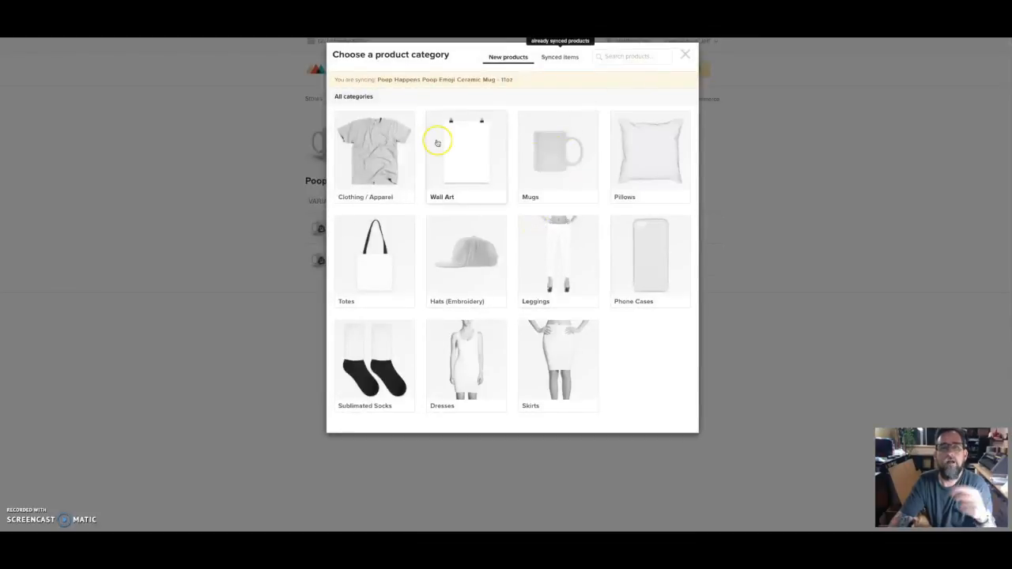
pyautogui.moveTo(449, 171)
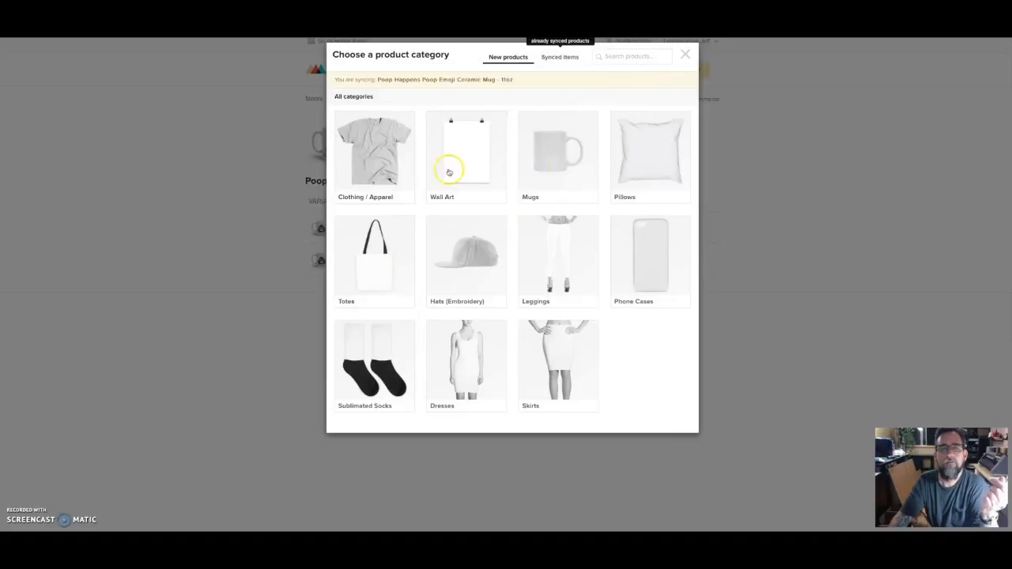
pyautogui.click(556, 155)
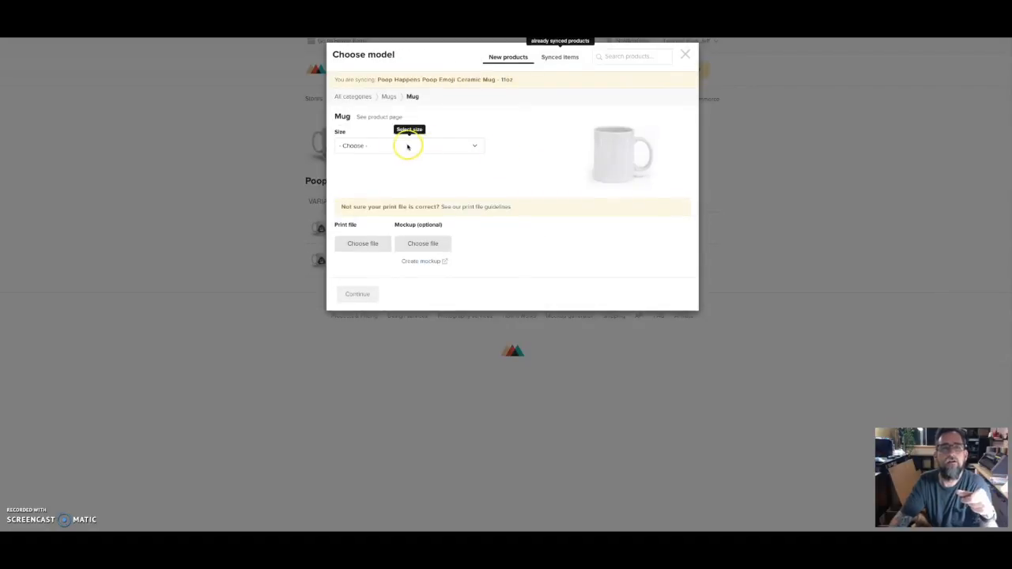
pyautogui.click(405, 146)
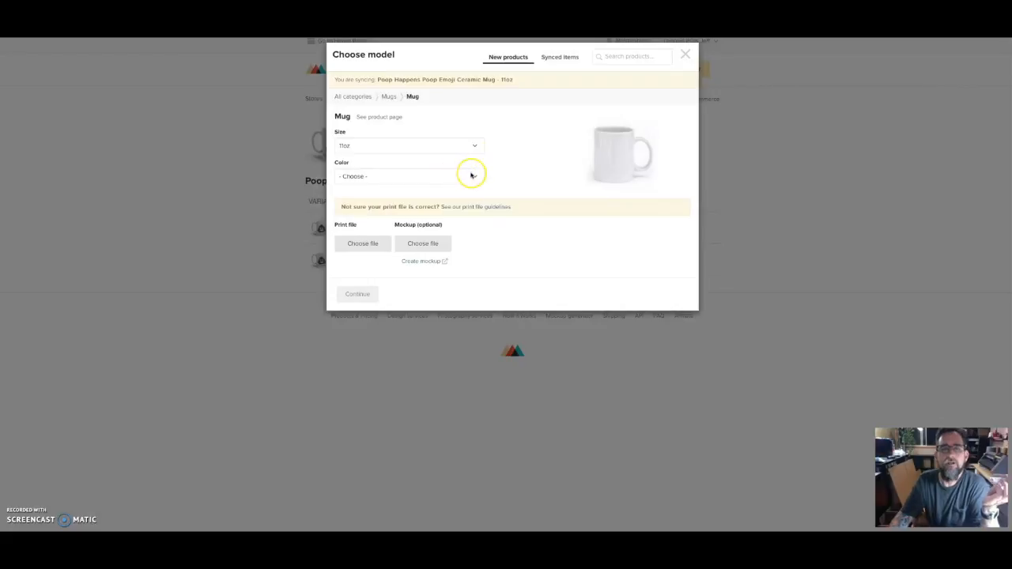
pyautogui.moveTo(472, 177)
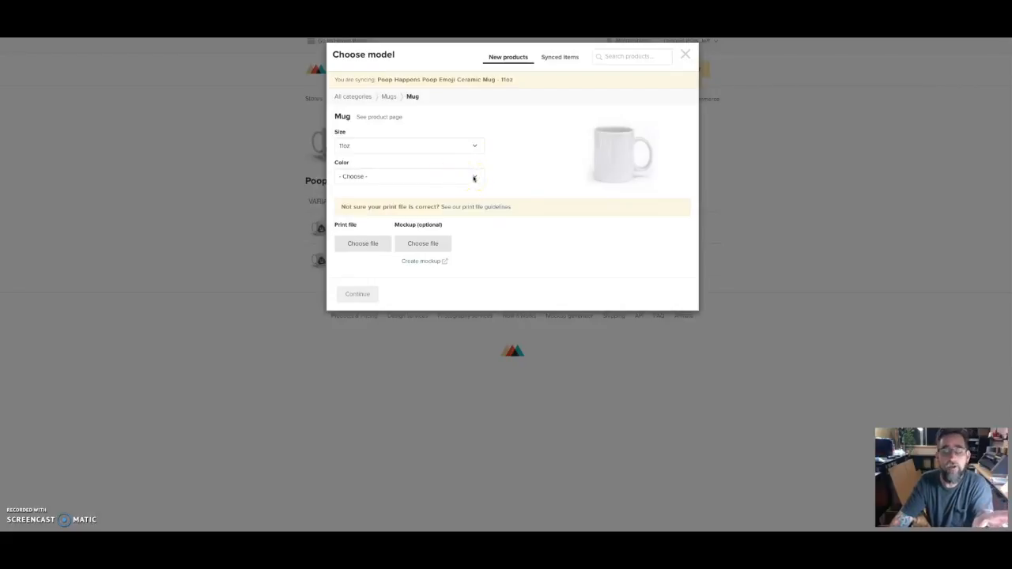
pyautogui.moveTo(481, 186)
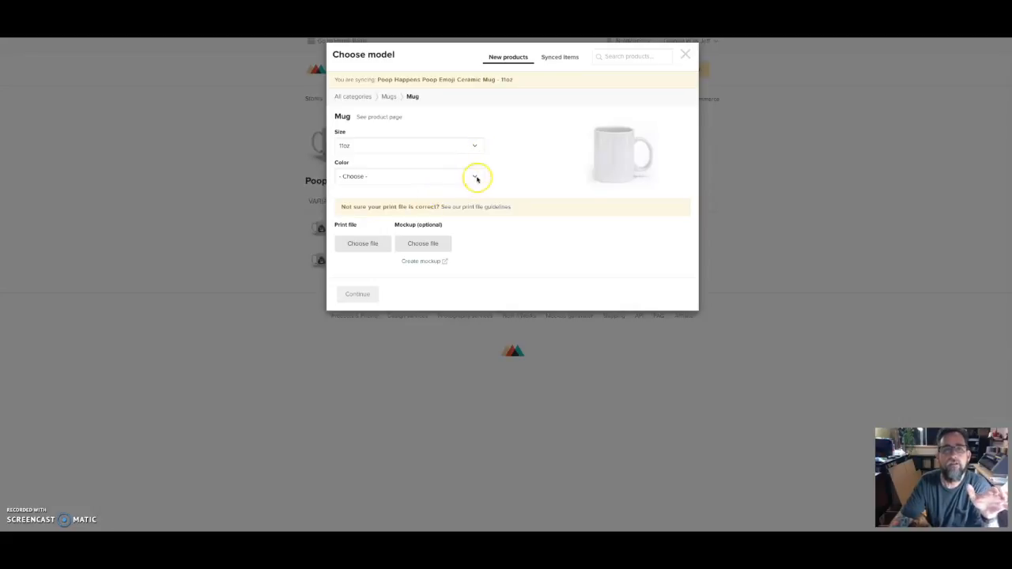
pyautogui.click(405, 175)
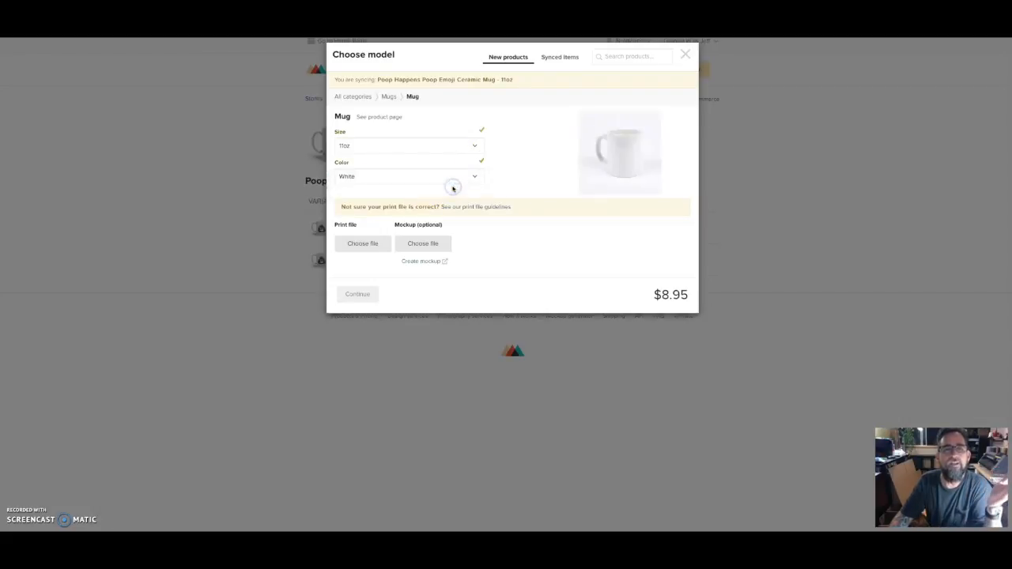
# Abandon the empty store file library and switch the model to the 15oz mug at $11.95
pyautogui.click(363, 244)
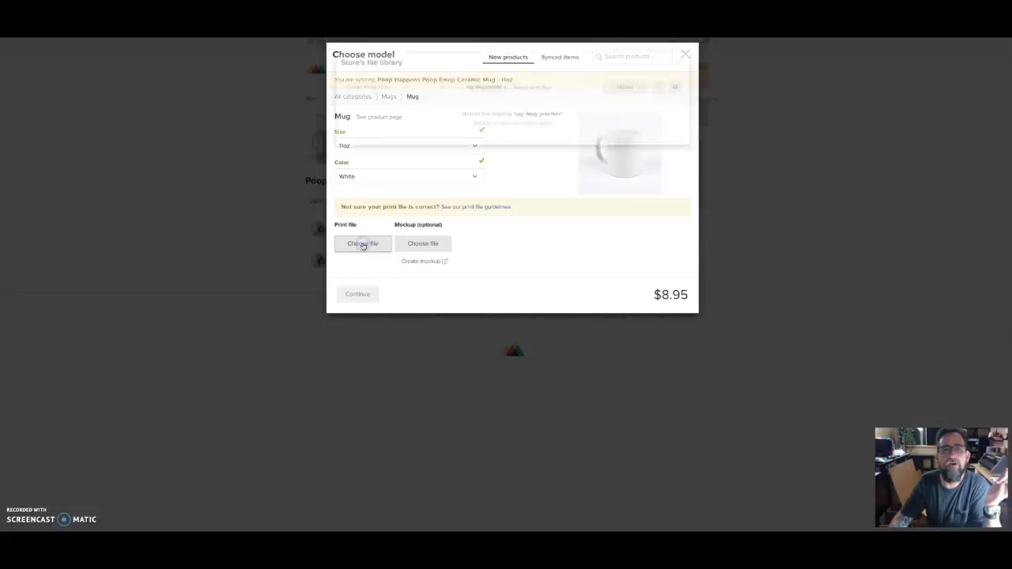
pyautogui.click(362, 244)
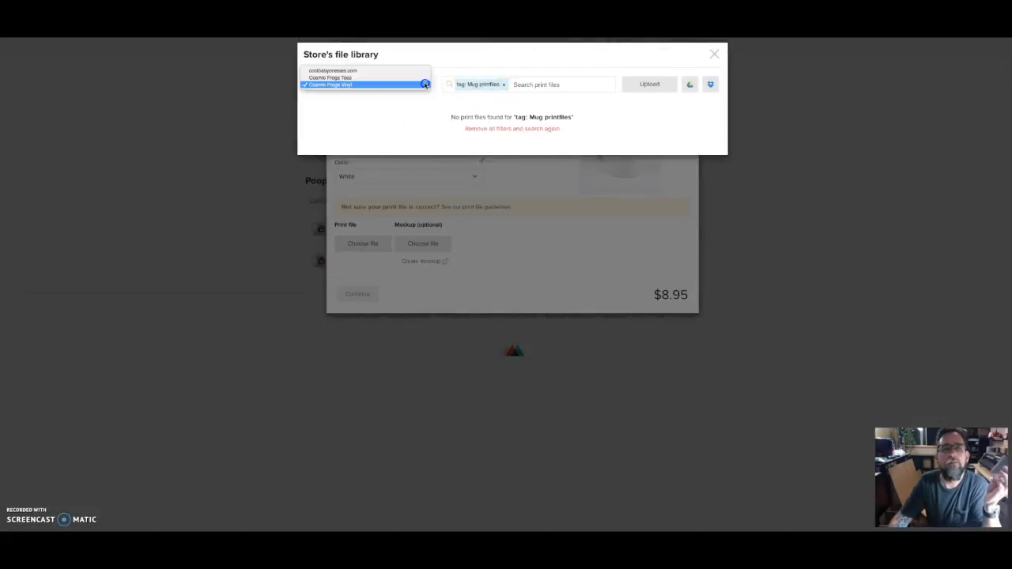
pyautogui.click(329, 78)
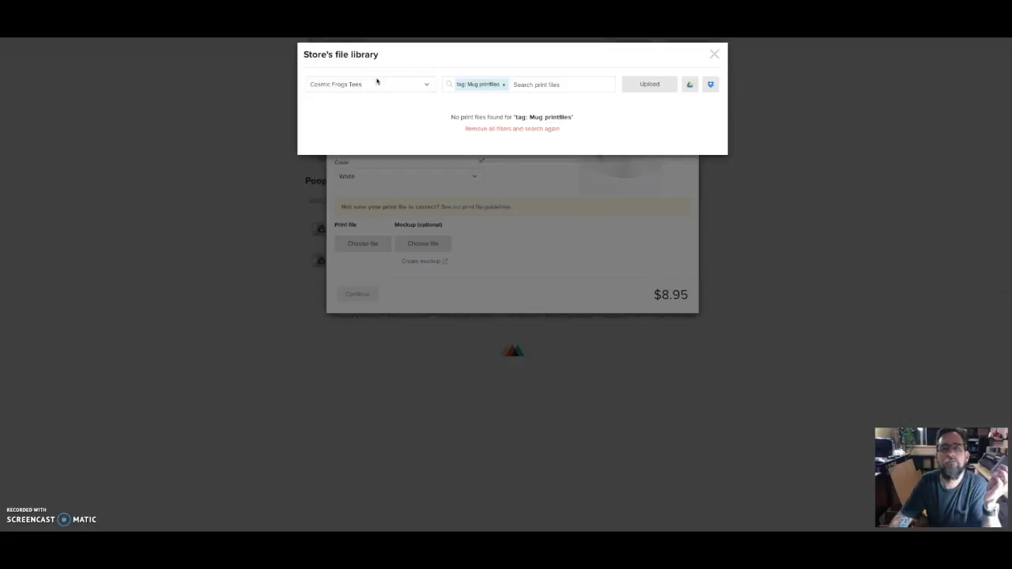
pyautogui.click(715, 53)
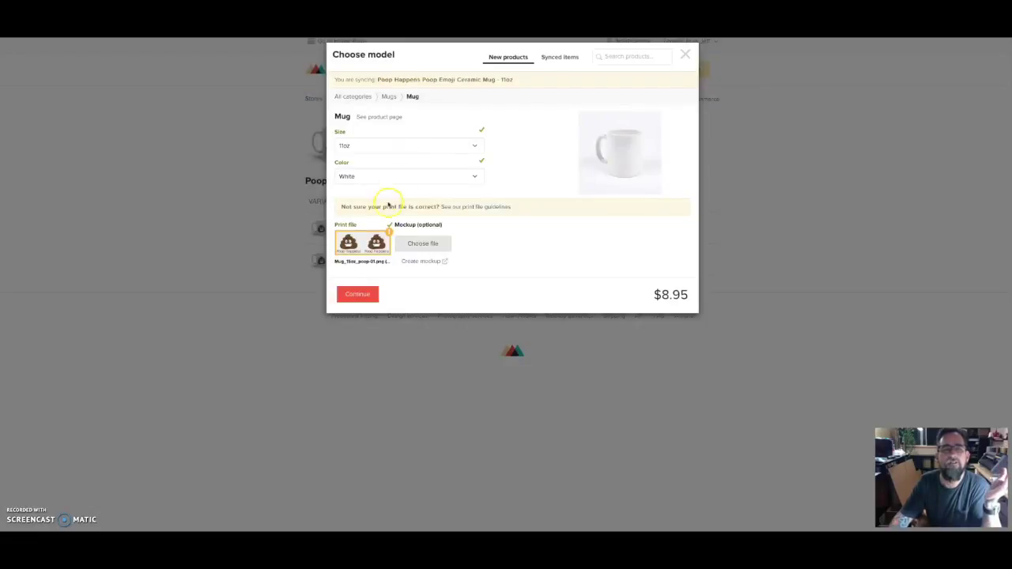
pyautogui.click(362, 243)
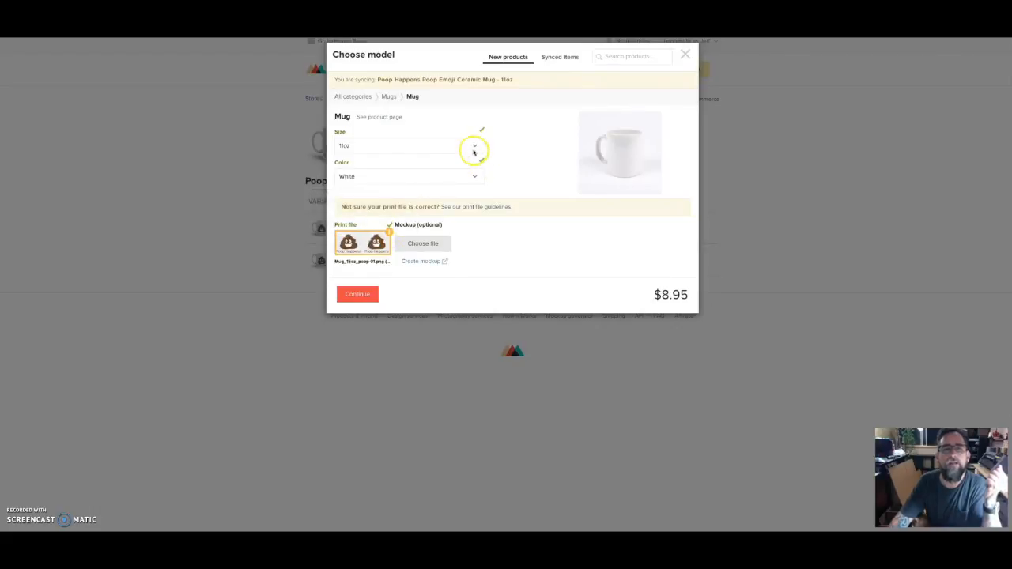
pyautogui.click(475, 145)
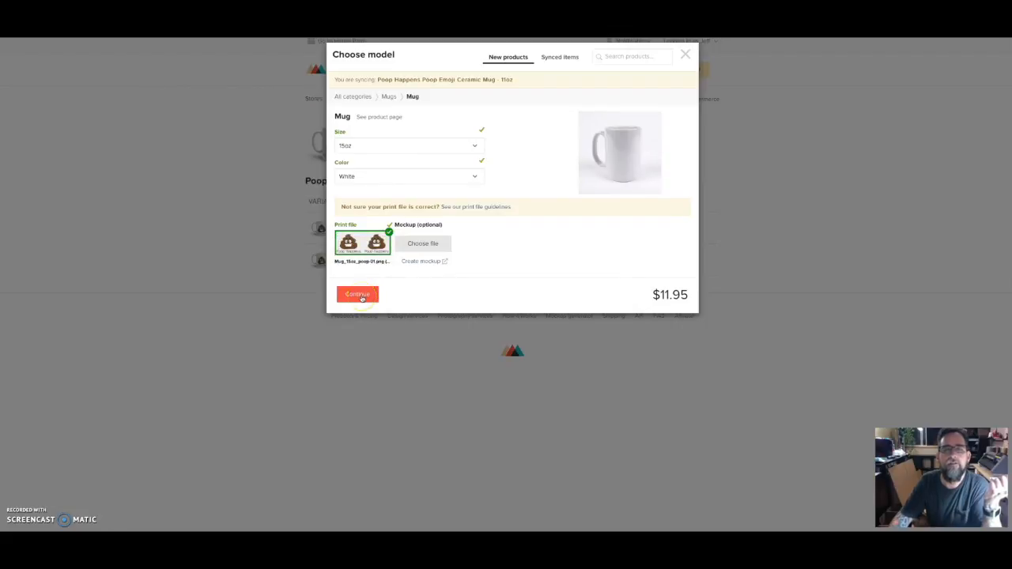
# Return to the Poop Happens mug product page showing the 15oz variant synced
pyautogui.click(358, 294)
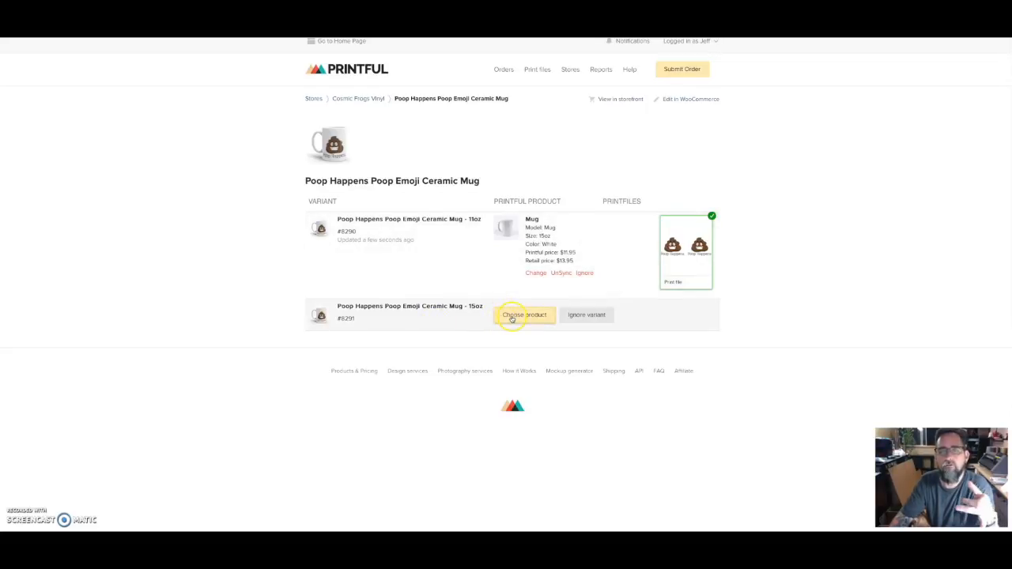
pyautogui.moveTo(513, 315)
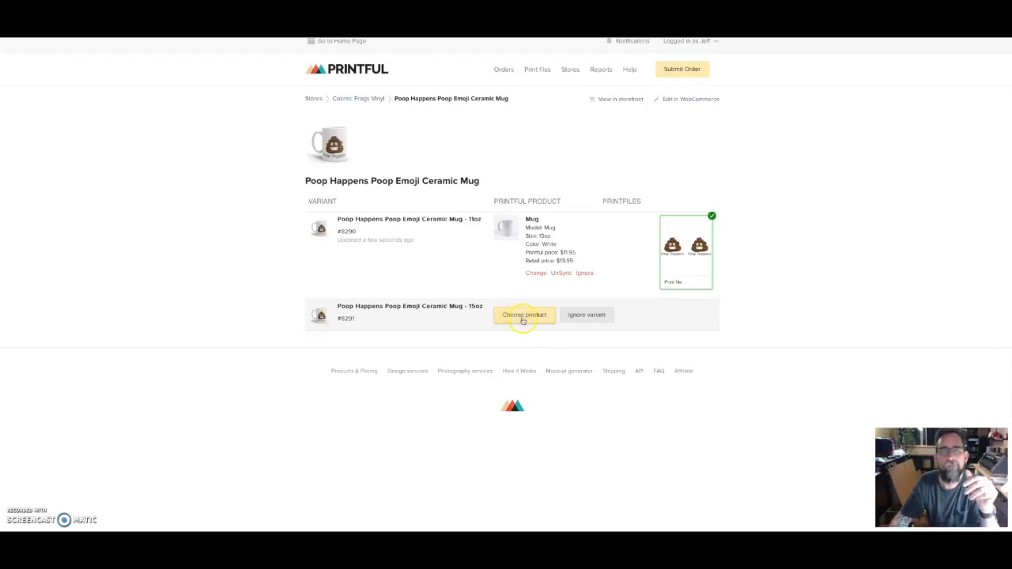
pyautogui.moveTo(554, 335)
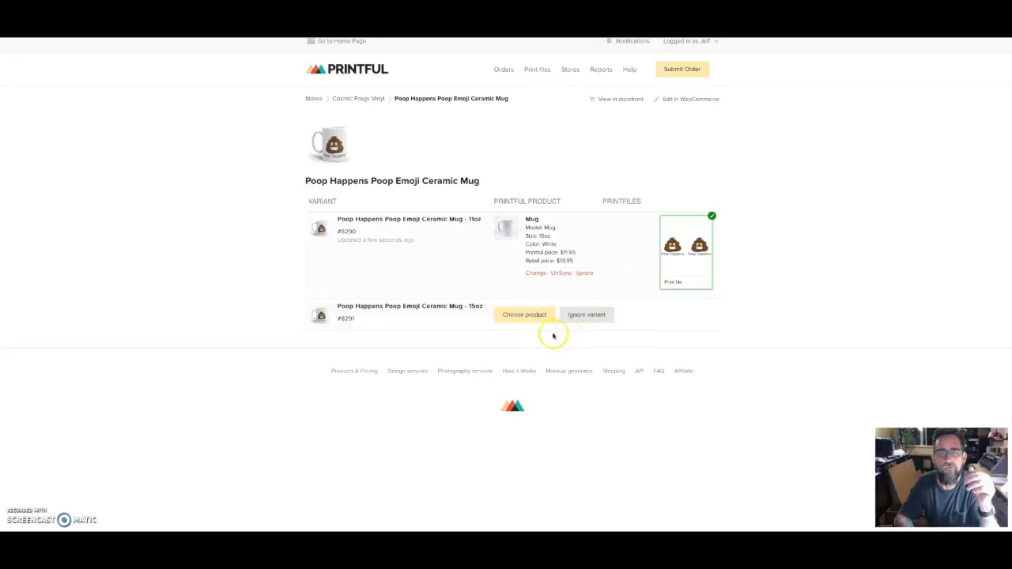
pyautogui.moveTo(595, 446)
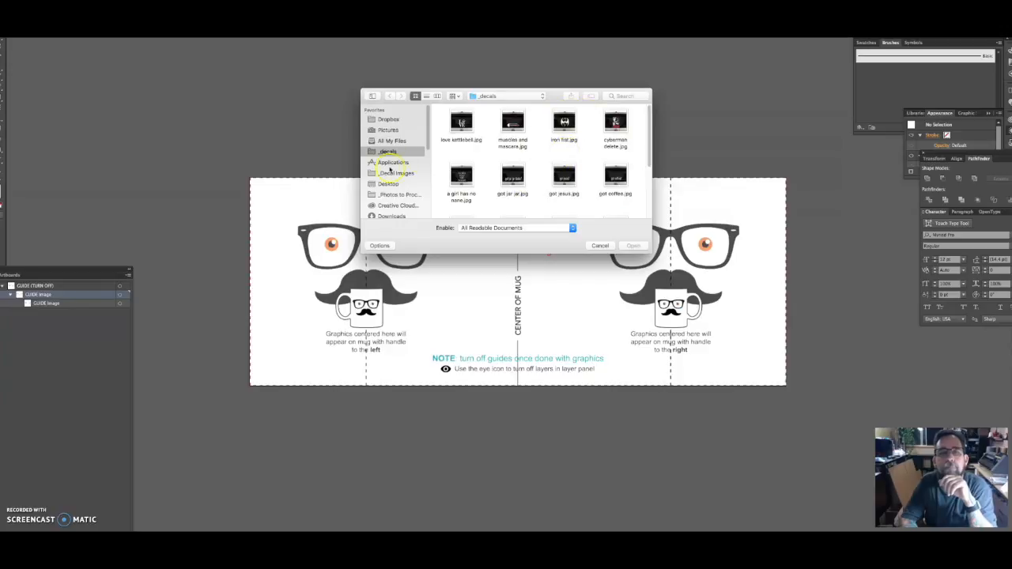
# Search the files for 'poop' and place the poop happens image into the 11oz mug template
pyautogui.click(396, 173)
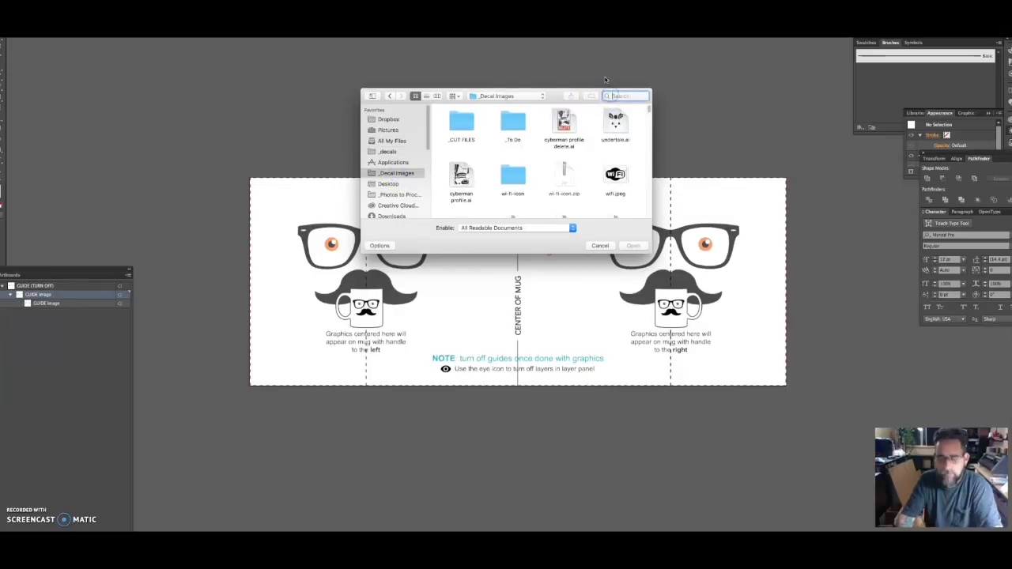
pyautogui.write('poop')
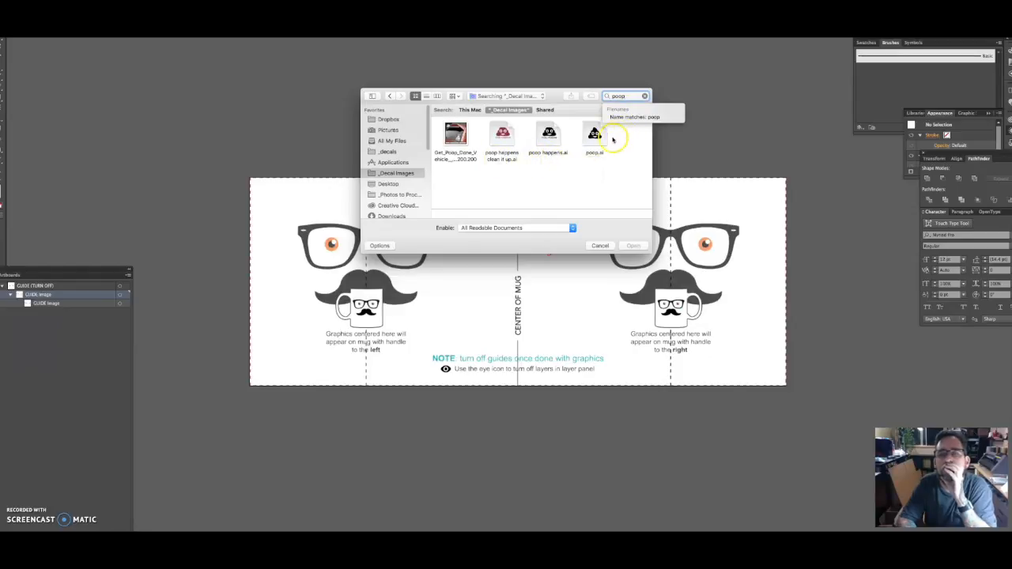
pyautogui.moveTo(539, 162)
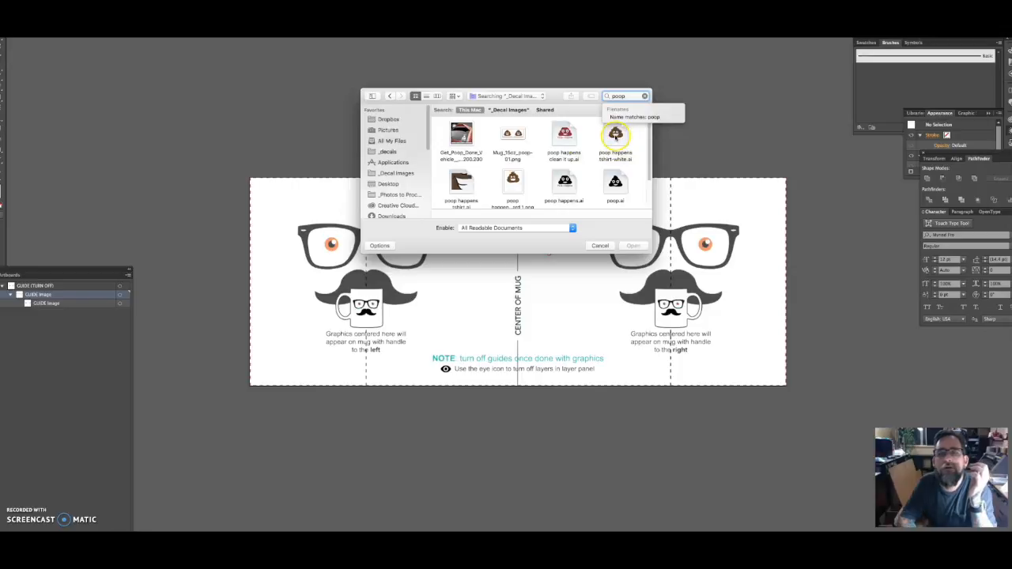
pyautogui.click(615, 142)
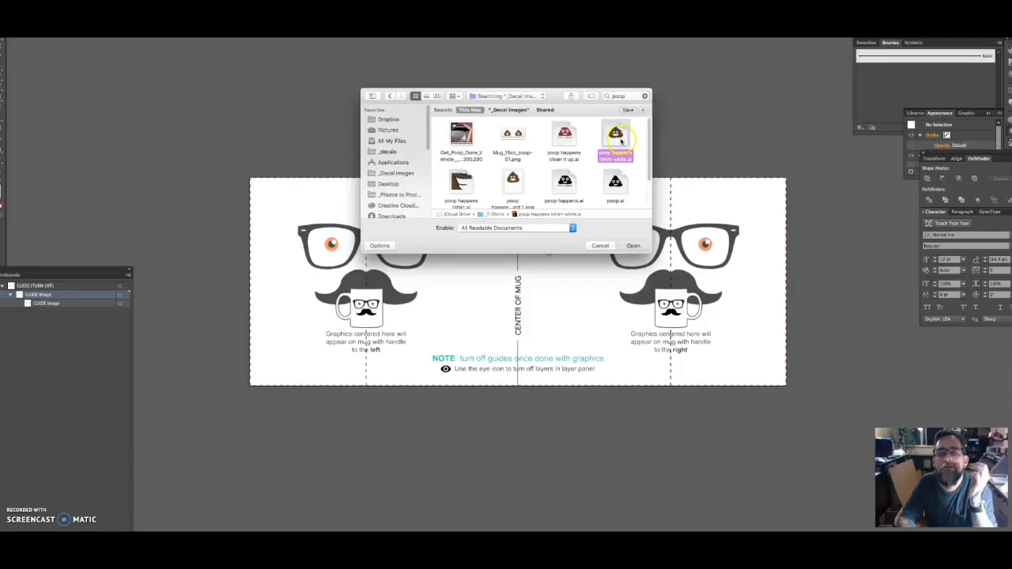
pyautogui.click(633, 245)
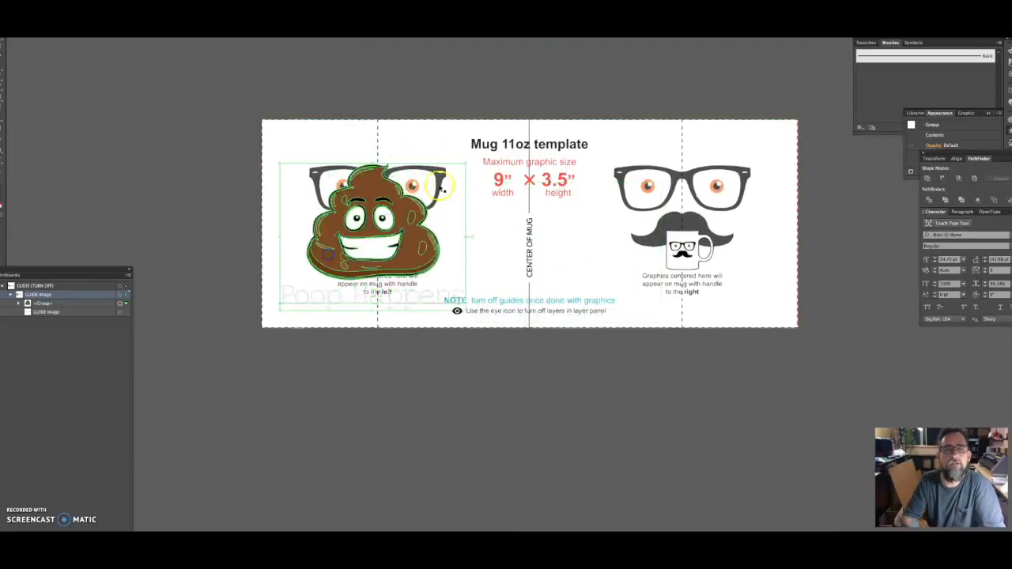
# Position the artwork on the panel and hide the template guide layers
pyautogui.moveTo(379, 238); pyautogui.dragTo(380, 206)
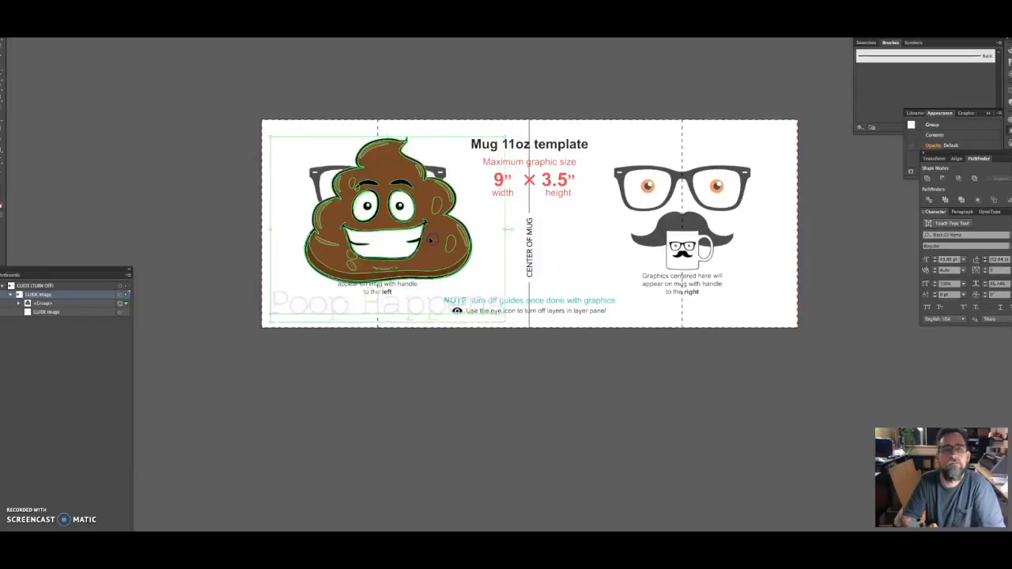
pyautogui.click(357, 276)
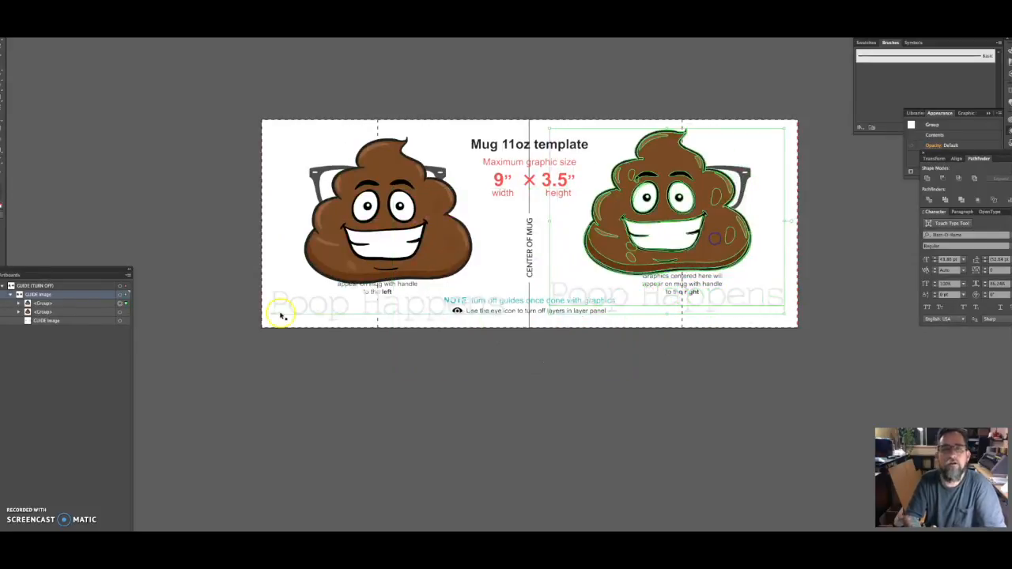
pyautogui.moveTo(712, 251)
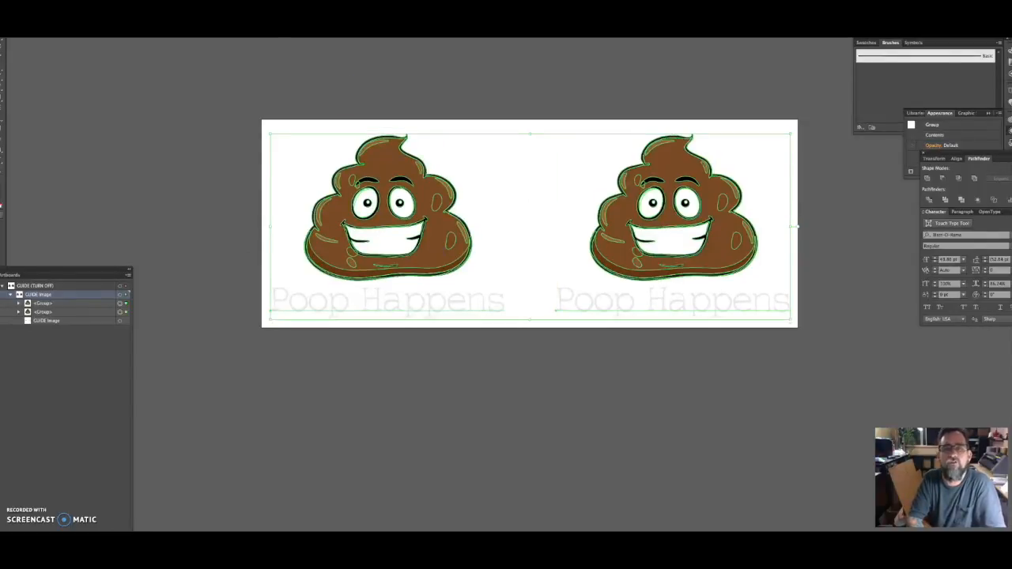
pyautogui.moveTo(554, 124)
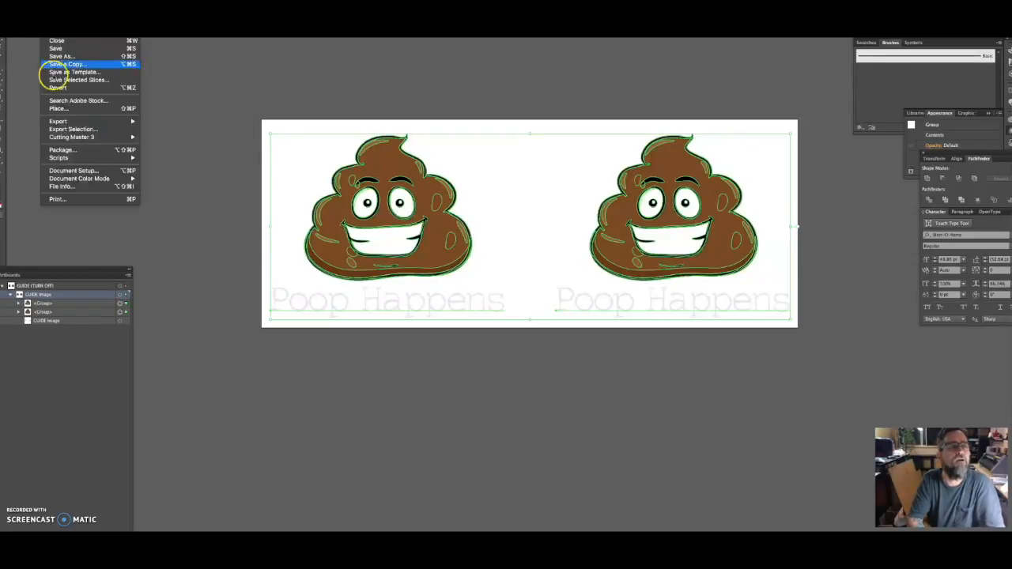
# Export the two-panel mug artwork from Illustrator as a PNG using artboards
pyautogui.click(530, 224)
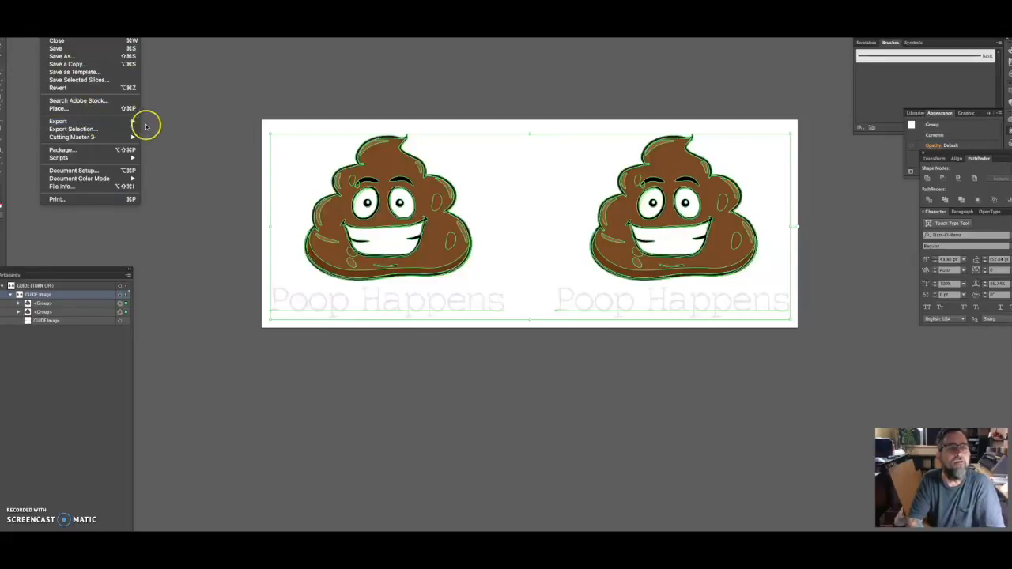
pyautogui.click(57, 120)
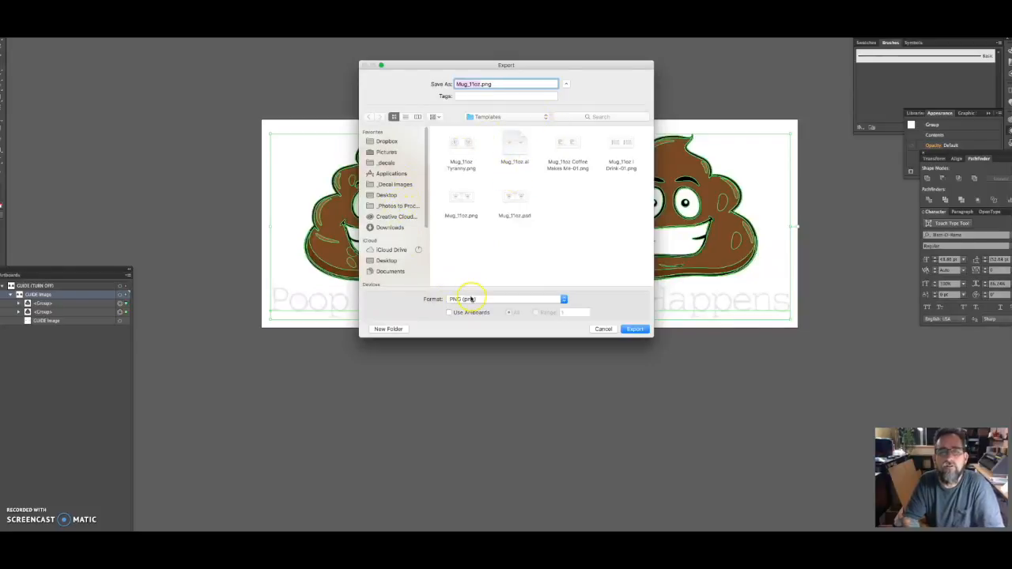
pyautogui.click(449, 313)
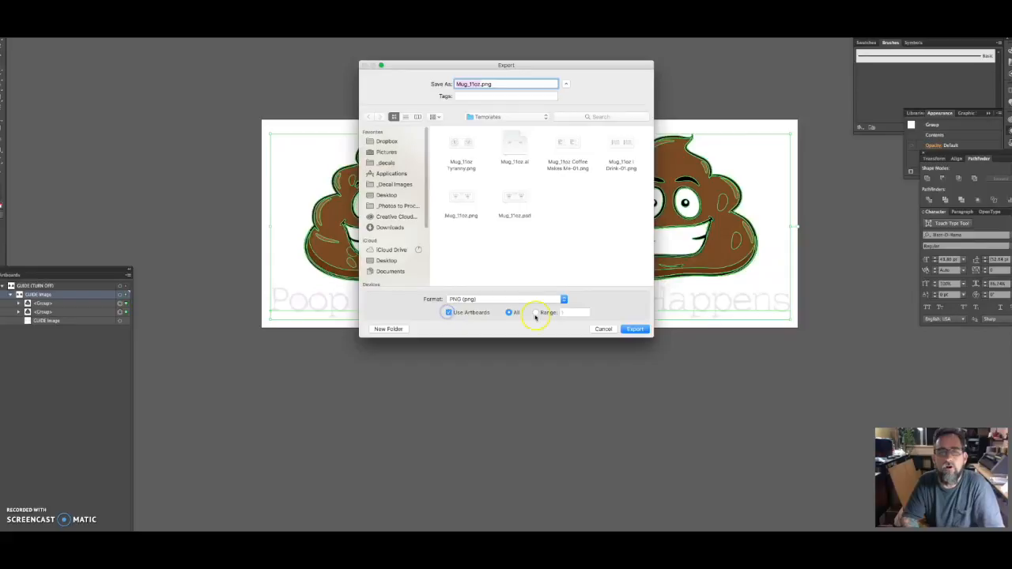
pyautogui.moveTo(519, 181)
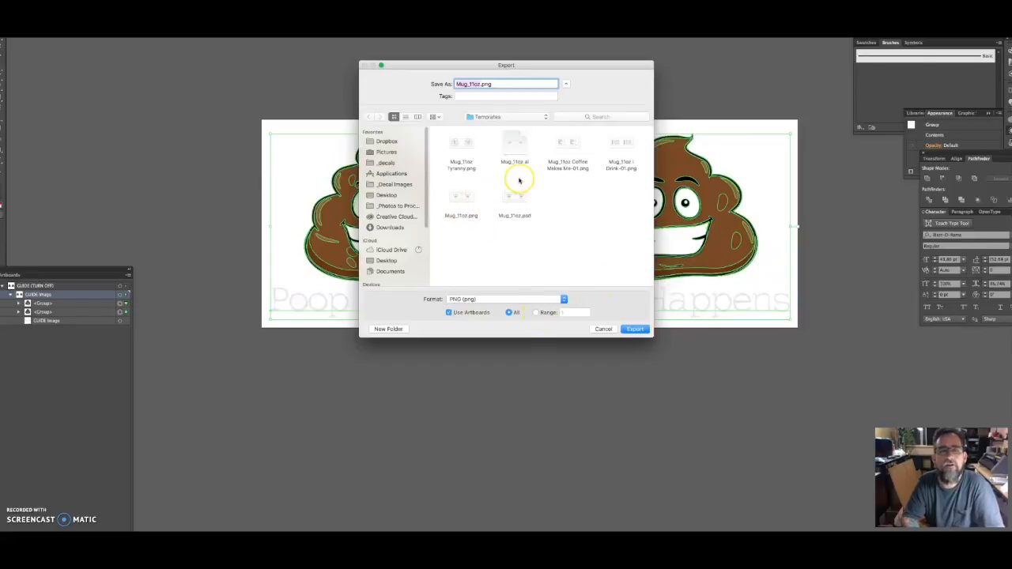
pyautogui.click(636, 329)
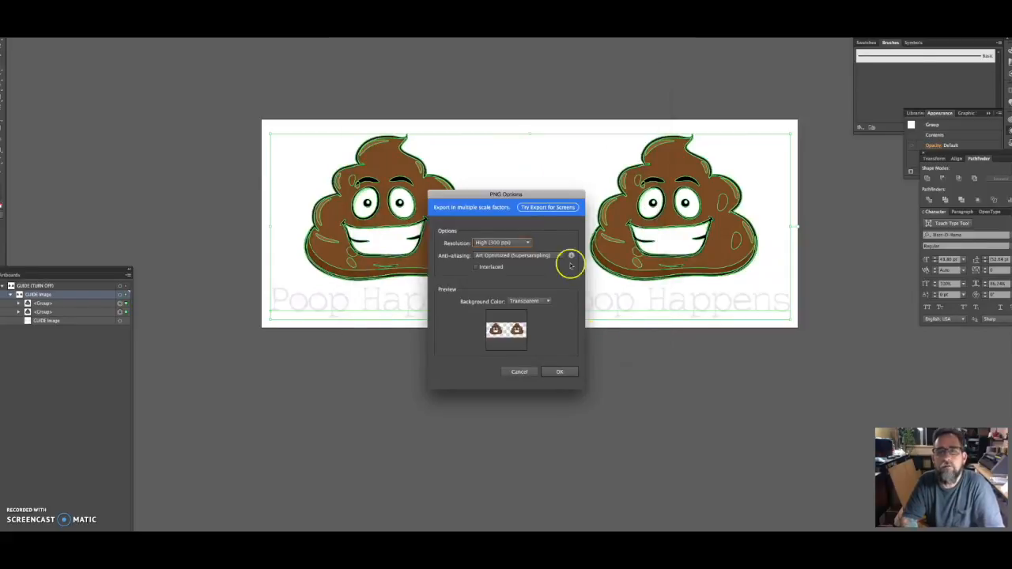
pyautogui.moveTo(514, 261)
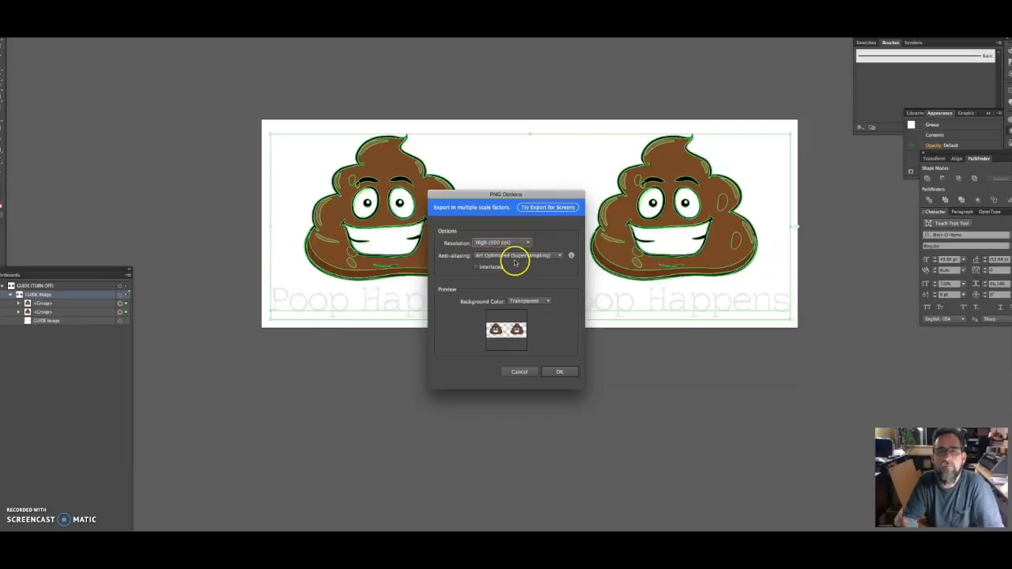
pyautogui.moveTo(560, 371)
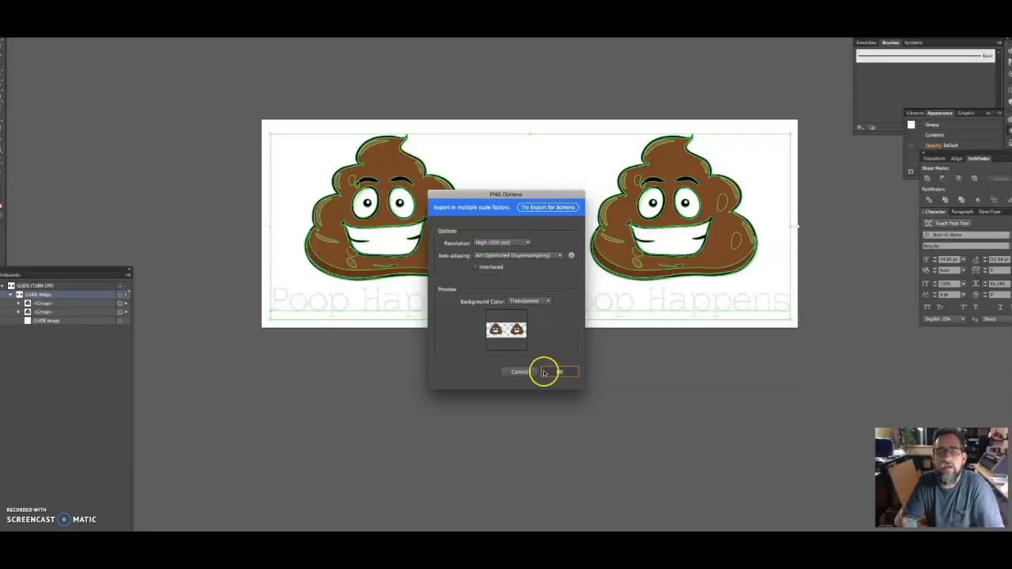
pyautogui.click(553, 372)
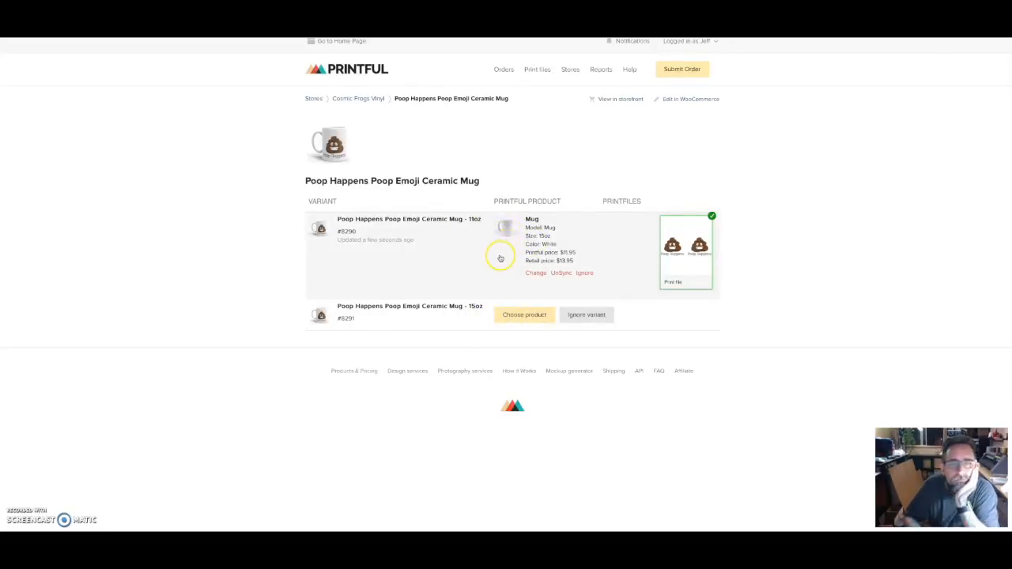
pyautogui.moveTo(512, 253)
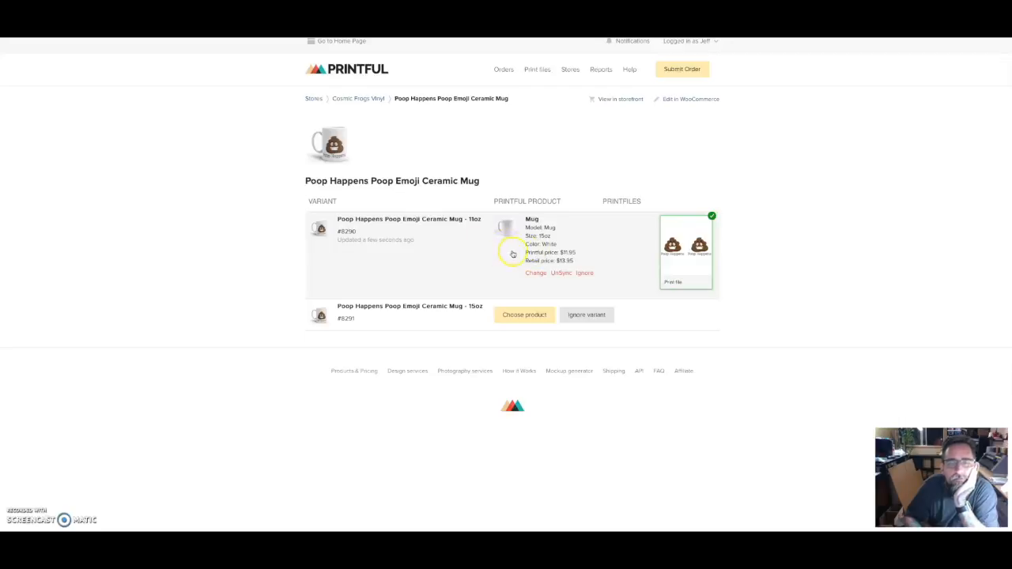
pyautogui.moveTo(399, 297)
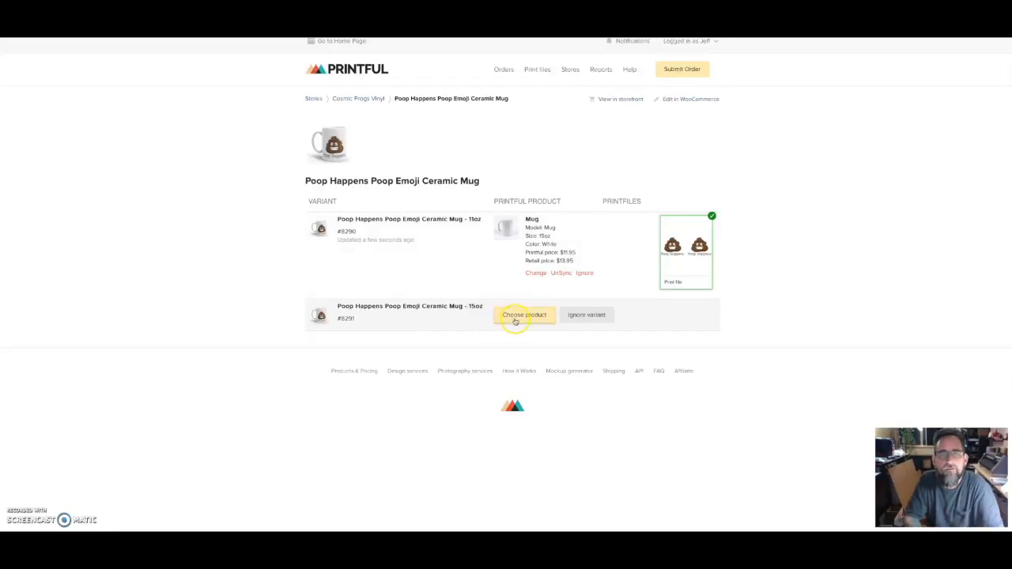
# Unlink the 11oz variant and reopen the mug model chooser at size 11oz ($8.95)
pyautogui.click(526, 314)
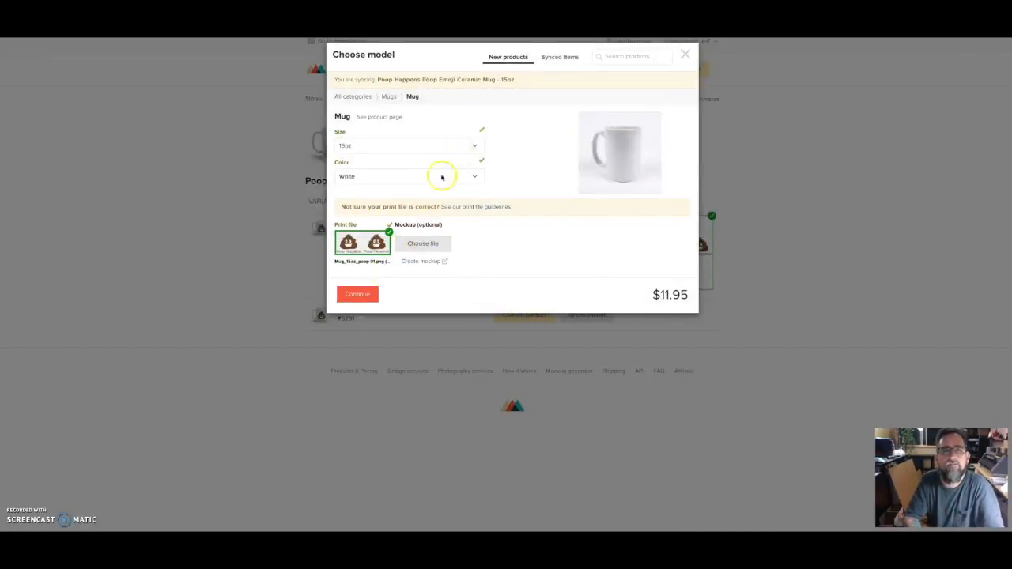
pyautogui.click(358, 292)
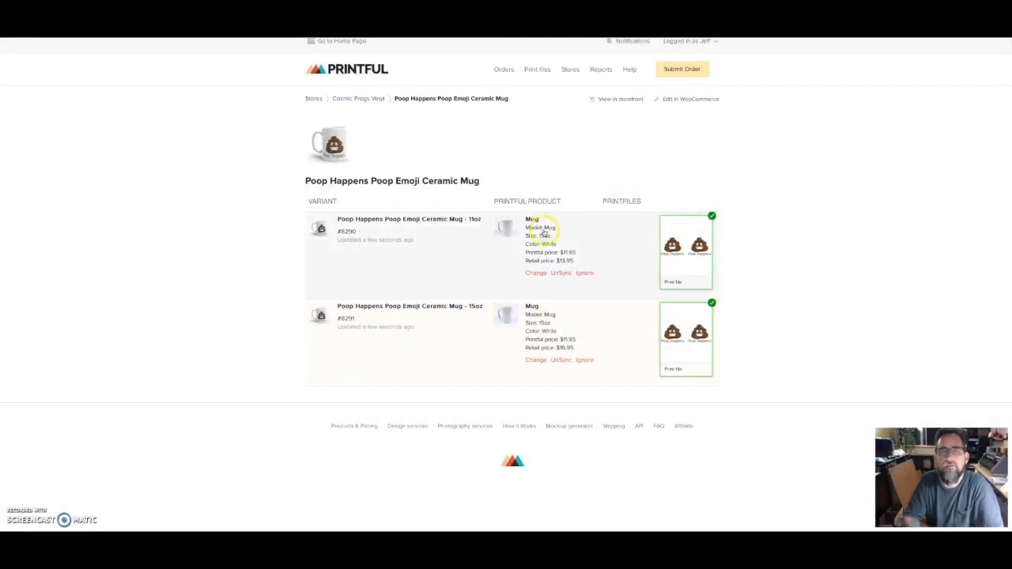
pyautogui.click(535, 272)
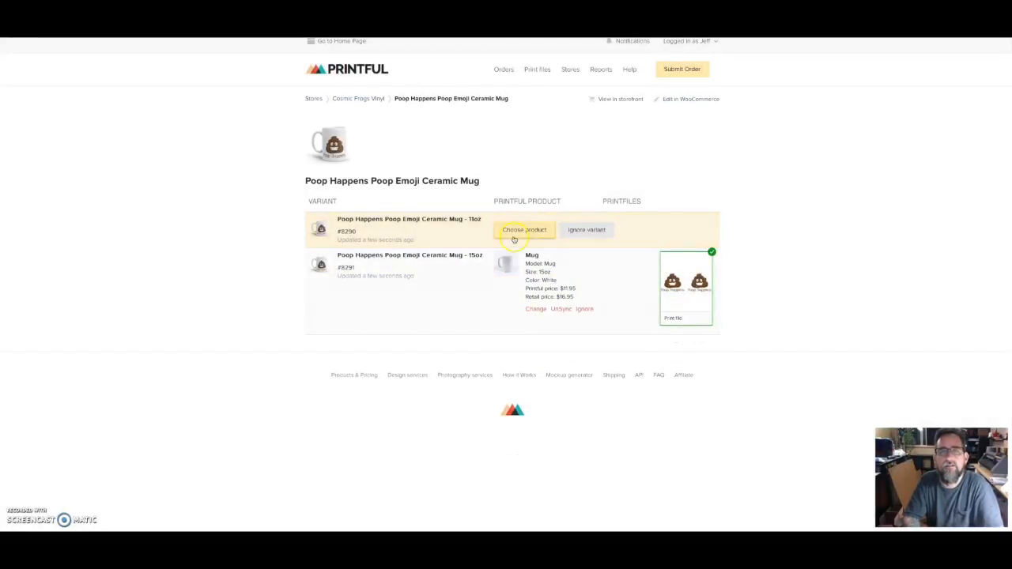
pyautogui.click(525, 229)
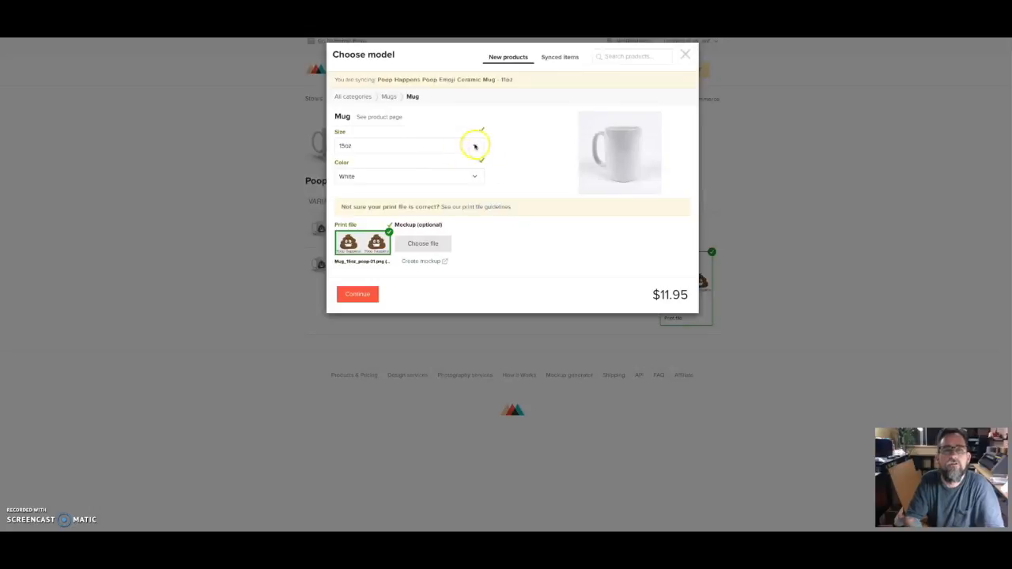
pyautogui.click(408, 146)
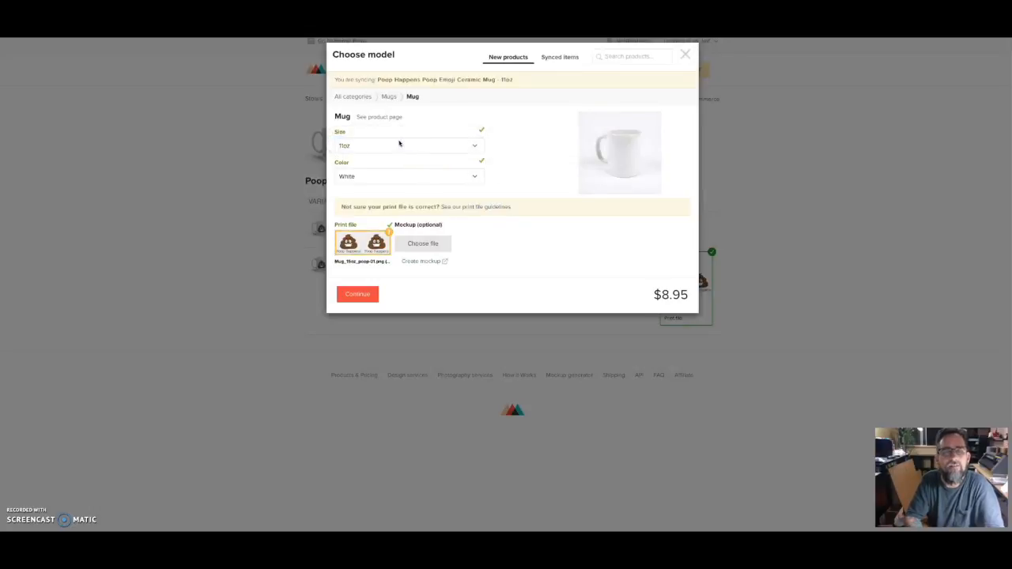
# Upload the exported mug PNG to the store's print file library
pyautogui.click(362, 244)
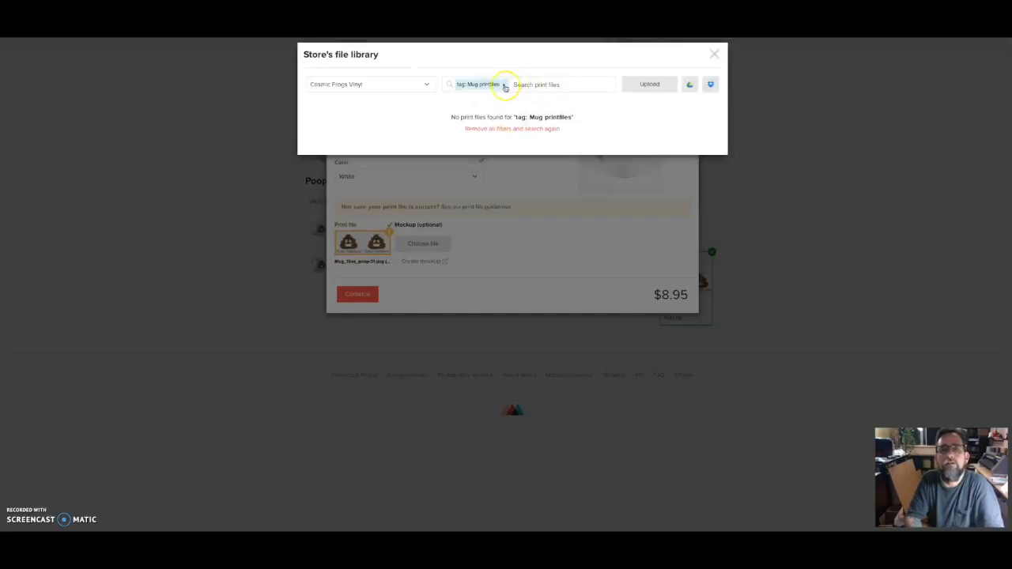
pyautogui.click(505, 86)
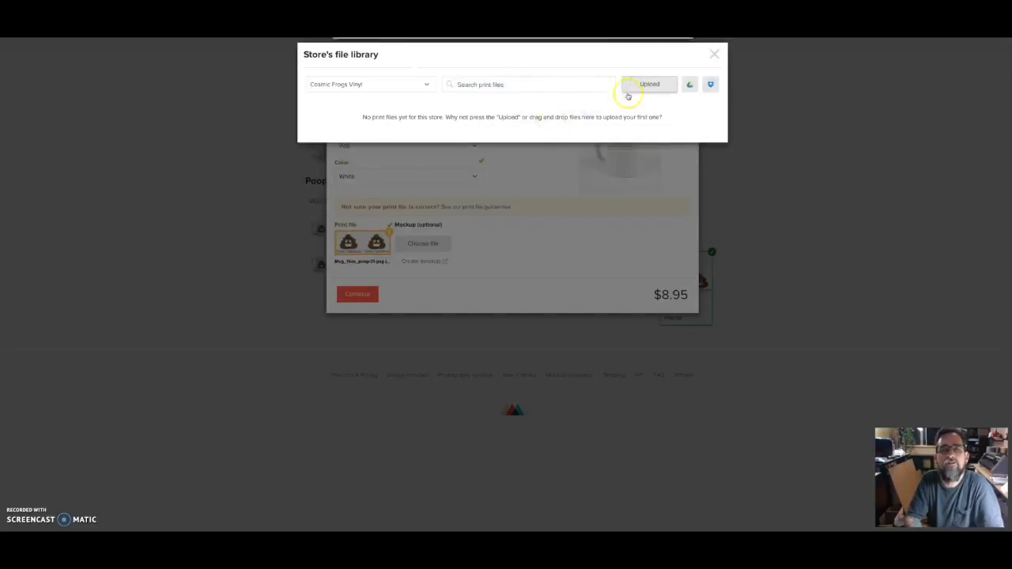
pyautogui.click(648, 83)
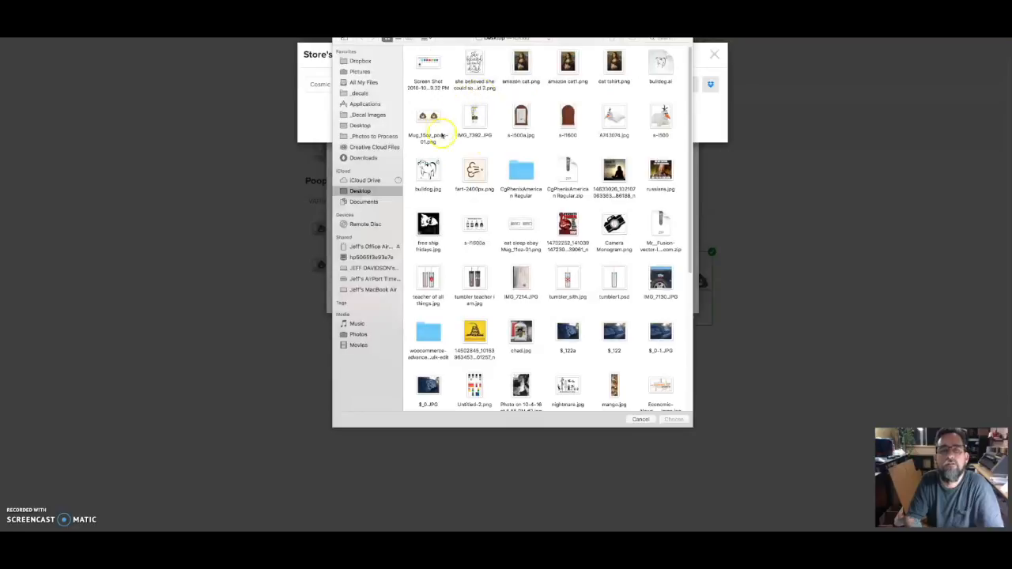
pyautogui.moveTo(491, 91)
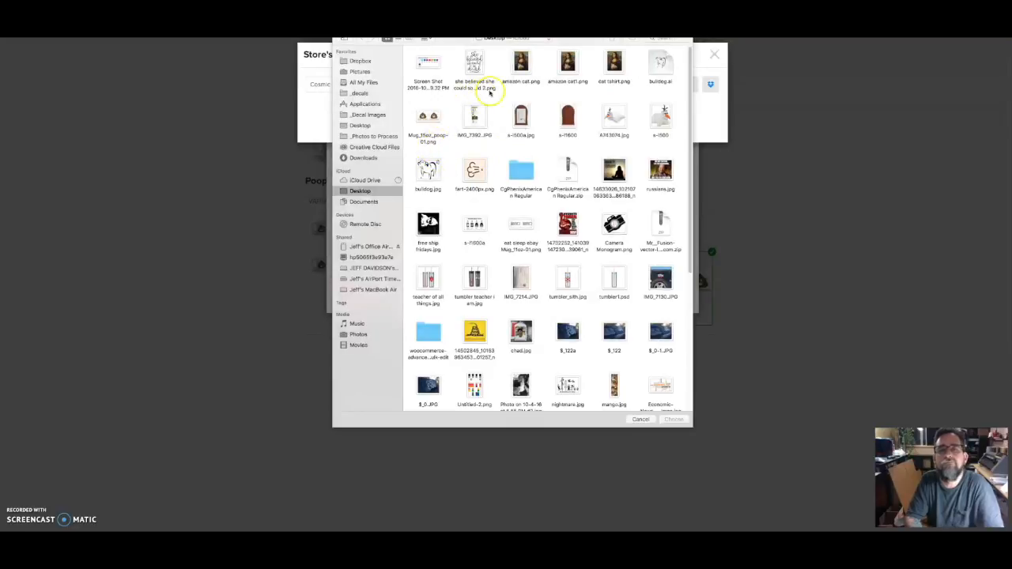
pyautogui.click(364, 83)
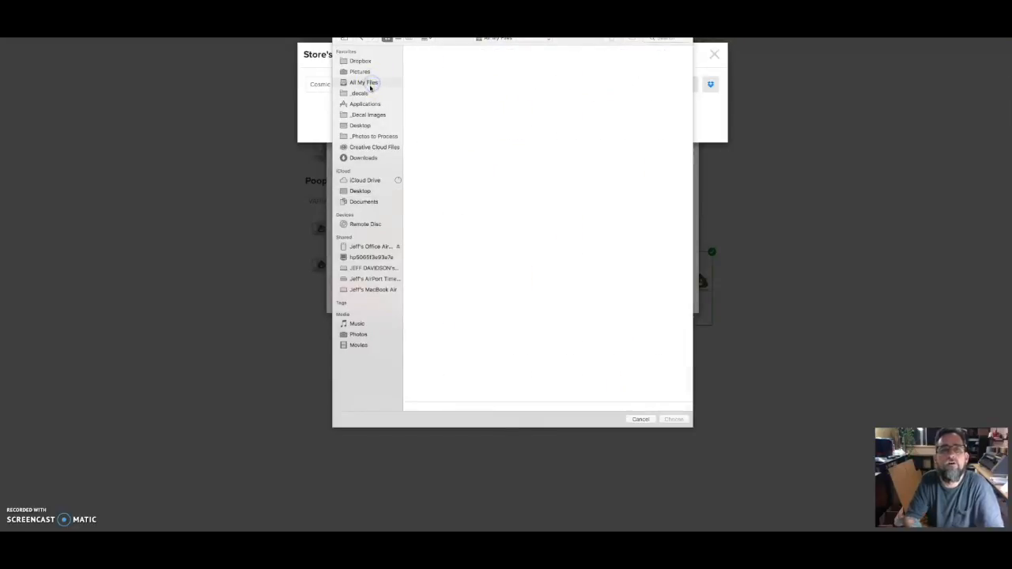
pyautogui.click(364, 82)
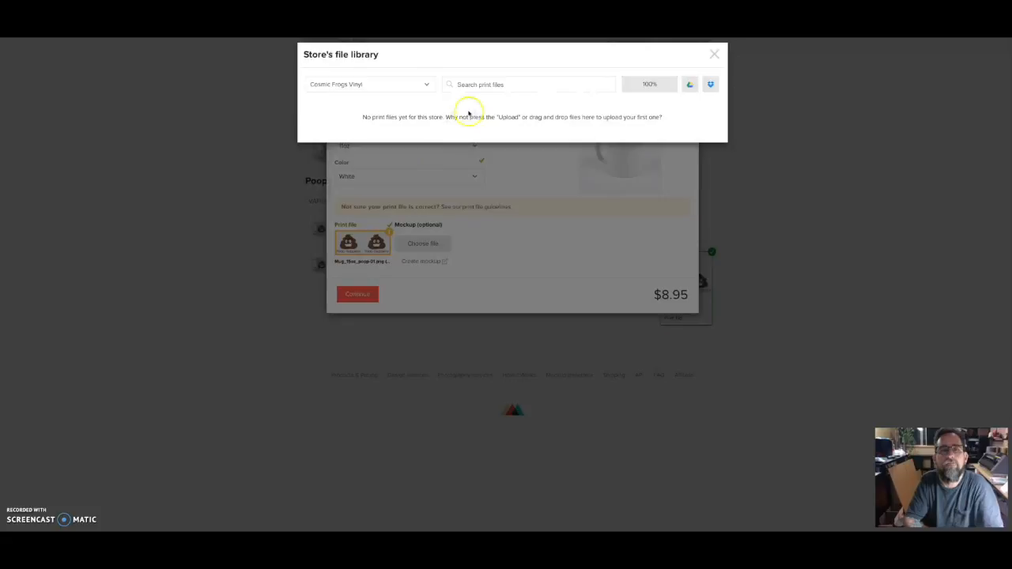
# Assign the uploaded artwork as the 11oz mug's print file
pyautogui.click(648, 84)
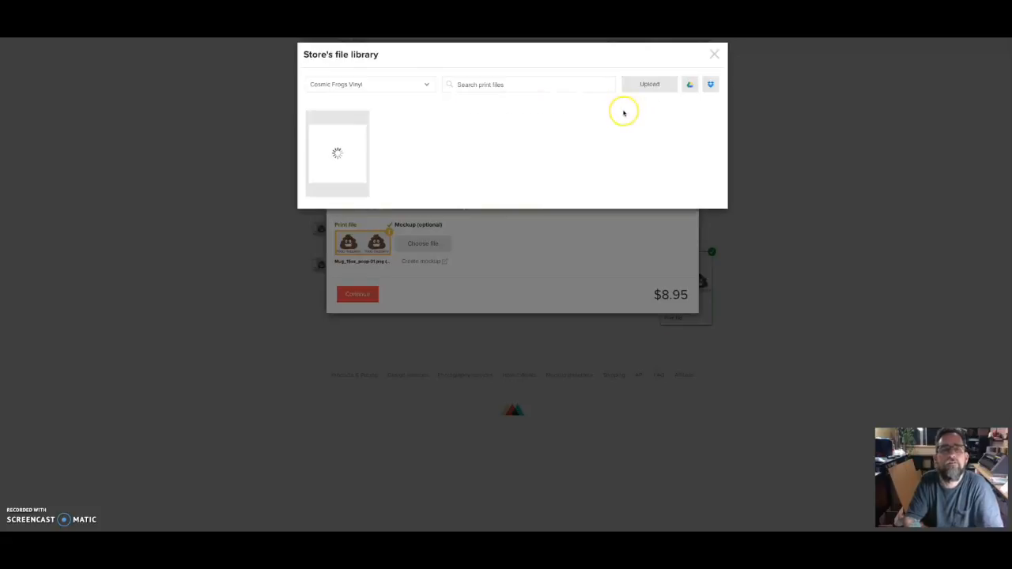
pyautogui.moveTo(613, 109)
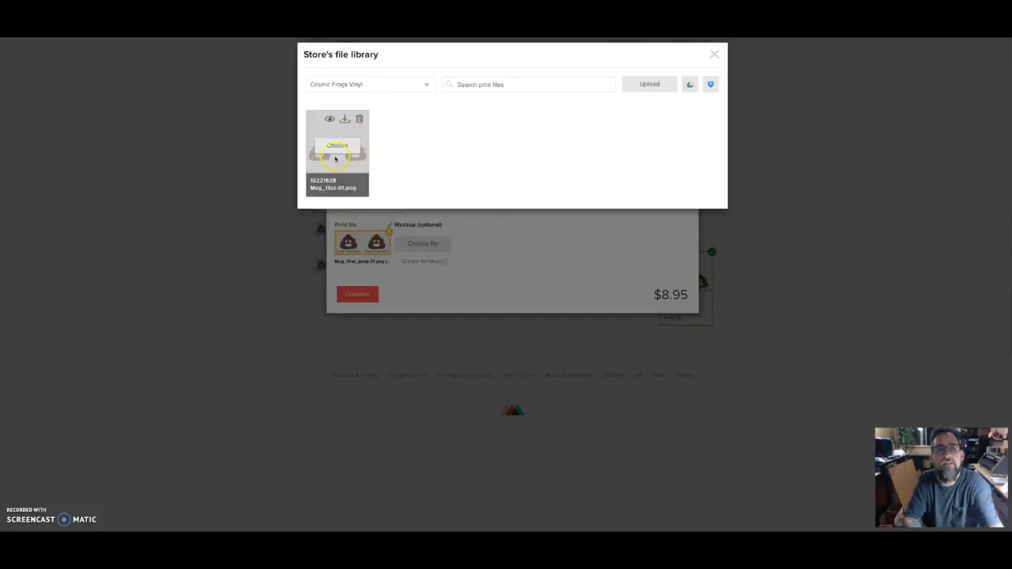
pyautogui.click(339, 146)
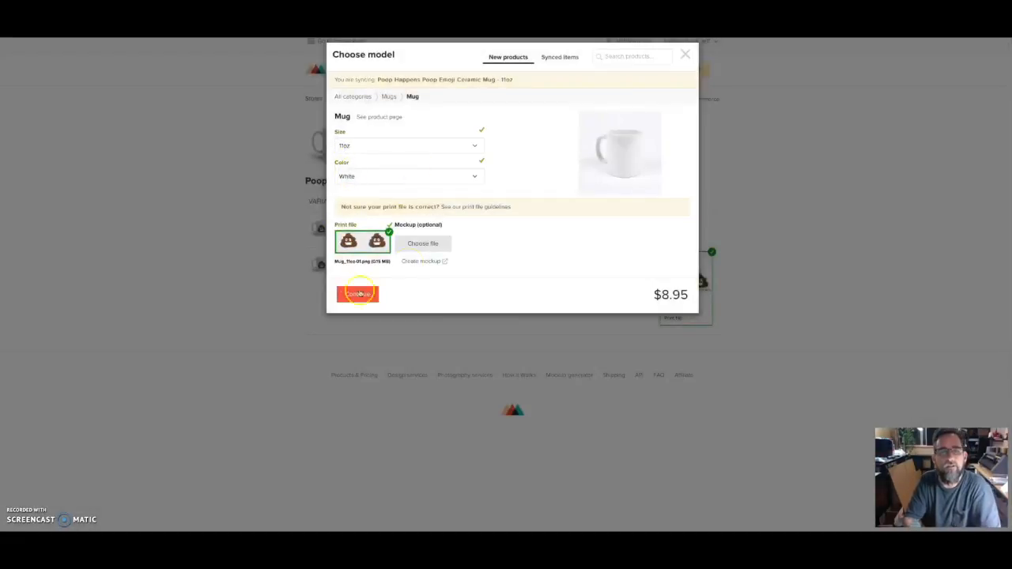
# Confirm the 11oz mug model so both variants show synced, then page through the store's product list
pyautogui.click(358, 294)
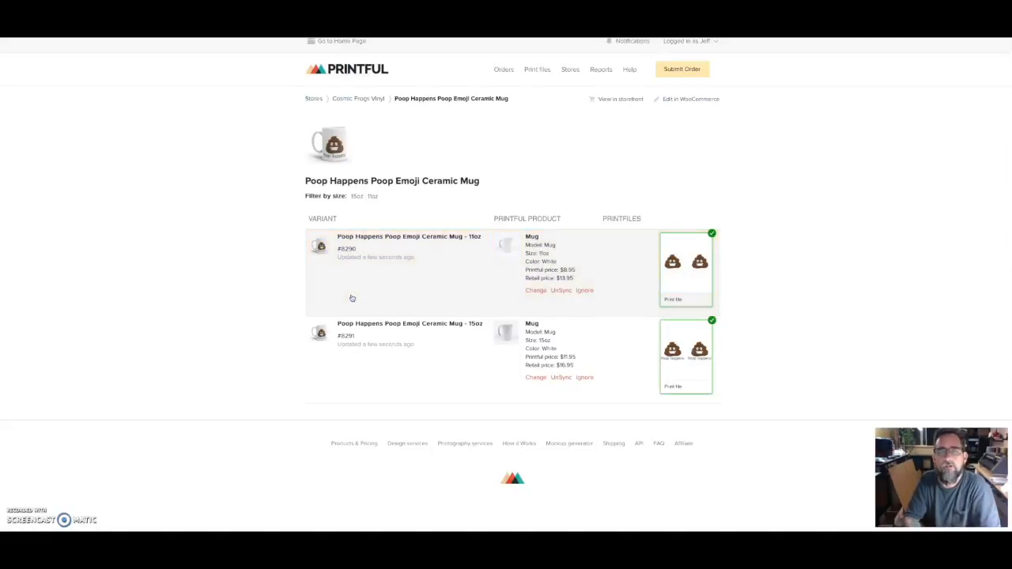
pyautogui.moveTo(588, 326)
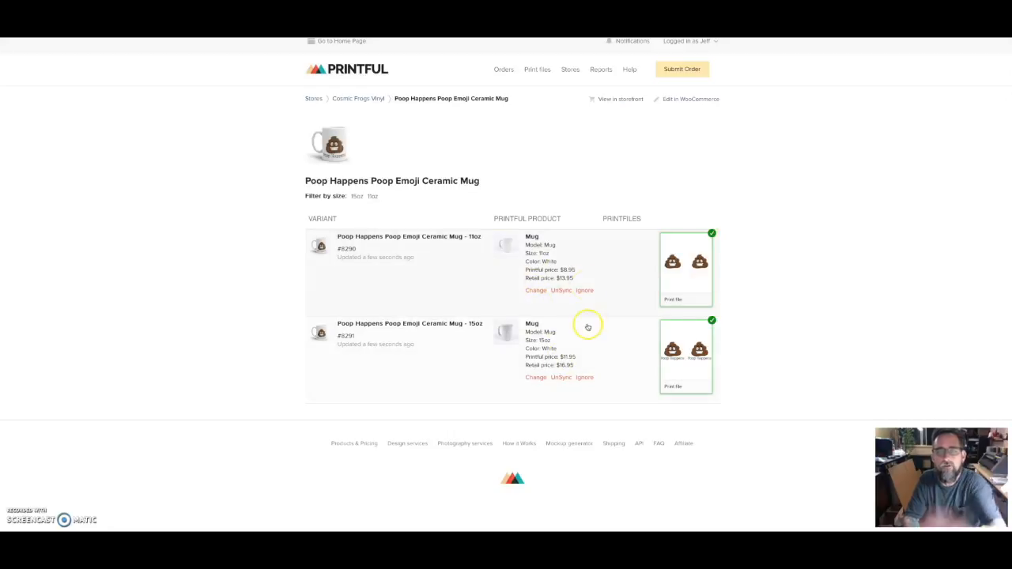
pyautogui.moveTo(675, 97)
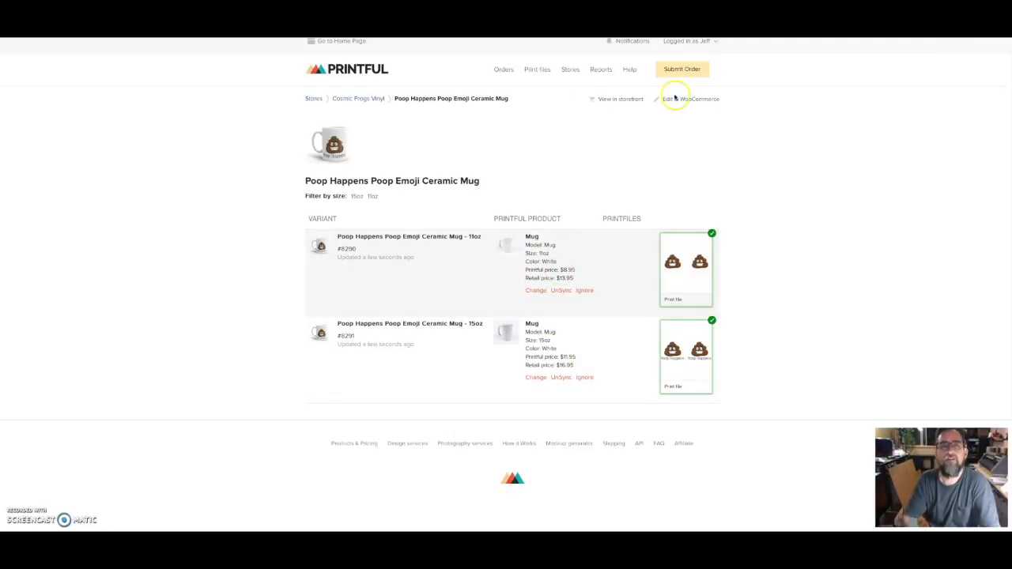
pyautogui.moveTo(629, 462)
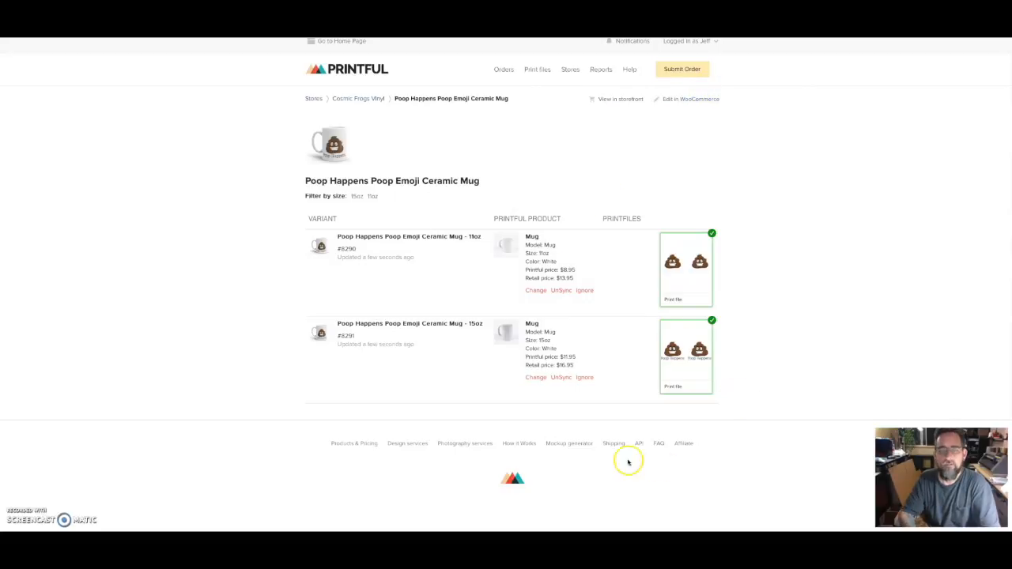
pyautogui.moveTo(224, 87)
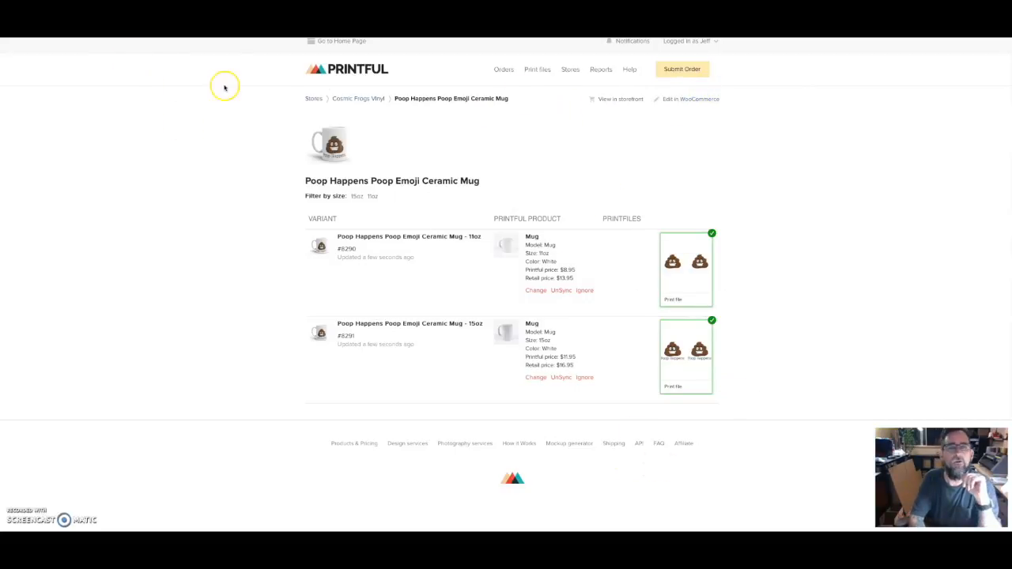
pyautogui.click(357, 98)
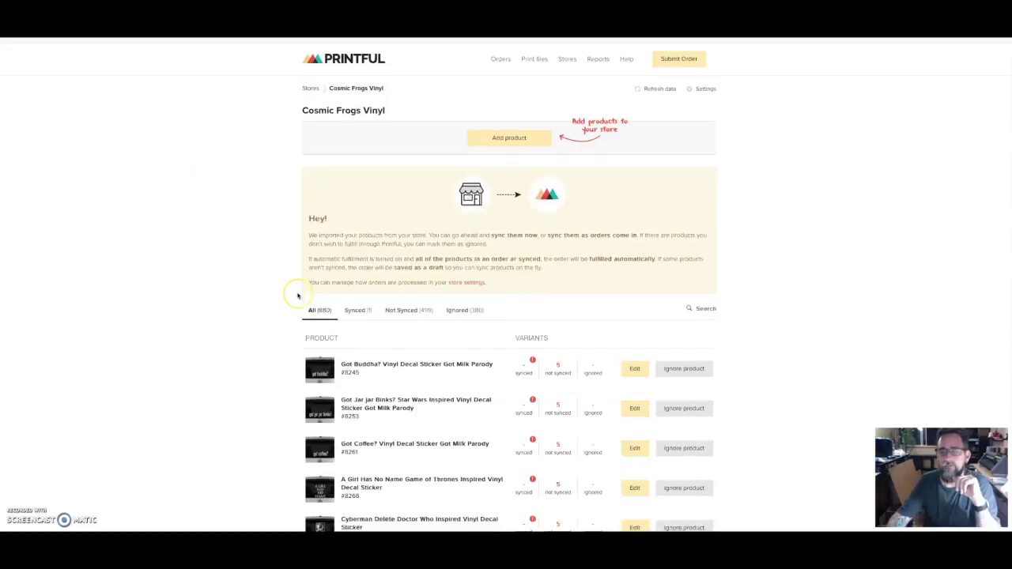
pyautogui.scroll(-3)
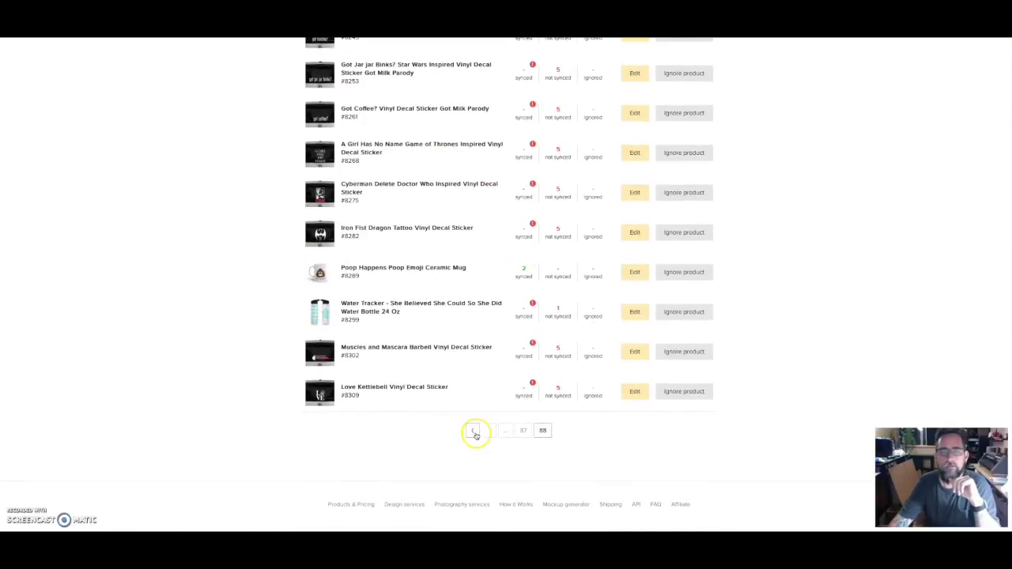
pyautogui.click(473, 431)
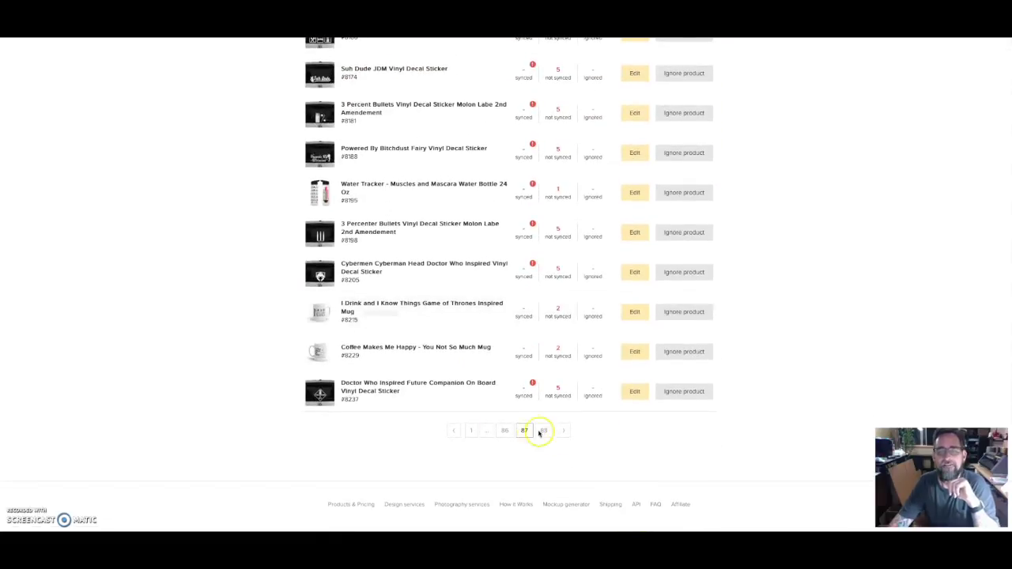
pyautogui.click(543, 430)
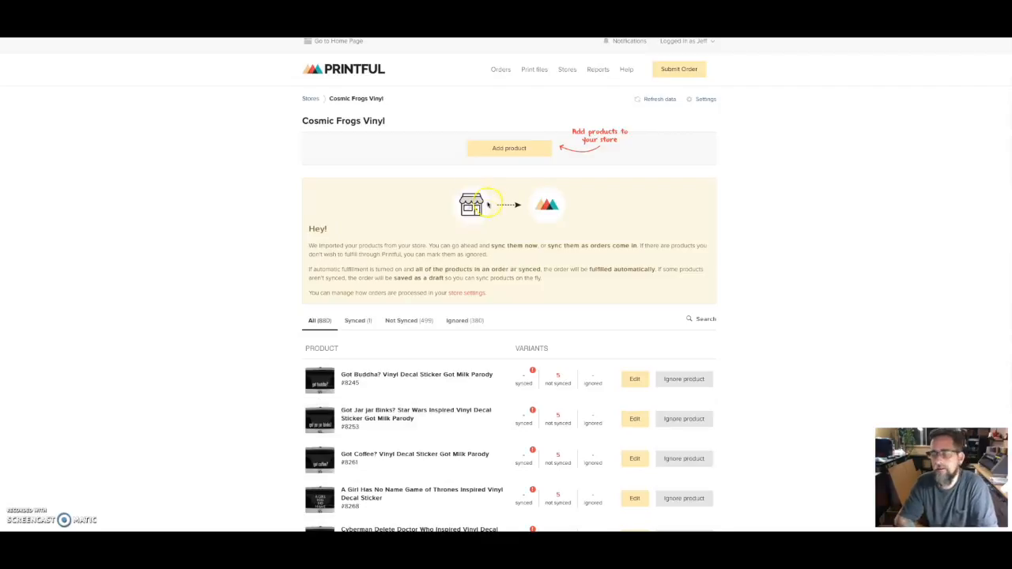
pyautogui.moveTo(487, 214)
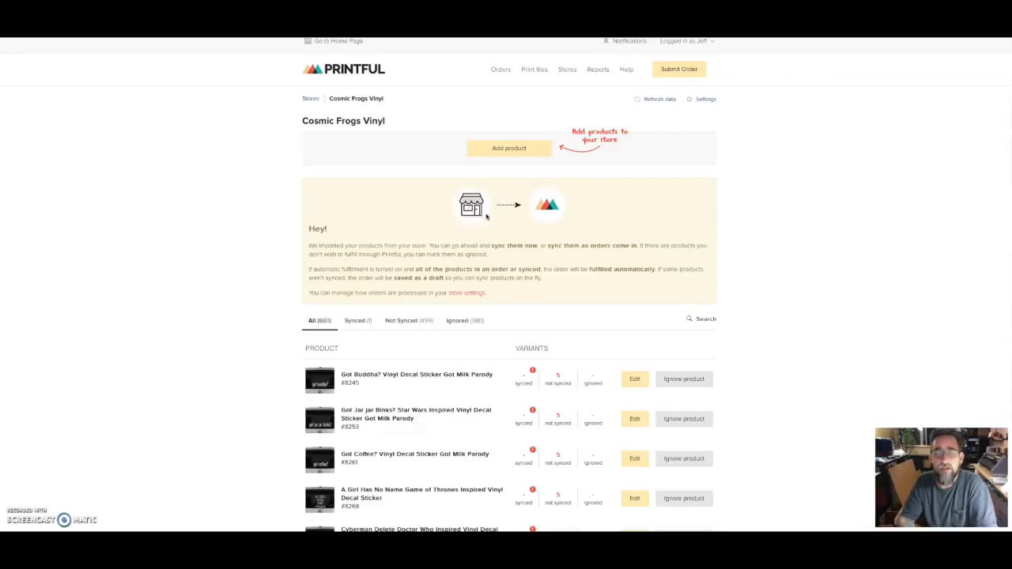
pyautogui.moveTo(601, 313)
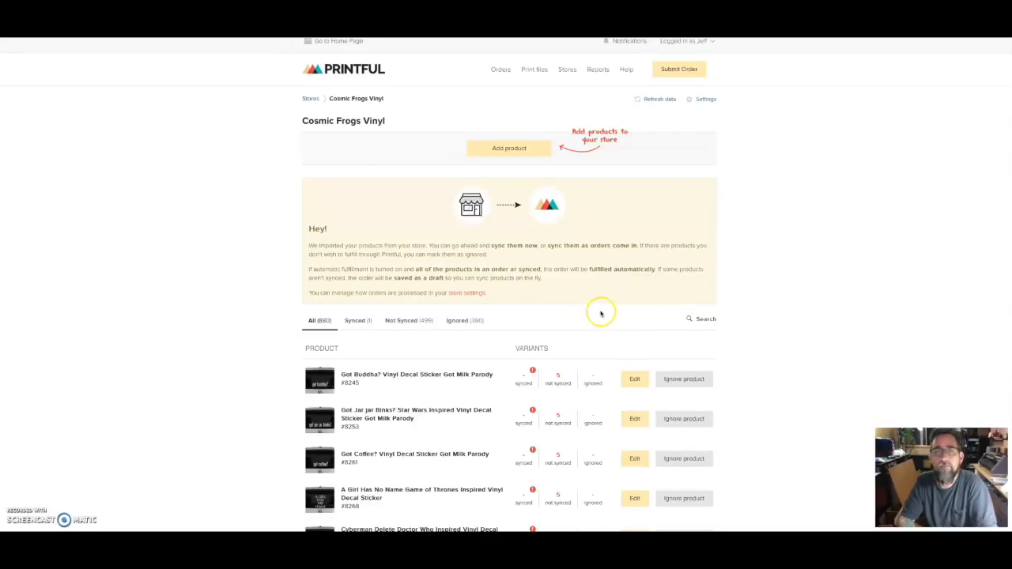
pyautogui.moveTo(522, 298)
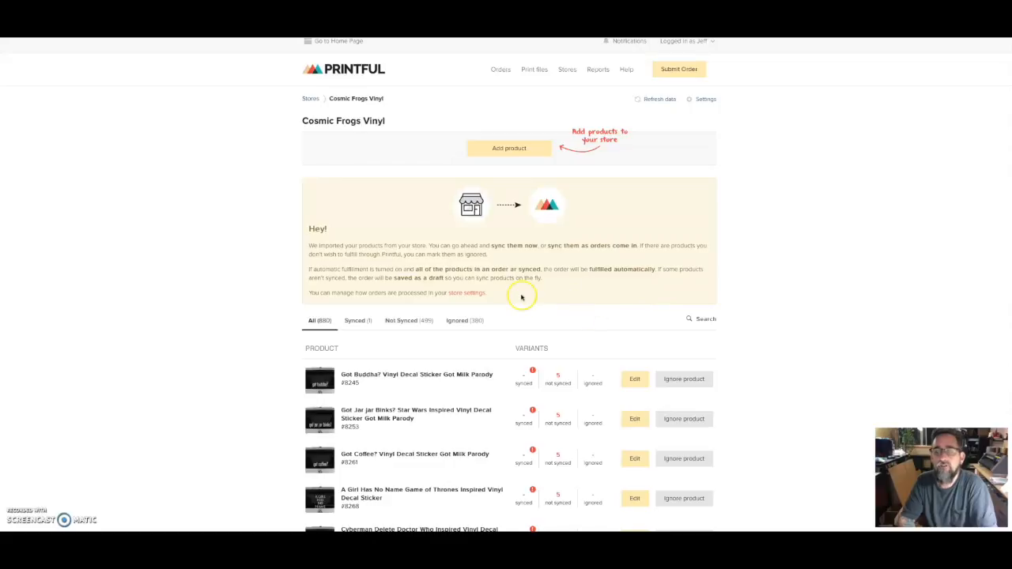
pyautogui.moveTo(532, 329)
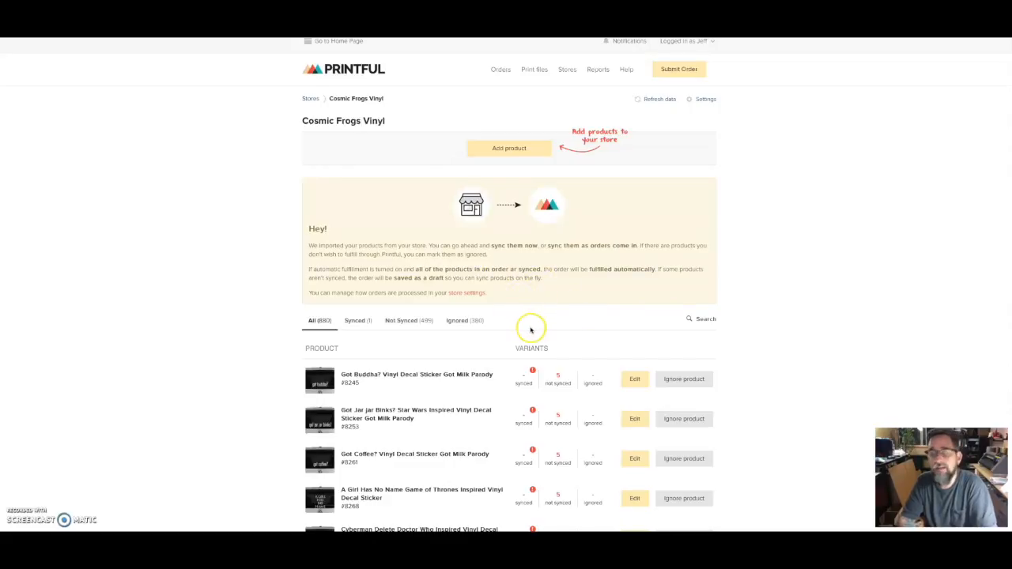
pyautogui.moveTo(525, 326)
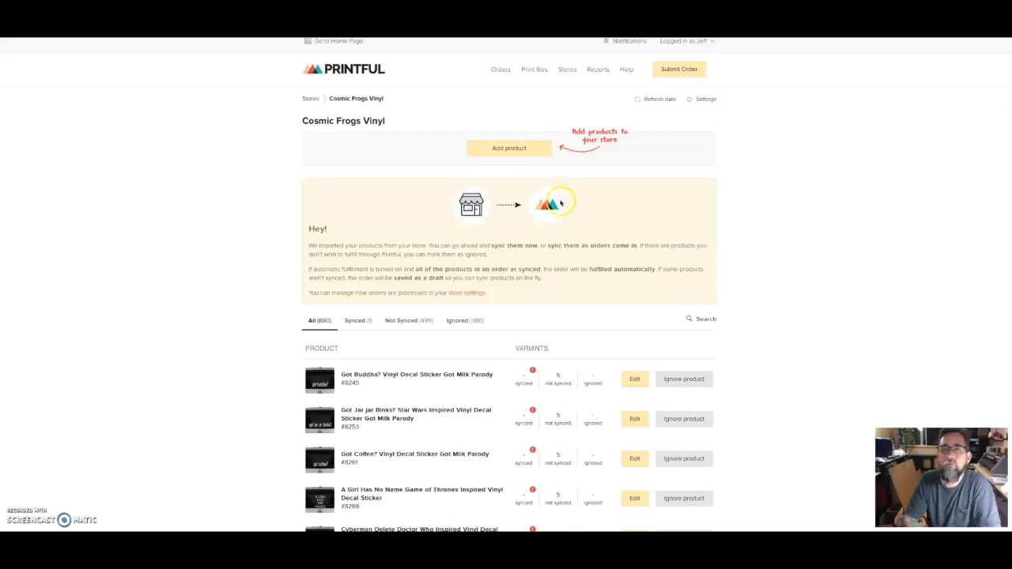
pyautogui.moveTo(281, 405)
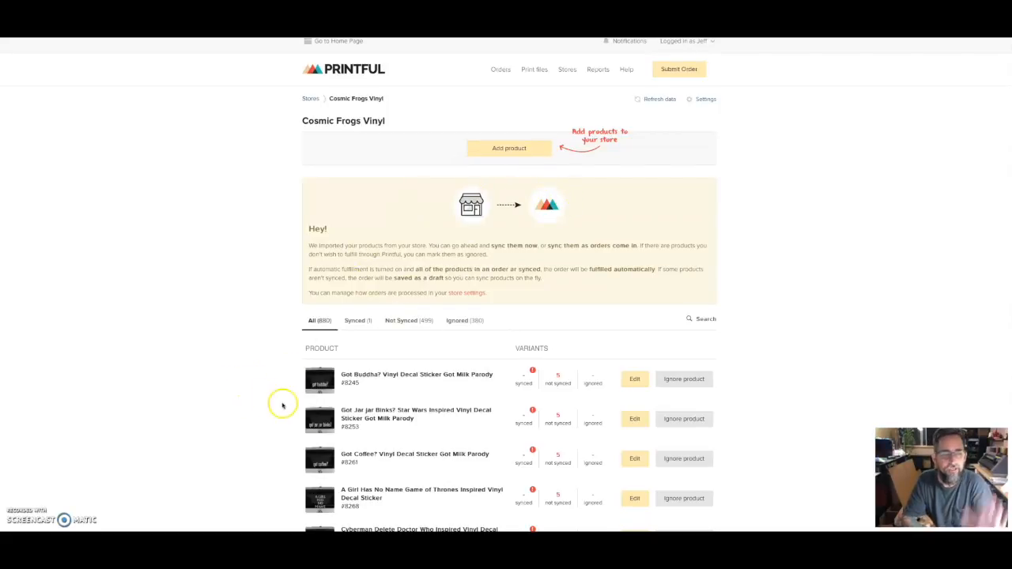